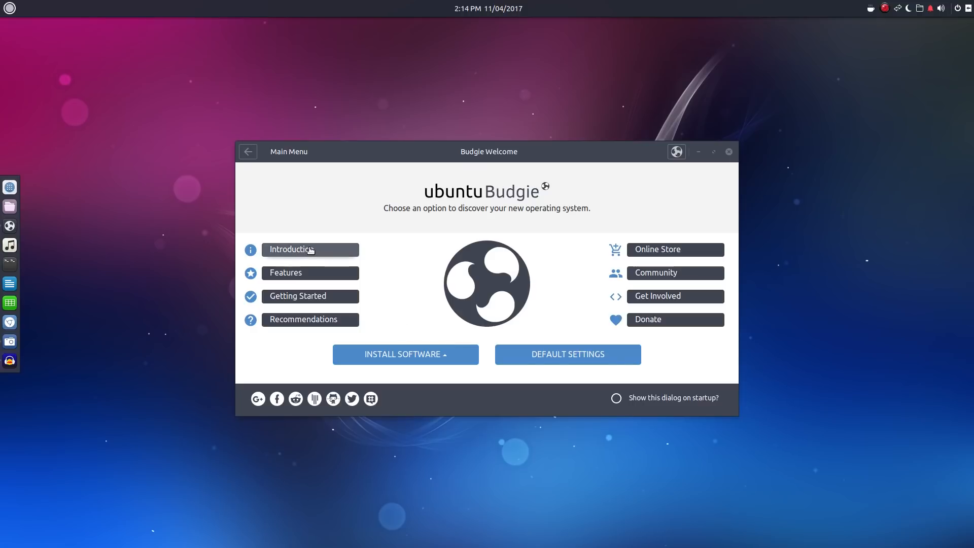
Read the Introduction's 'What is Ubuntu Budgie?' section, then return to the main menu.
left_click(290, 249)
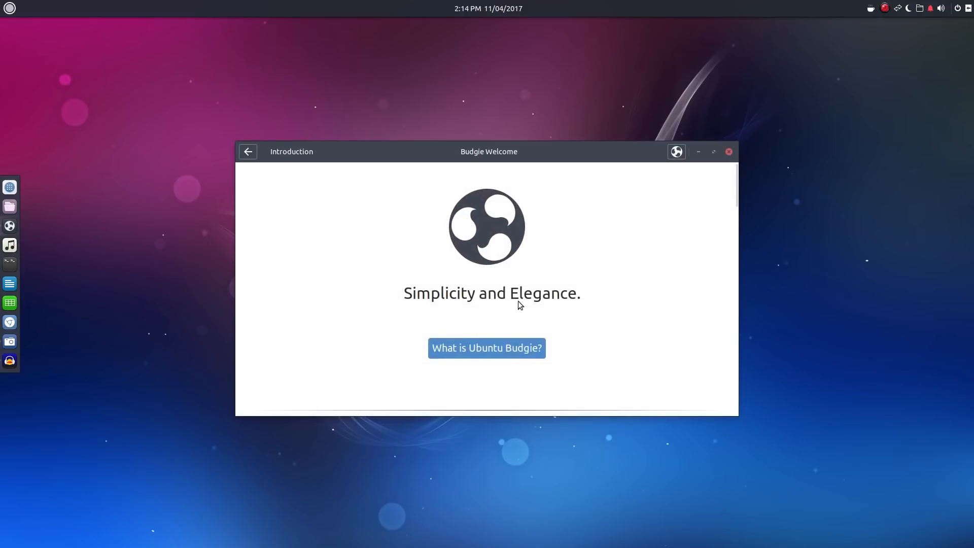
left_click(487, 348)
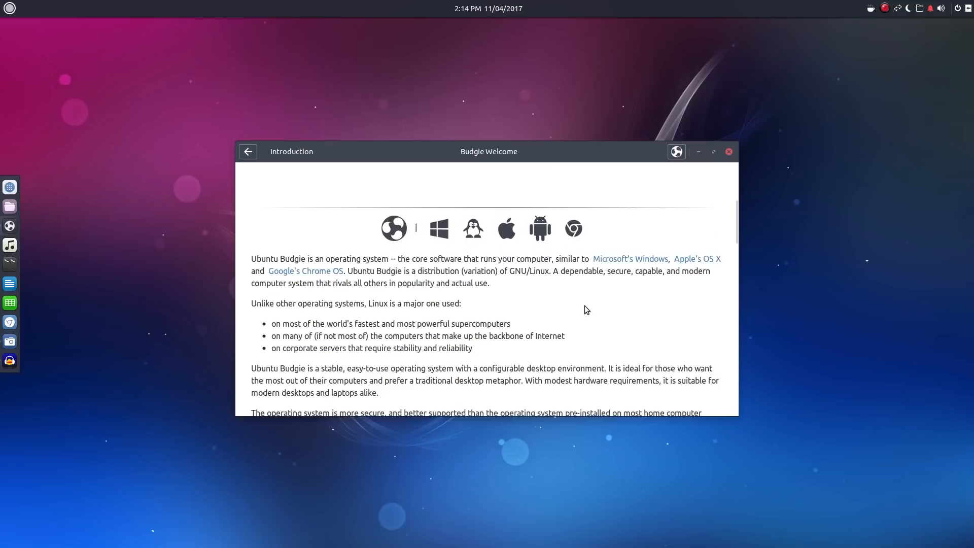
scroll("down", 3)
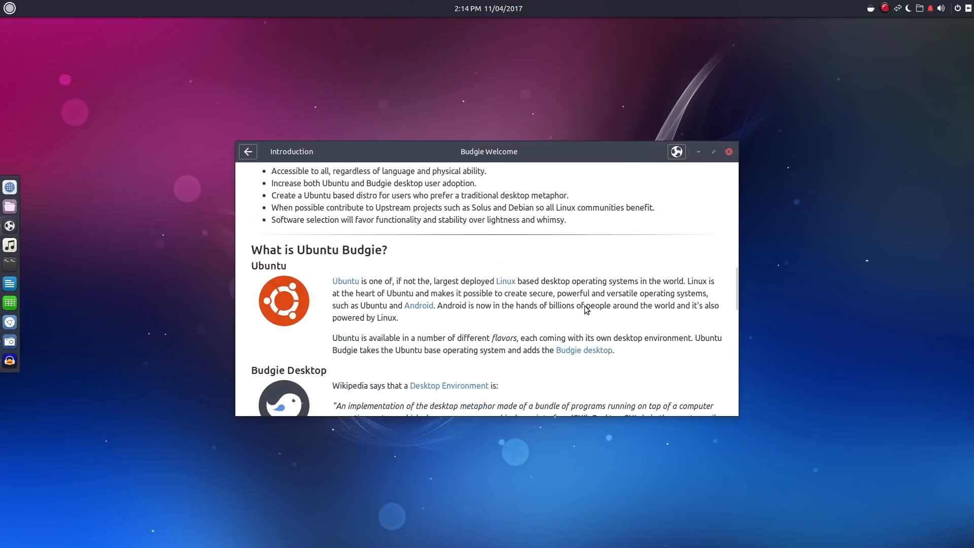
scroll("down", 3)
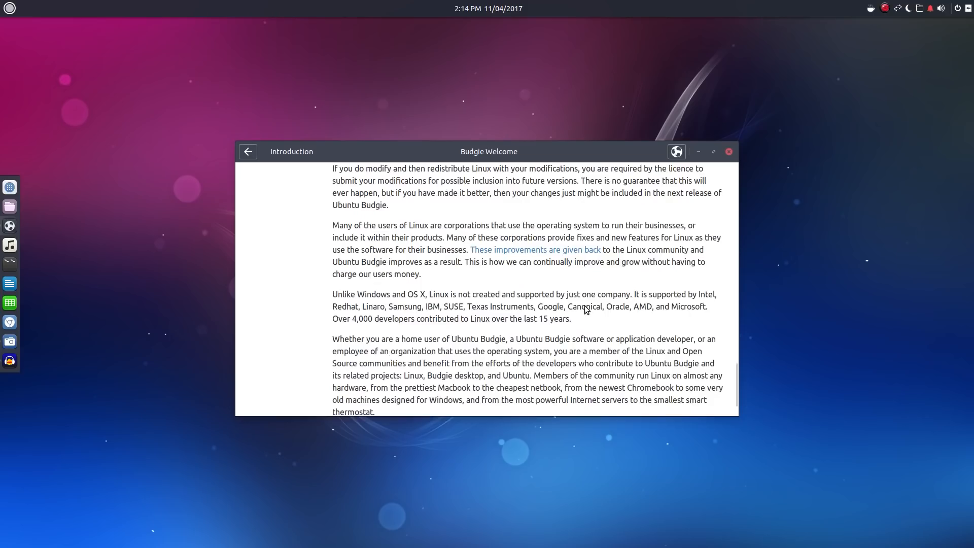
left_click(248, 152)
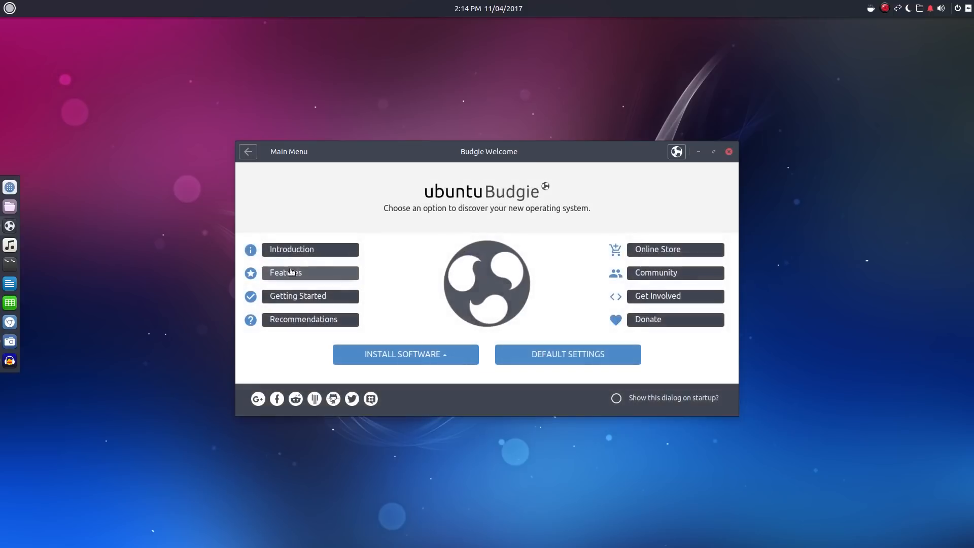
Browse the getting-started topics, including the Drivers topic.
left_click(297, 295)
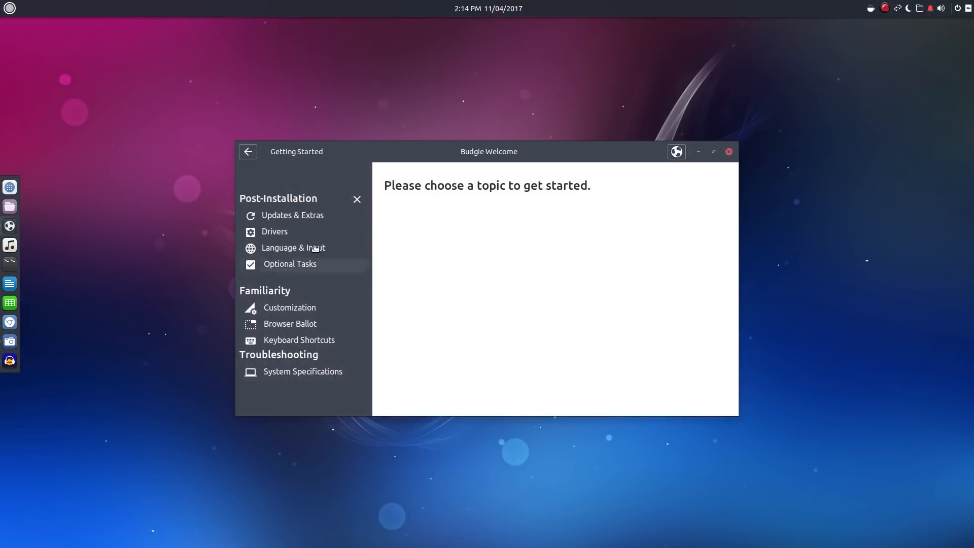
mouse_move(296, 231)
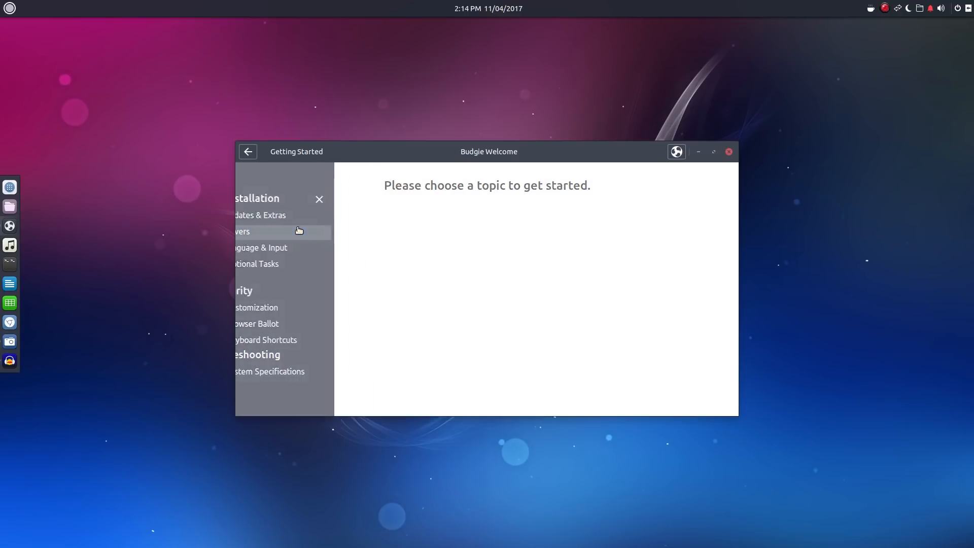
left_click(241, 232)
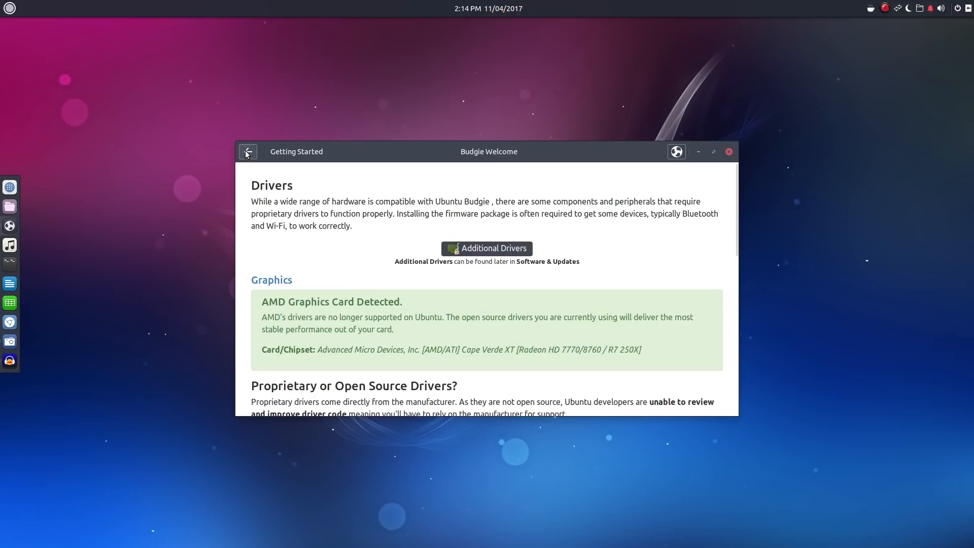
left_click(247, 152)
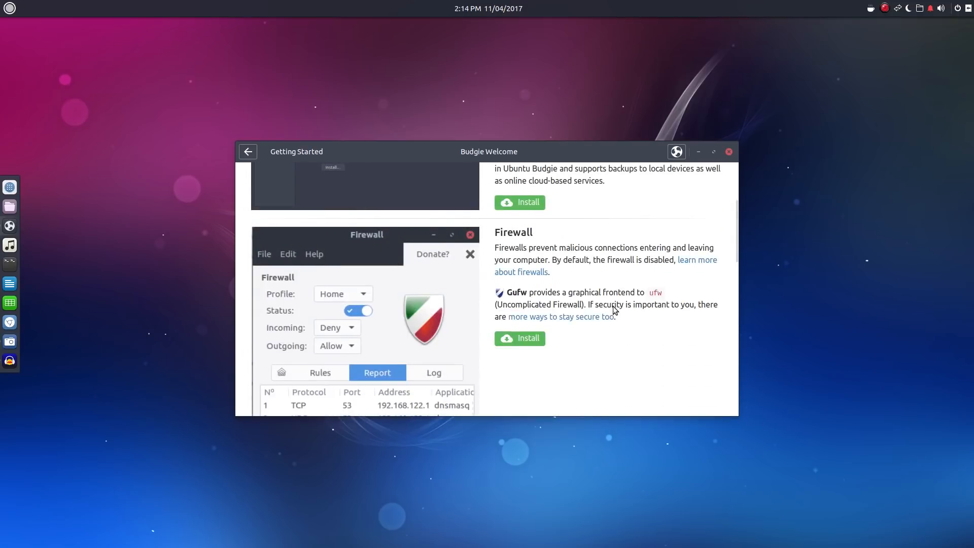
scroll("down", 3)
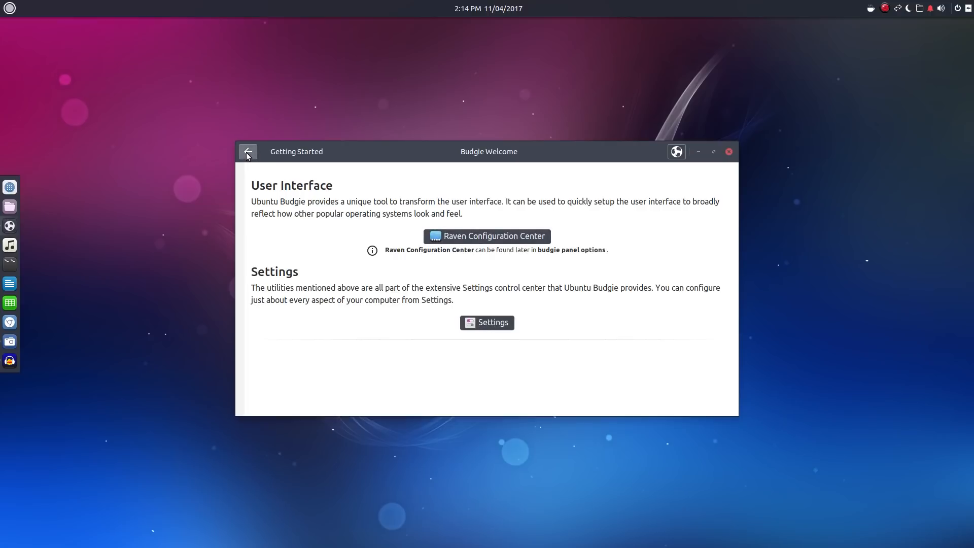
left_click(247, 151)
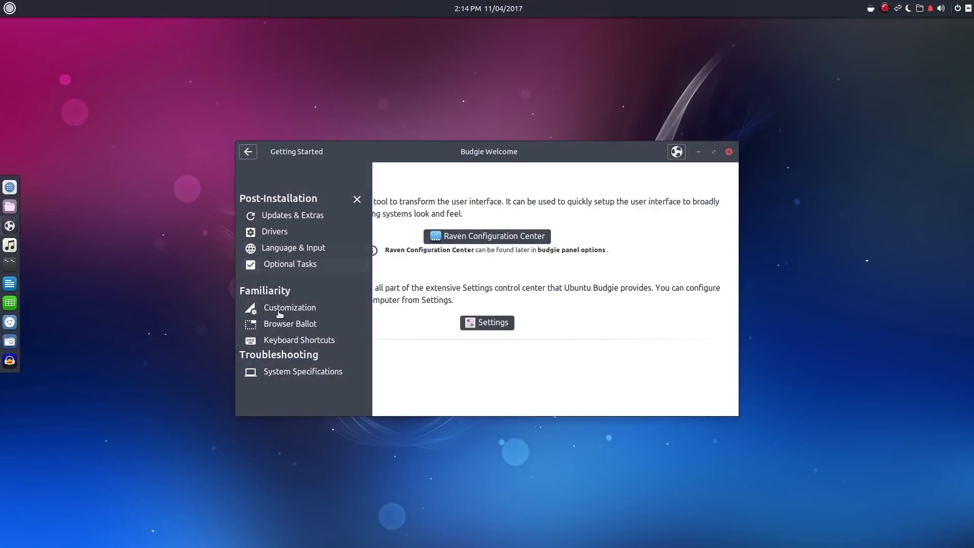
Look through the web browser install options and go back to the main menu.
left_click(290, 324)
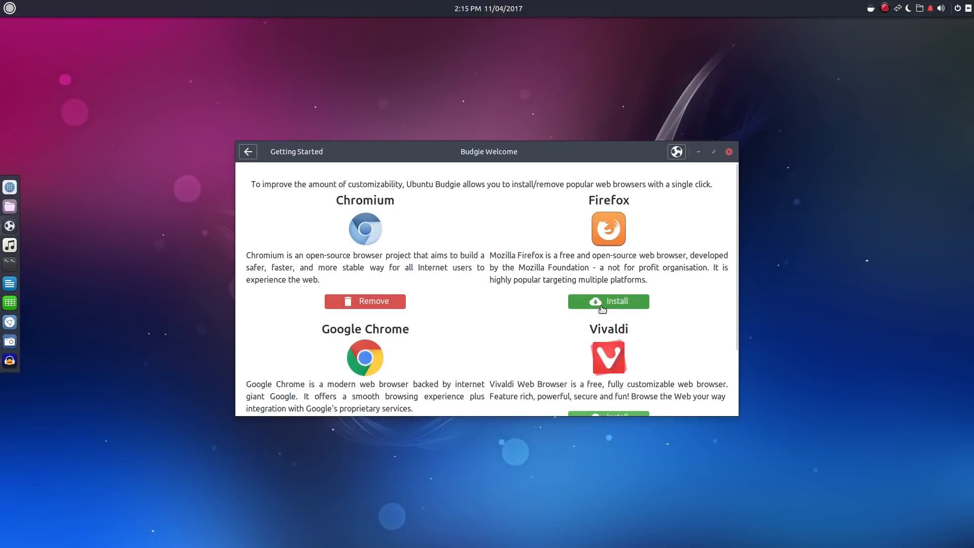
scroll("down", 3)
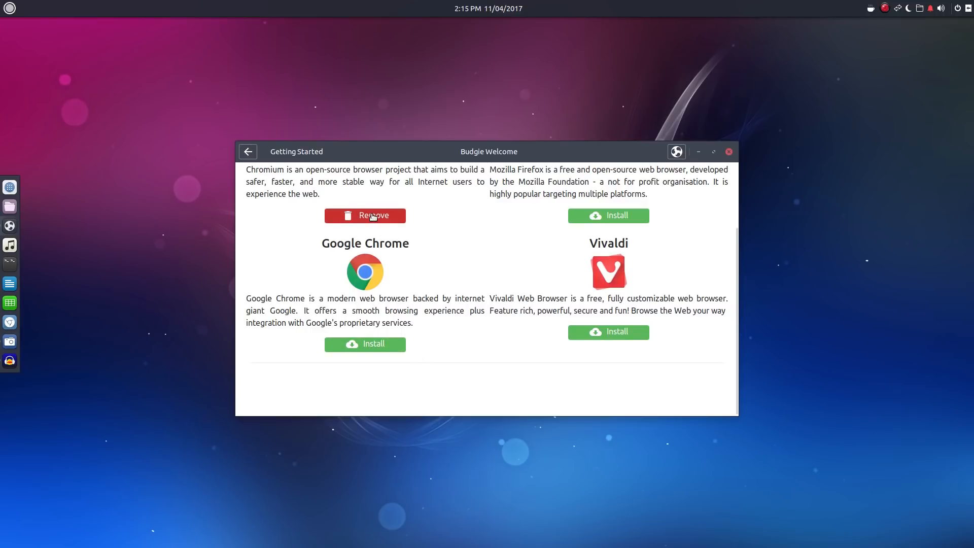
mouse_move(258, 165)
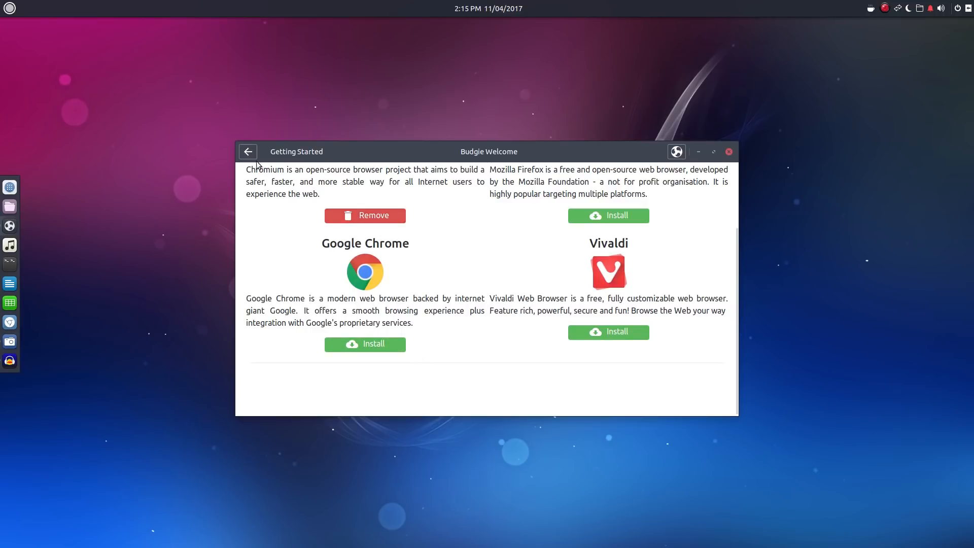
left_click(248, 151)
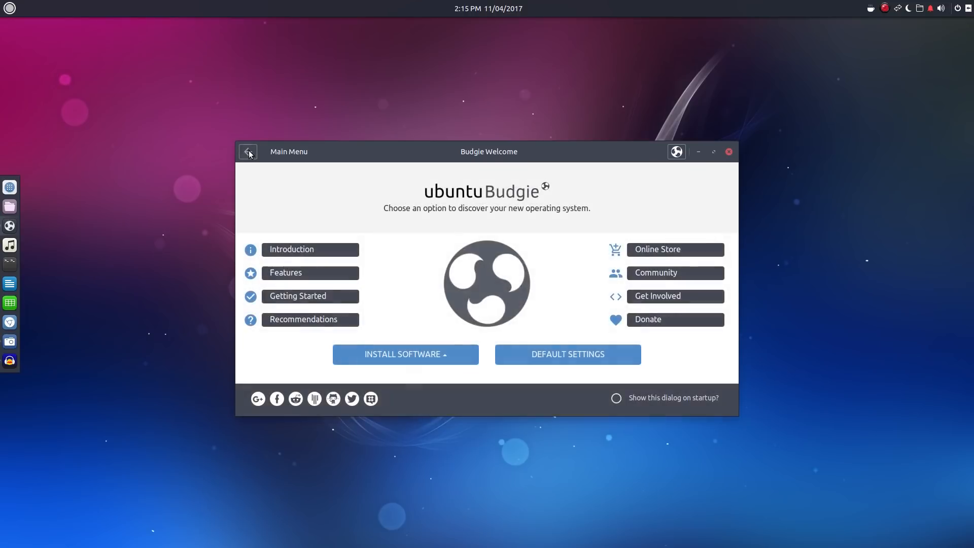
Scroll through the whole Recommendations page, then return to the main menu.
left_click(305, 319)
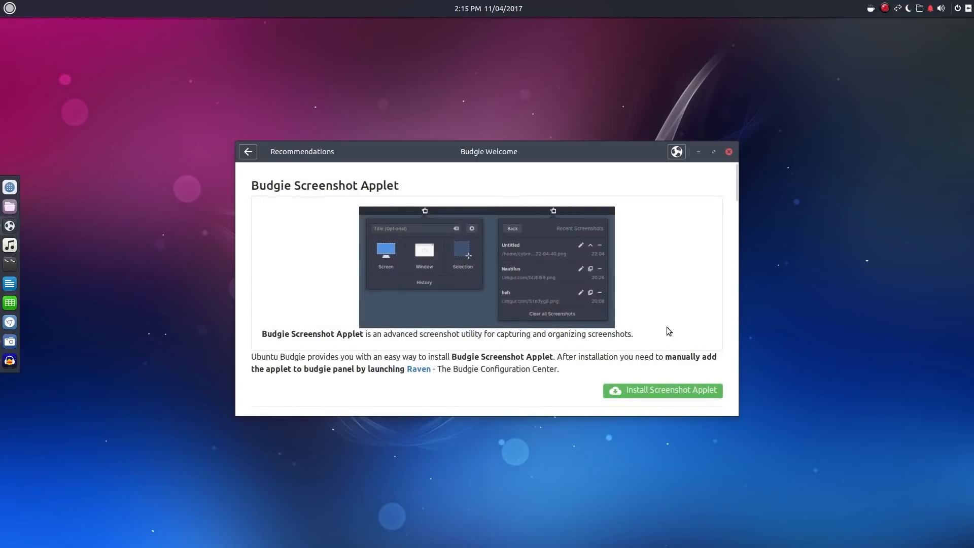
scroll("down", 3)
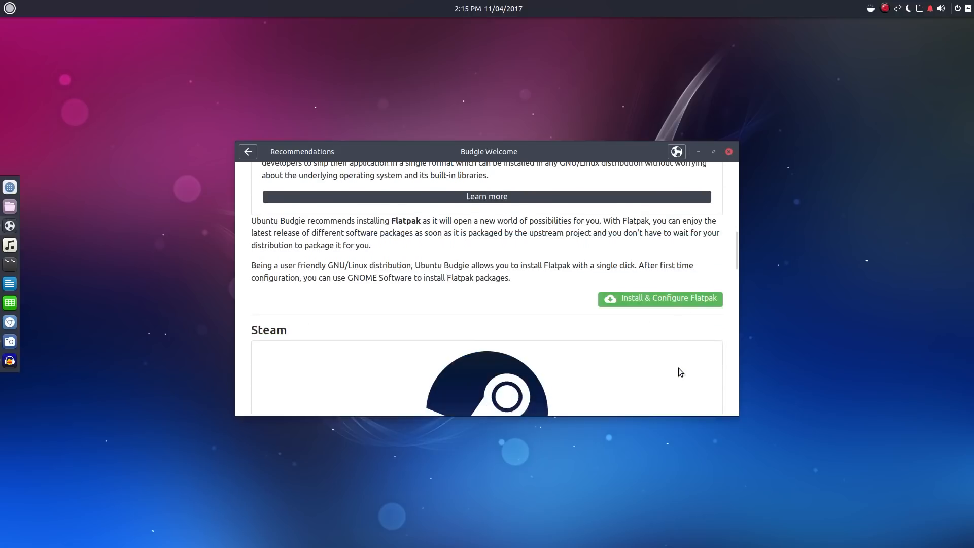
scroll("down", 3)
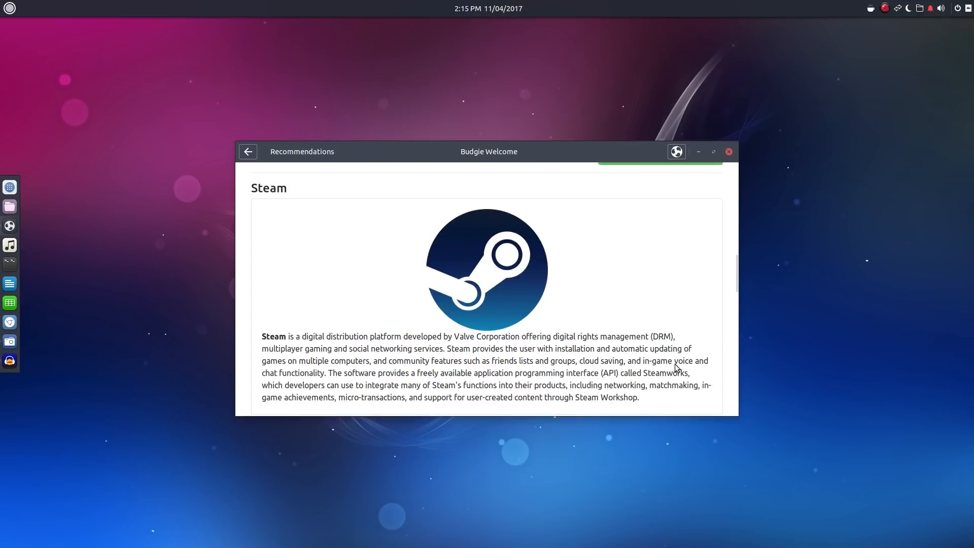
scroll("down", 3)
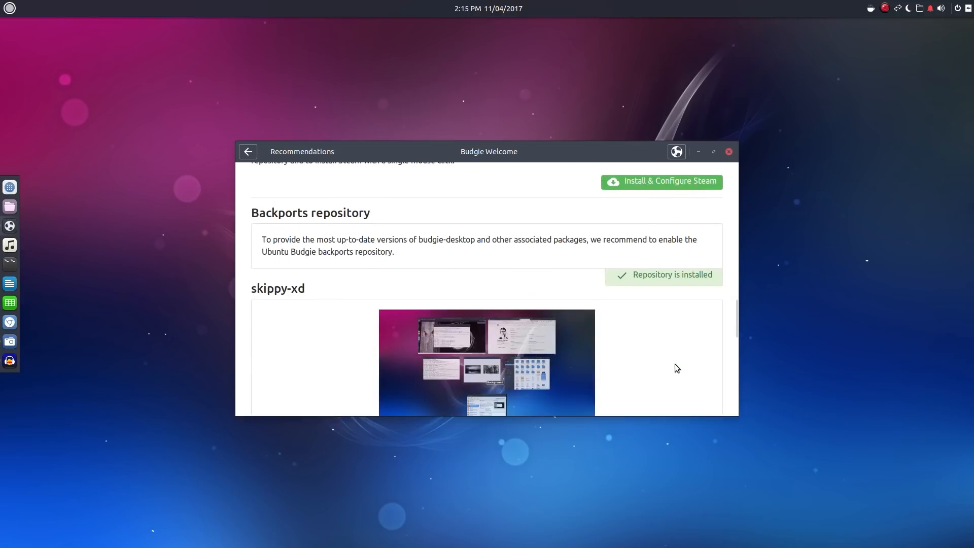
scroll("down", 3)
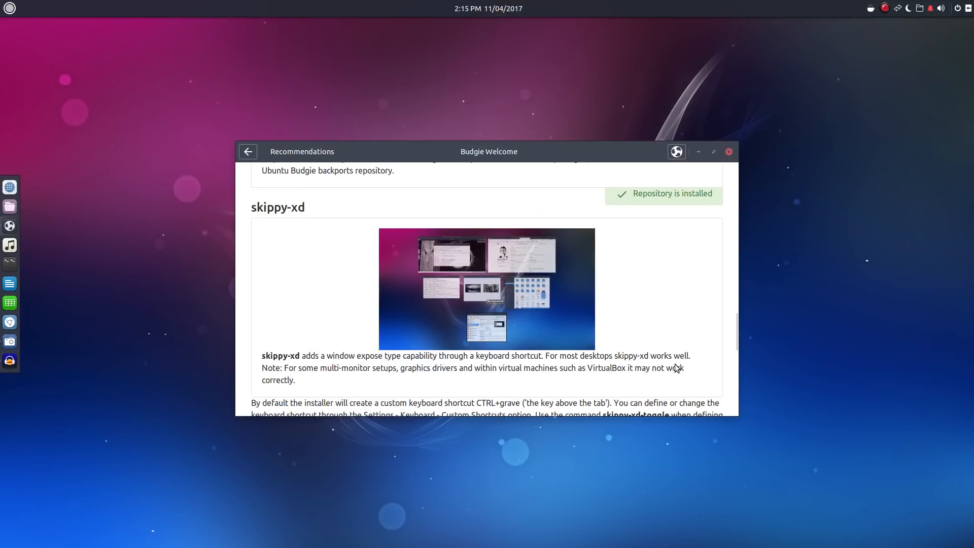
mouse_move(474, 285)
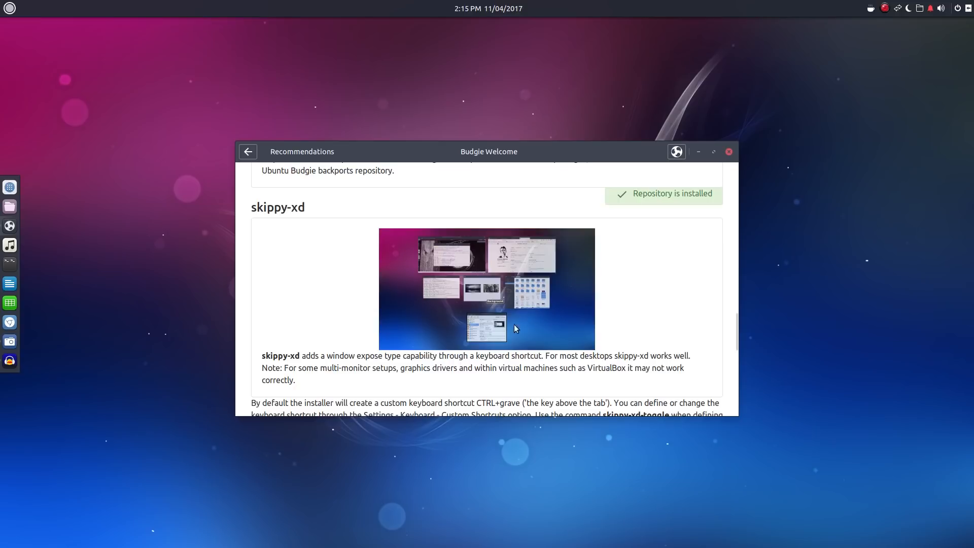
scroll("down", 3)
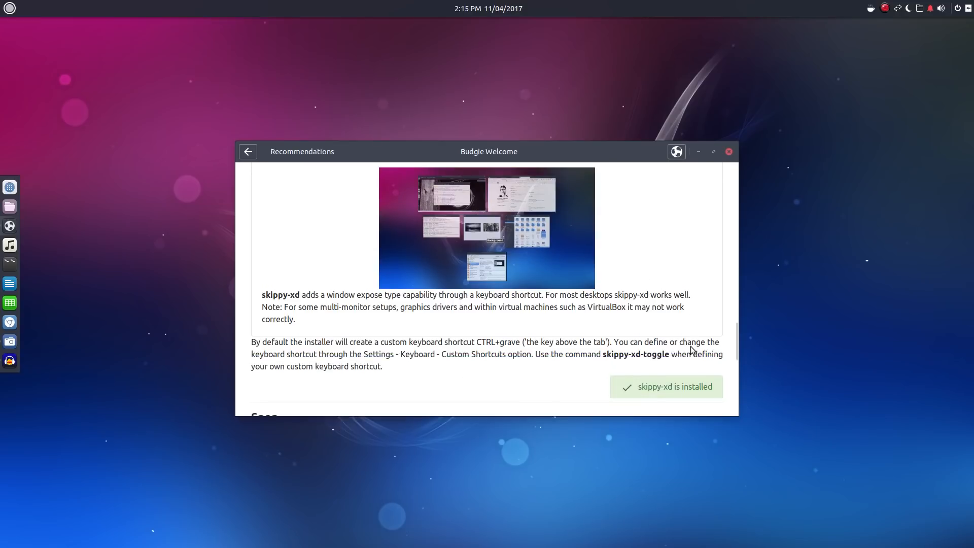
scroll("down", 3)
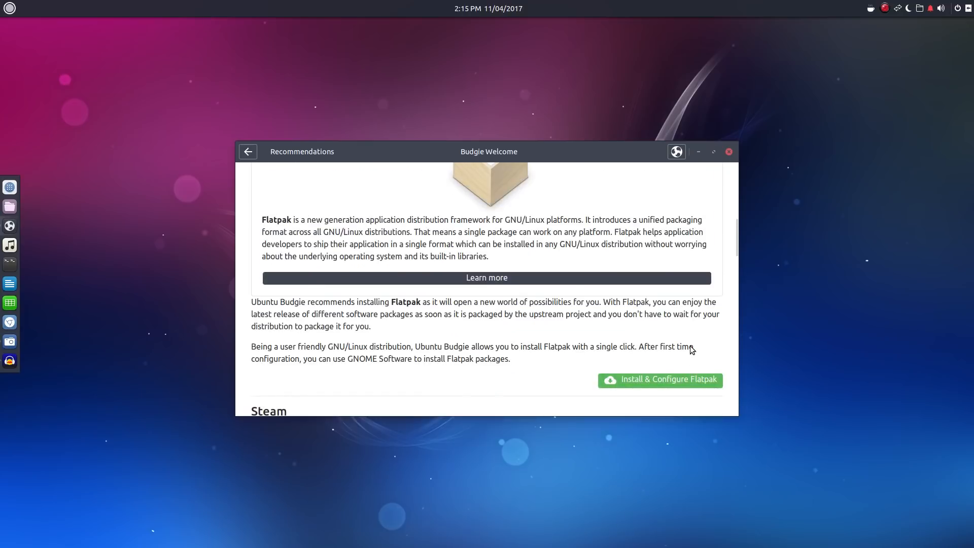
scroll("down", 3)
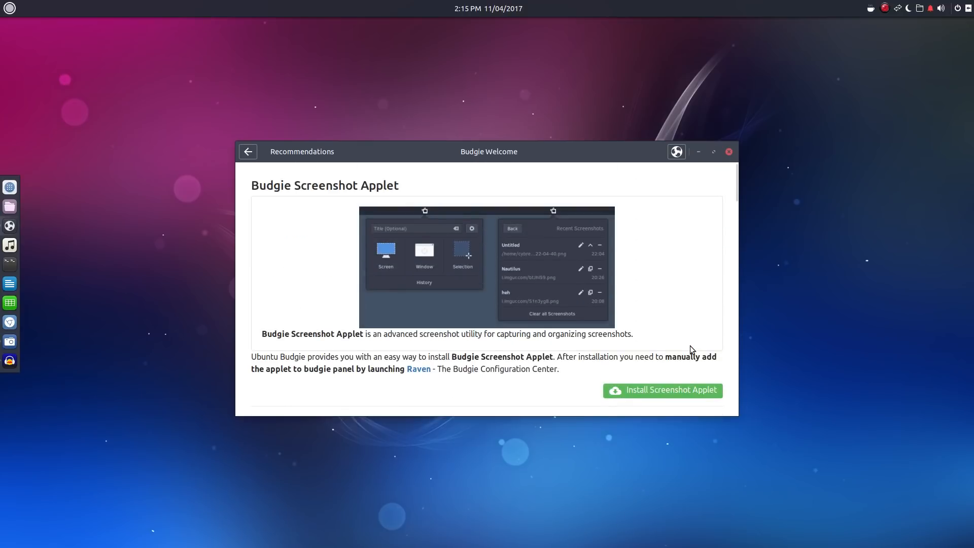
left_click(247, 152)
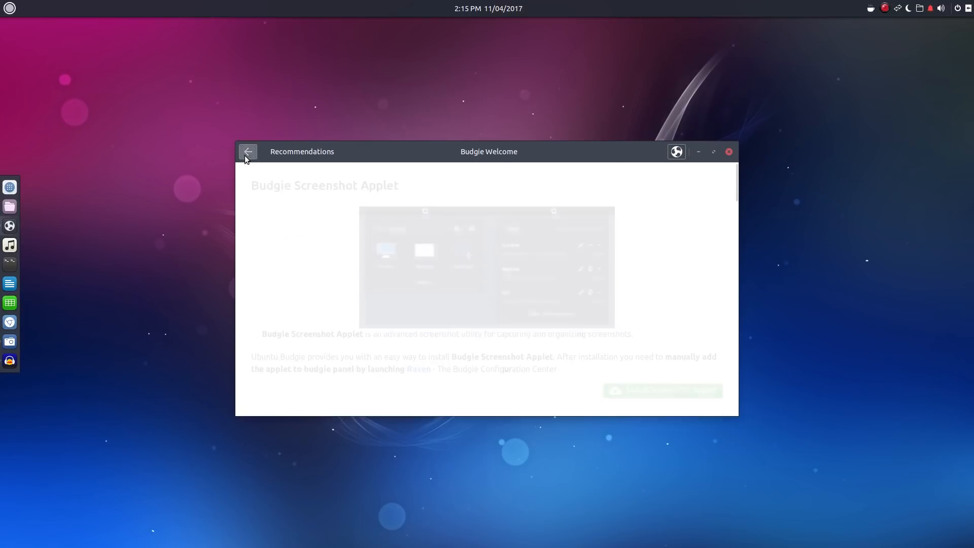
Launch the Software store from install options, close its error window, reopen install options.
left_click(247, 151)
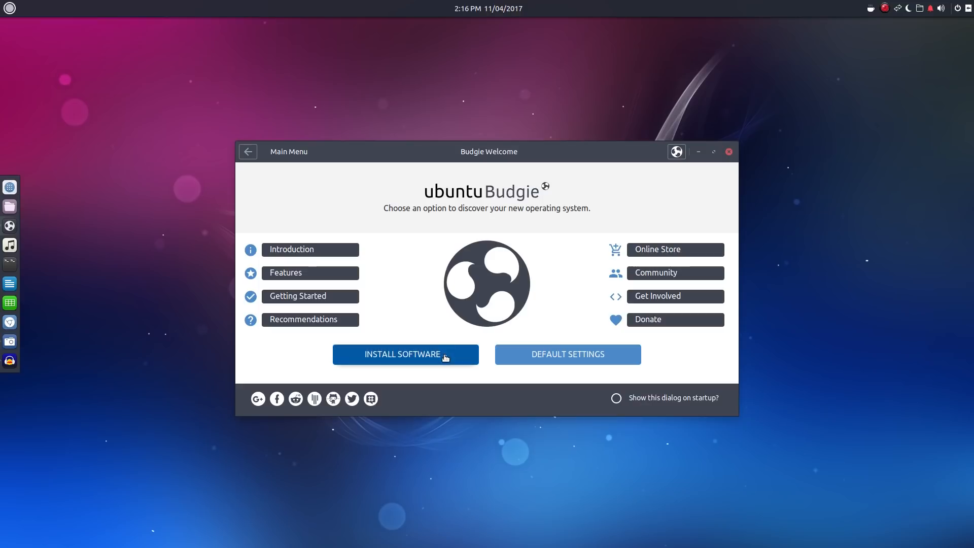
left_click(404, 354)
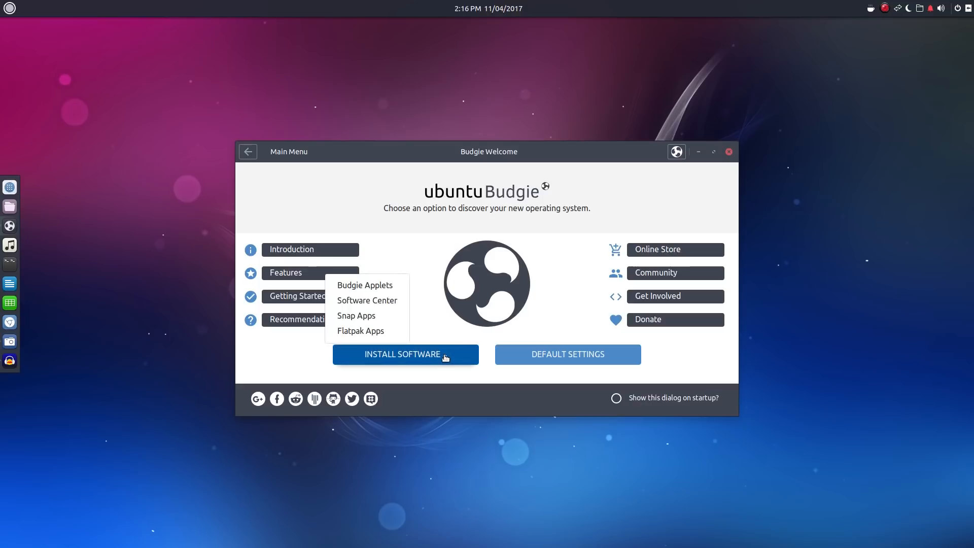
mouse_move(352, 315)
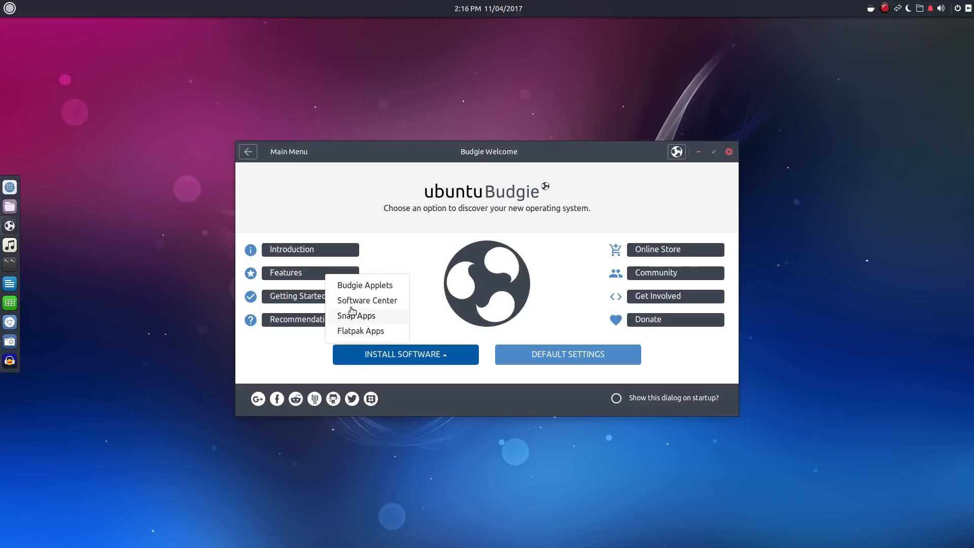
mouse_move(366, 300)
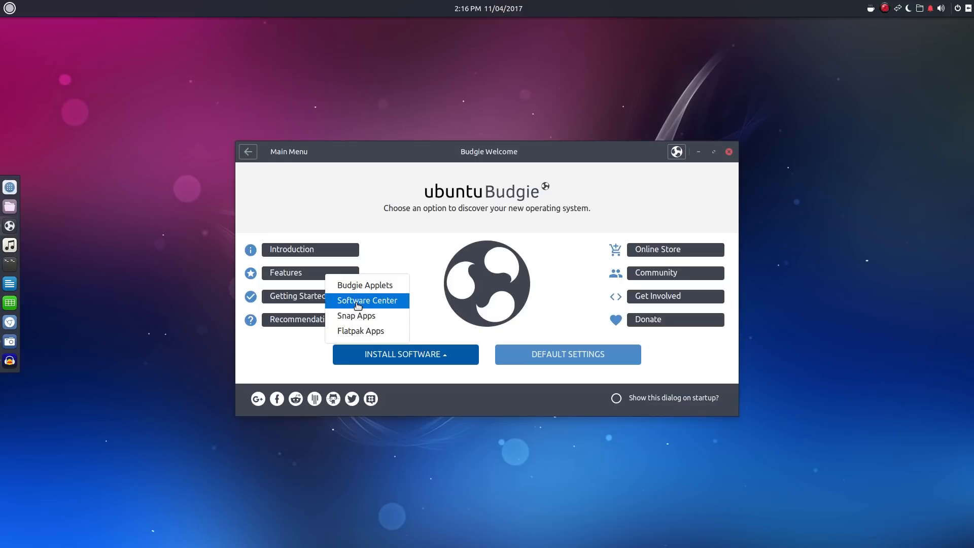
left_click(366, 300)
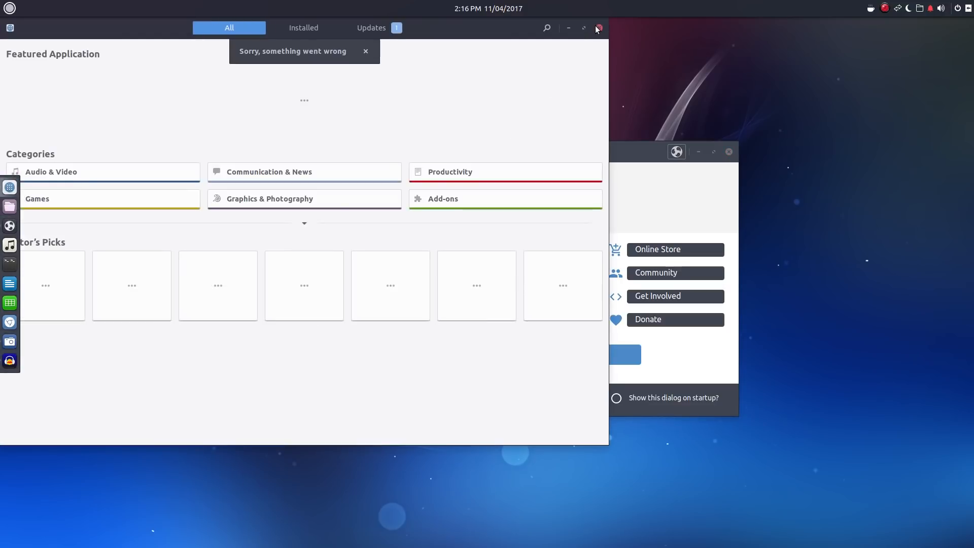
left_click(599, 29)
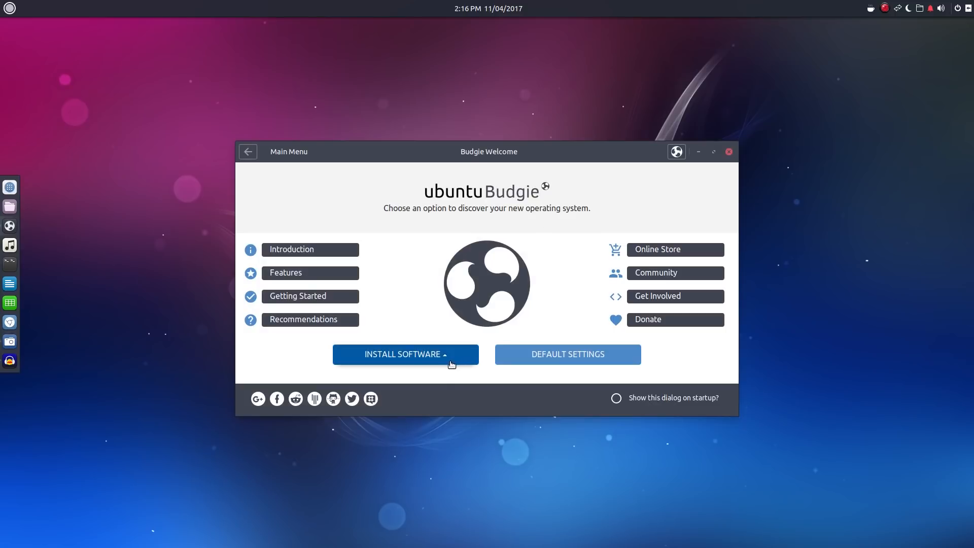
left_click(404, 354)
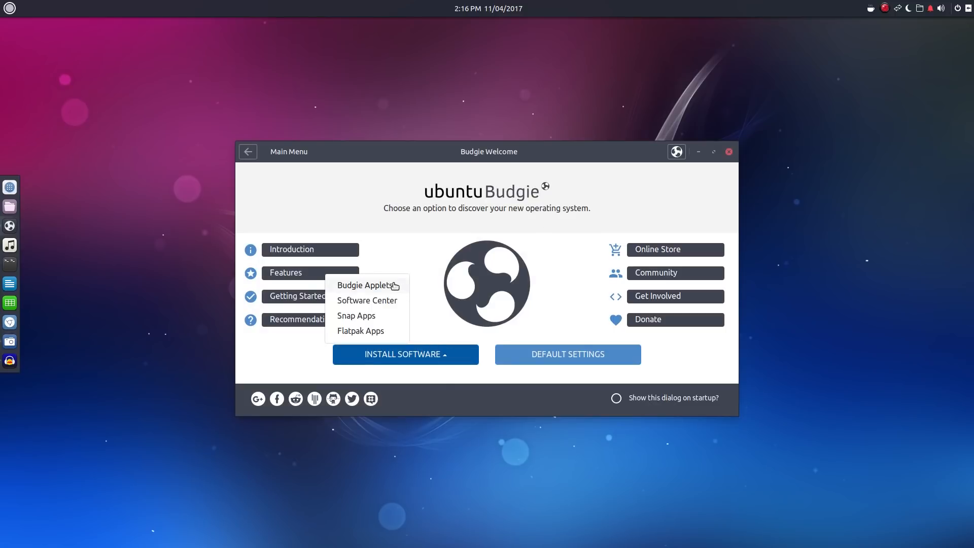
Open Budgie Desktop Applets and scroll down to the Weather and System Monitor applets.
left_click(367, 287)
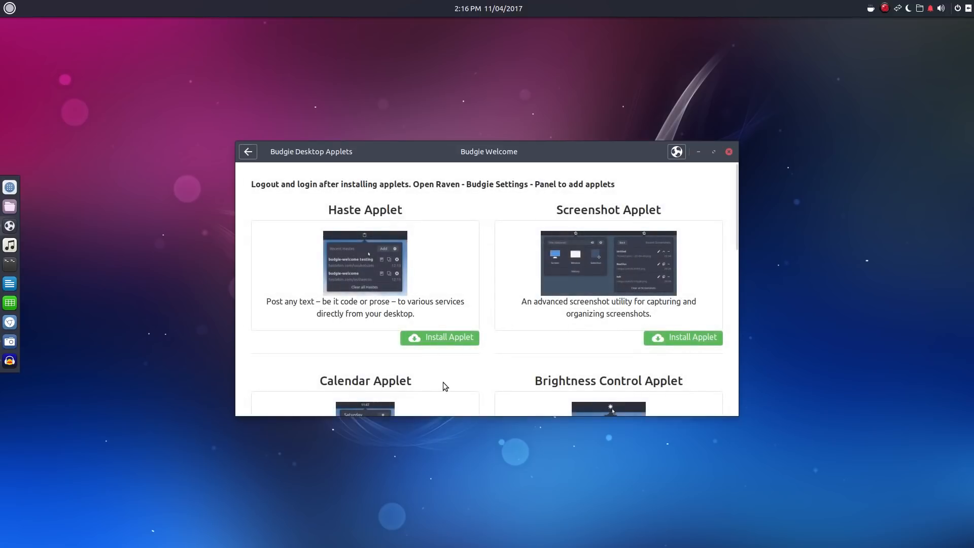
mouse_move(494, 373)
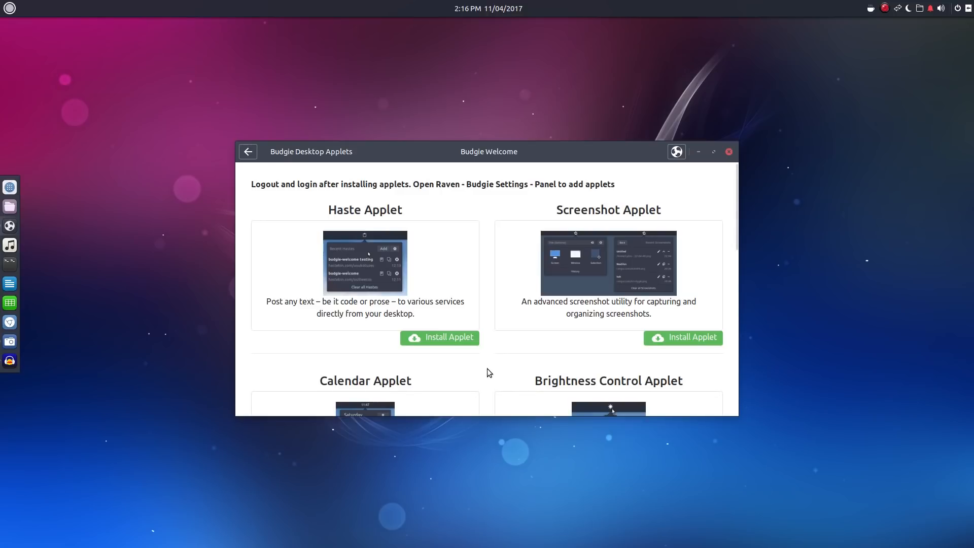
scroll("down", 3)
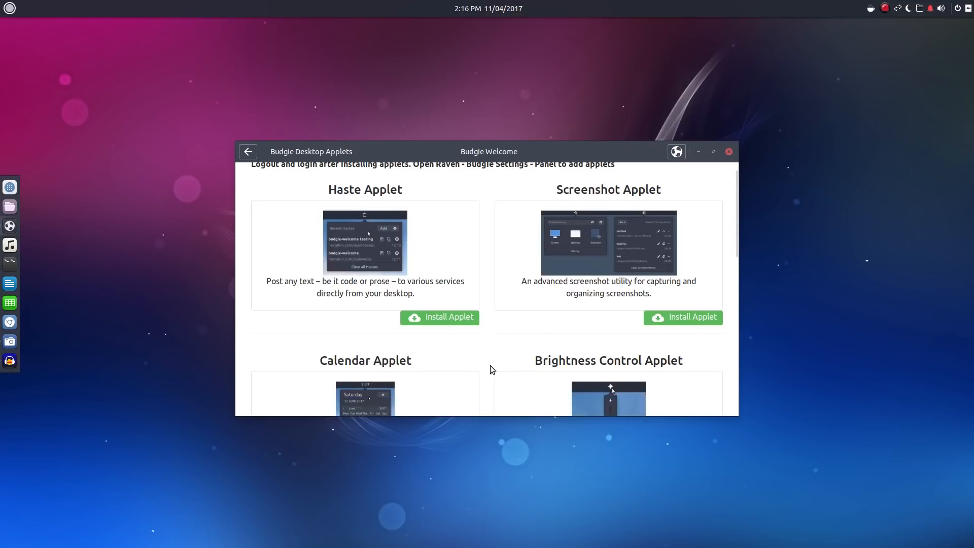
scroll("down", 3)
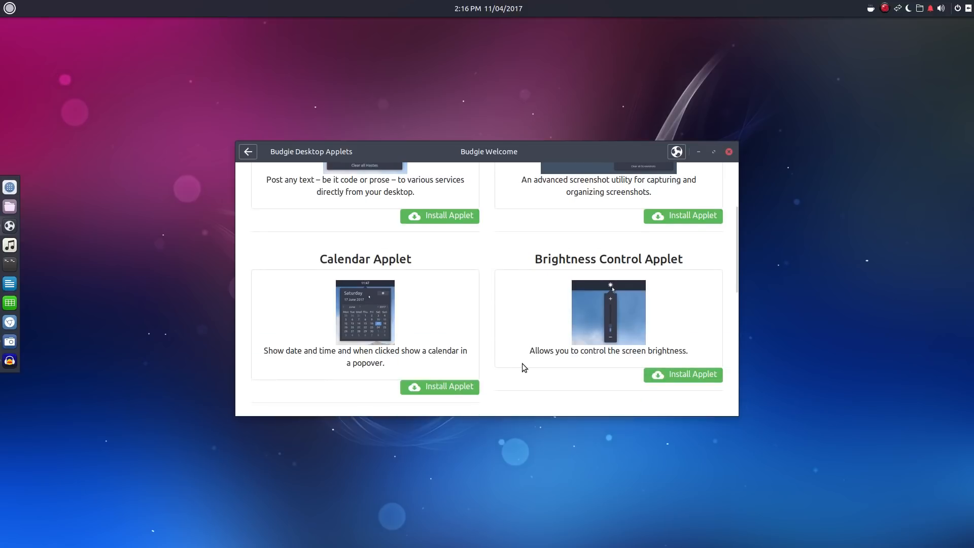
scroll("down", 3)
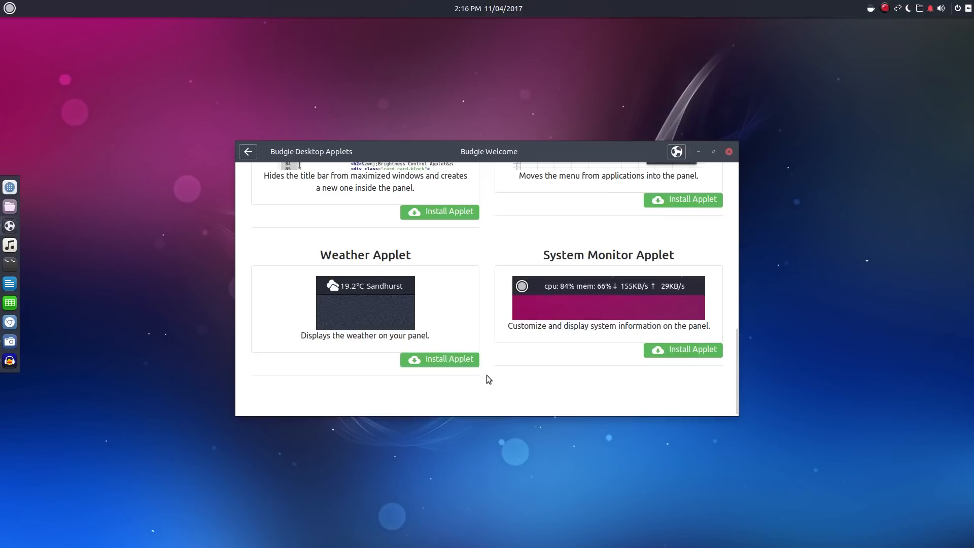
mouse_move(578, 376)
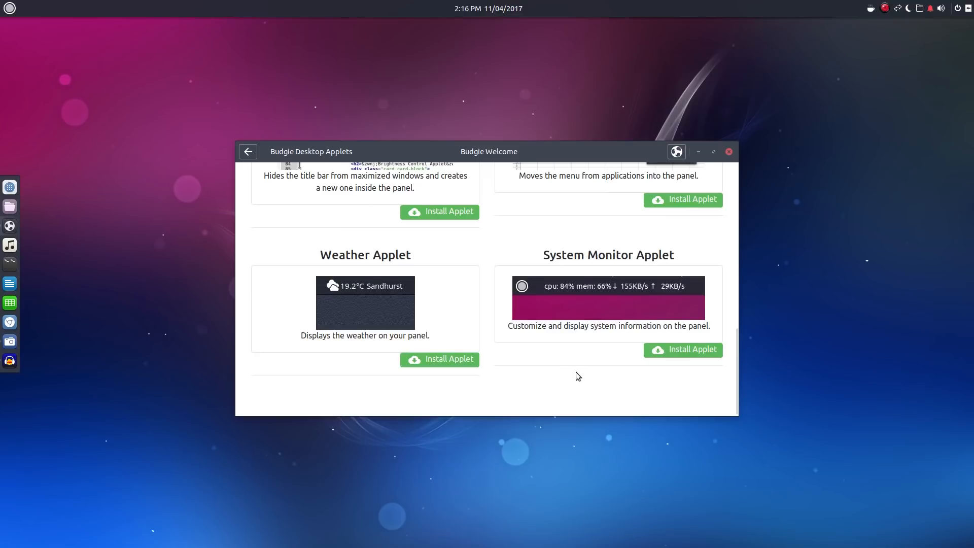
Go back to the main menu and view Default Settings' Arc and Material Design themes.
left_click(247, 151)
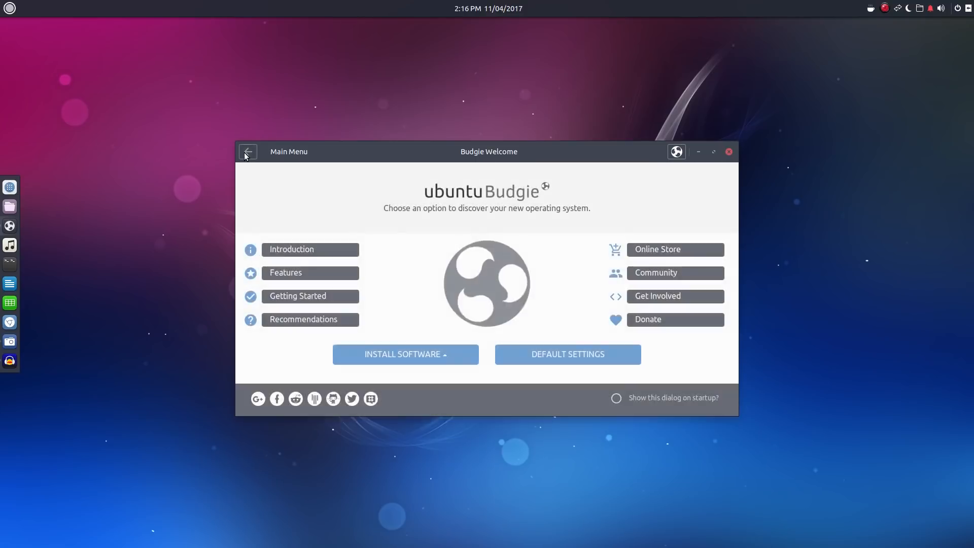
left_click(566, 354)
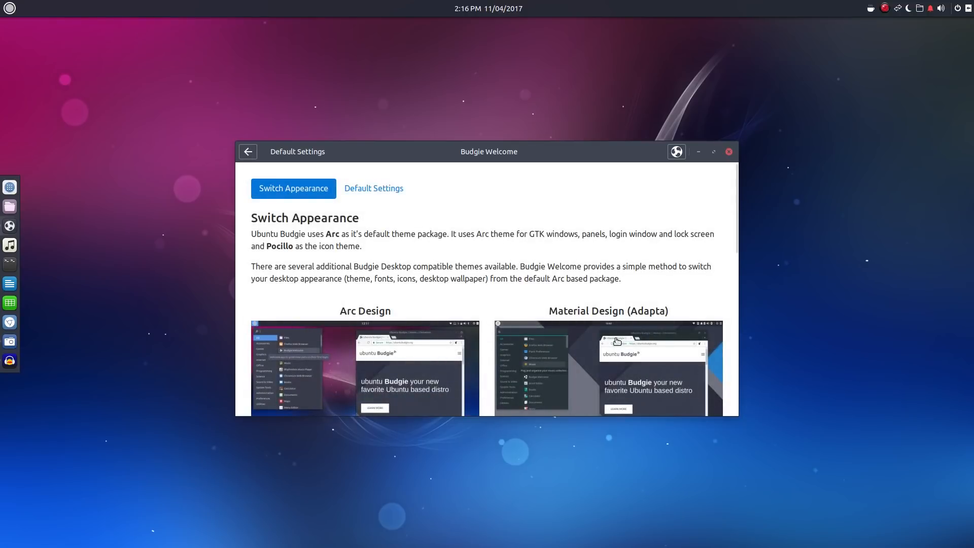
scroll("down", 3)
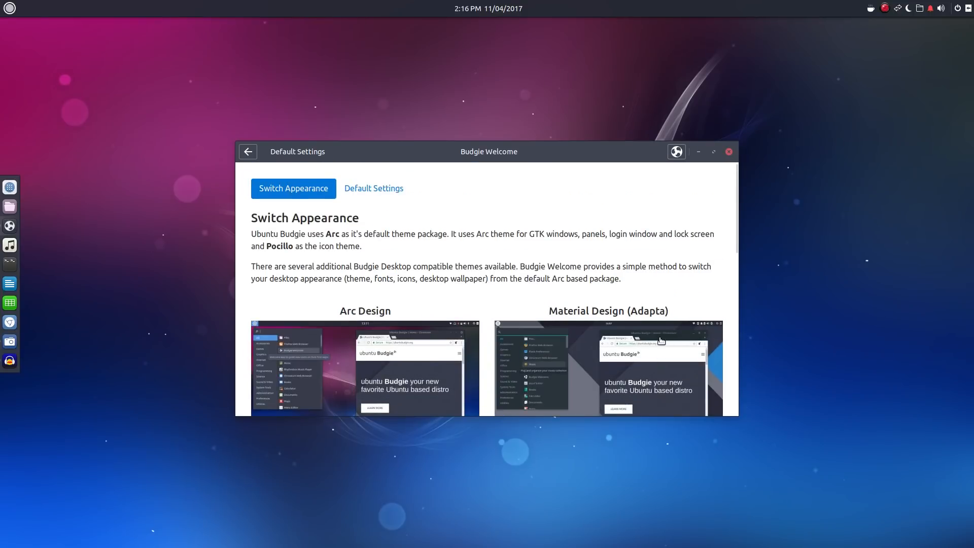
mouse_move(729, 152)
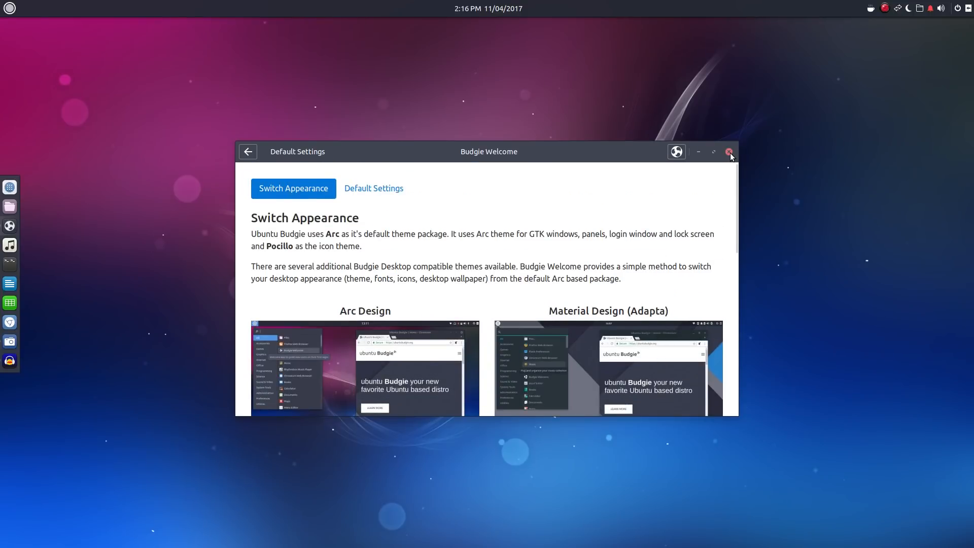
Close the Budgie Welcome window.
left_click(730, 151)
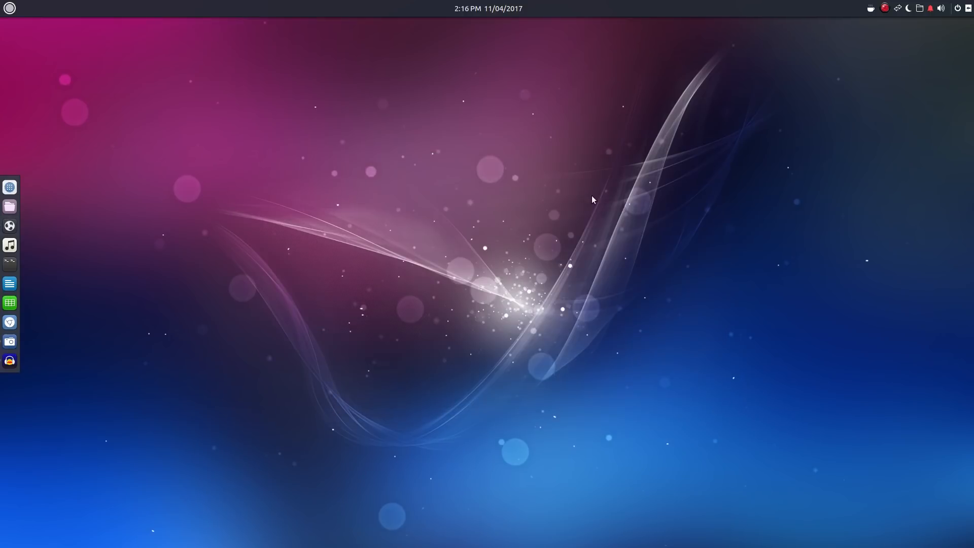
mouse_move(491, 283)
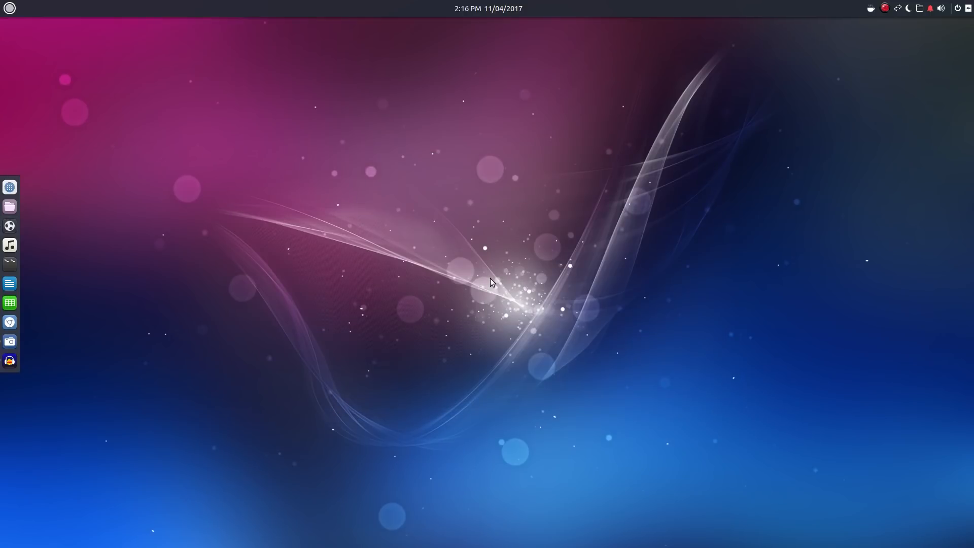
mouse_move(28, 24)
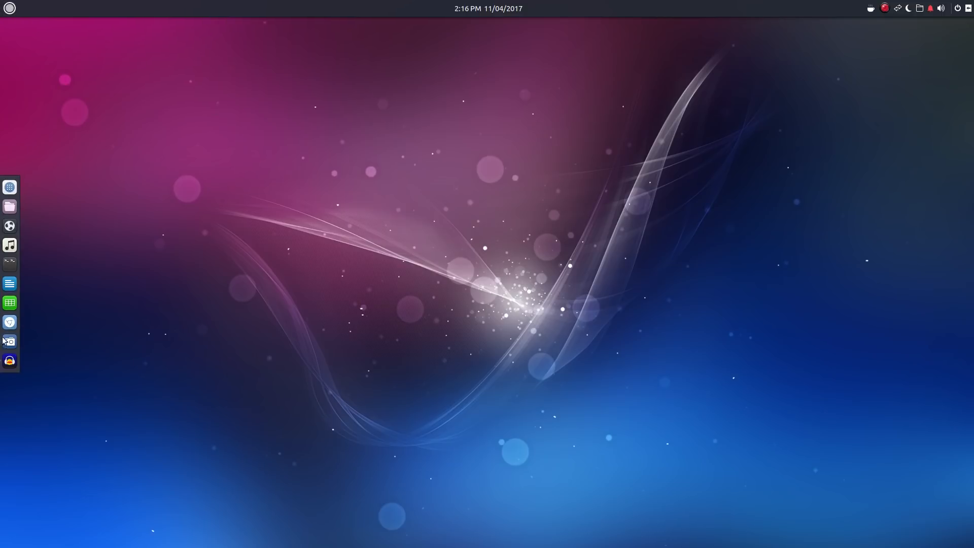
mouse_move(9, 187)
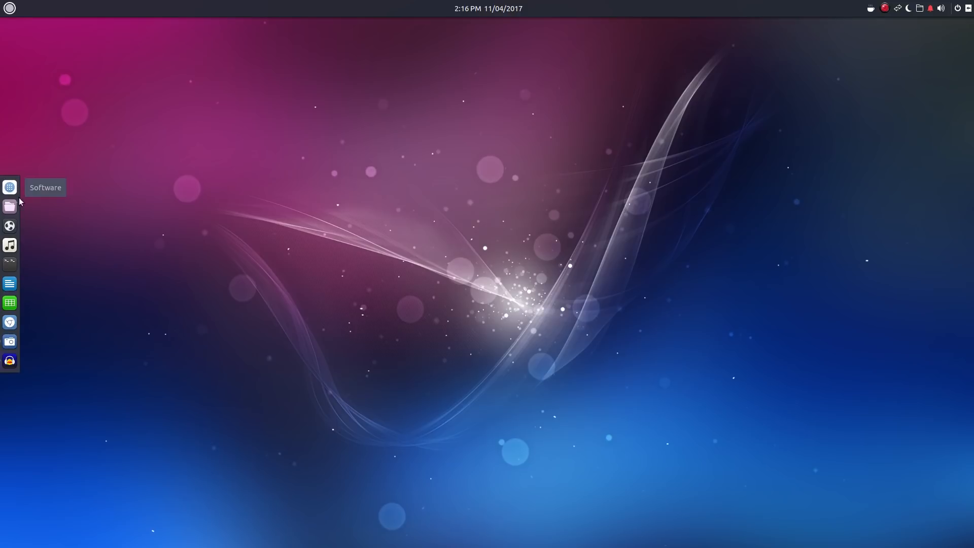
mouse_move(30, 50)
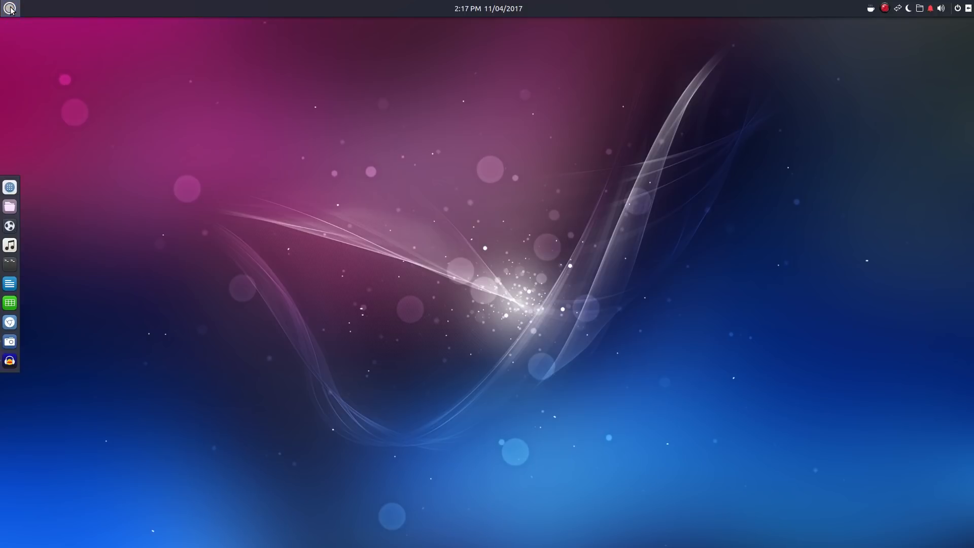
left_click(9, 8)
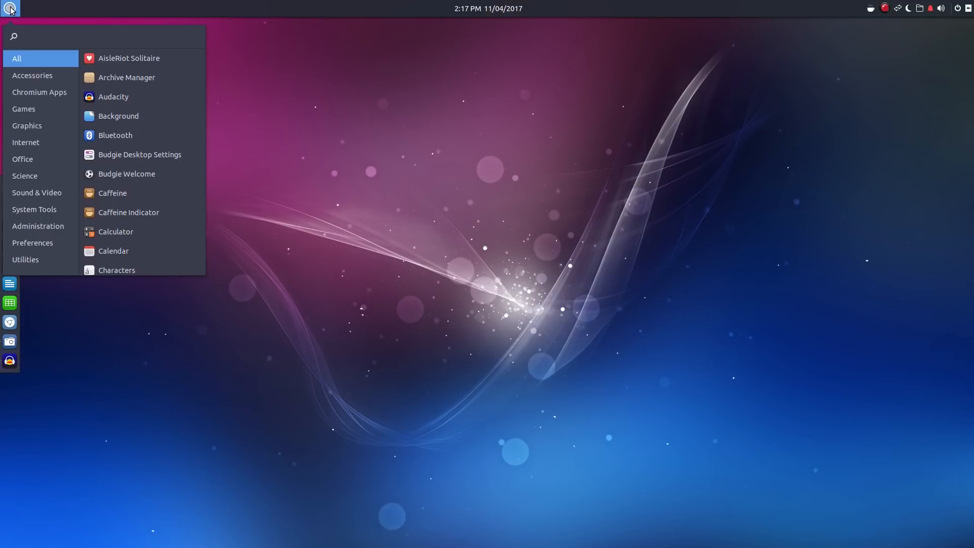
left_click(32, 75)
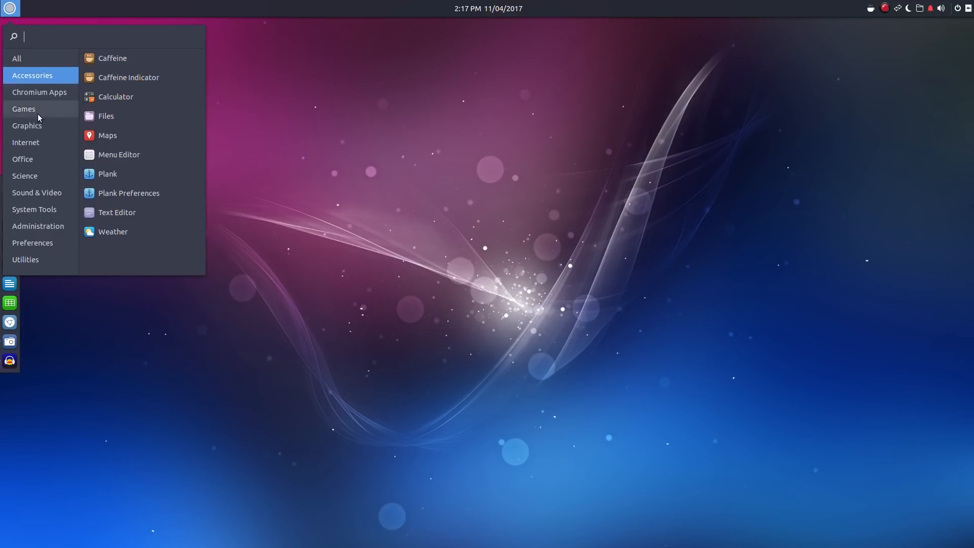
left_click(23, 159)
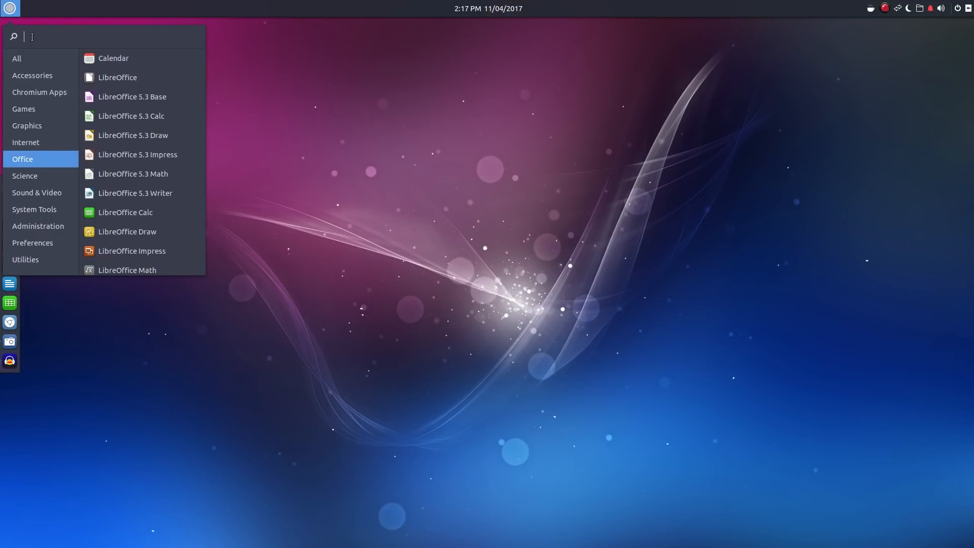
left_click(17, 58)
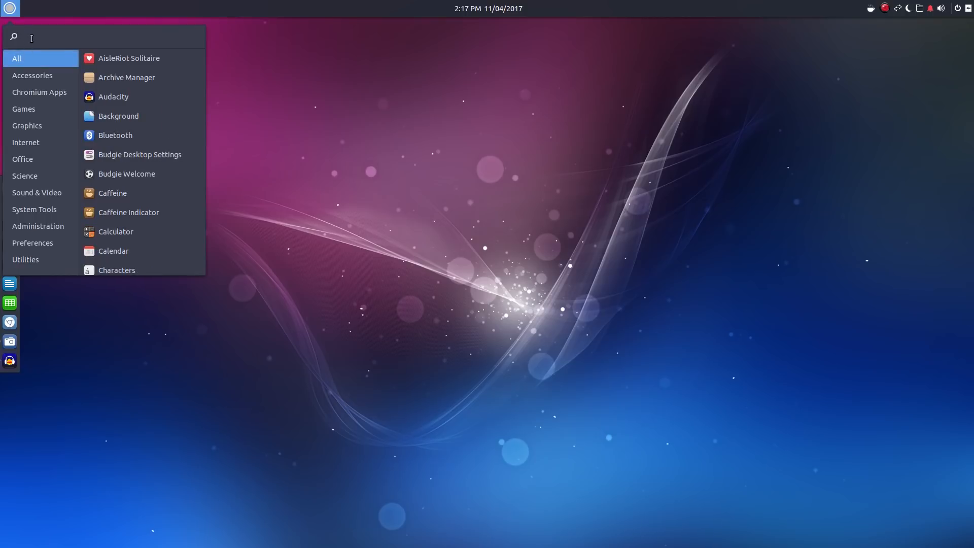
type("libre")
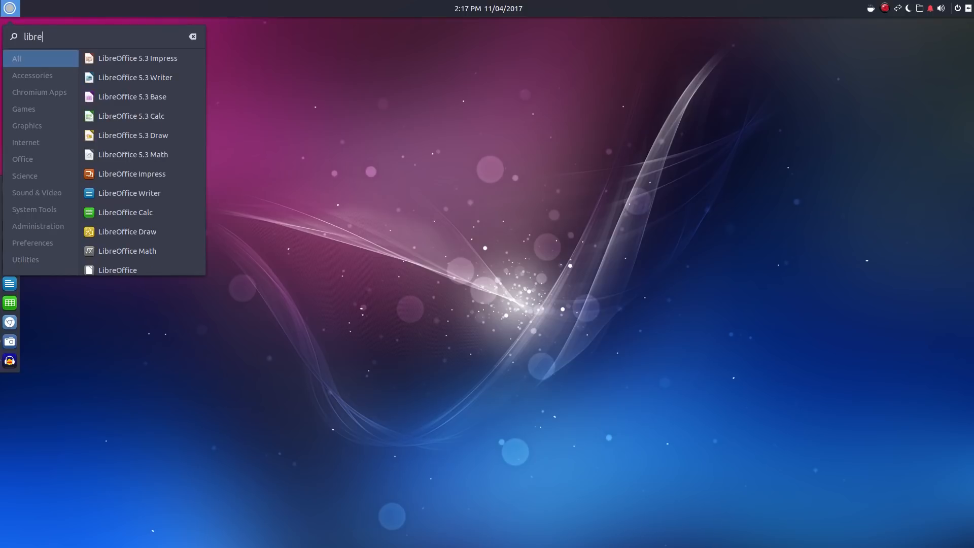
type("office")
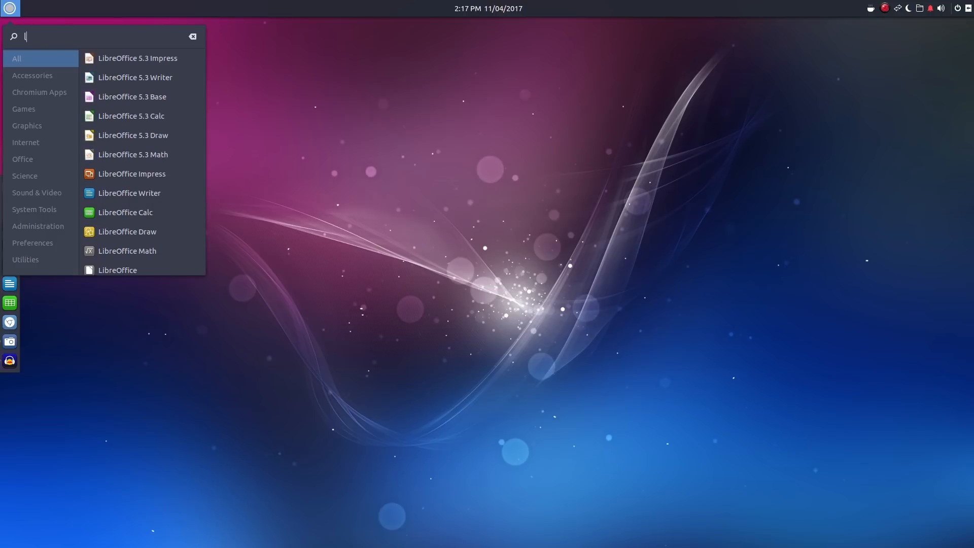
type("gim")
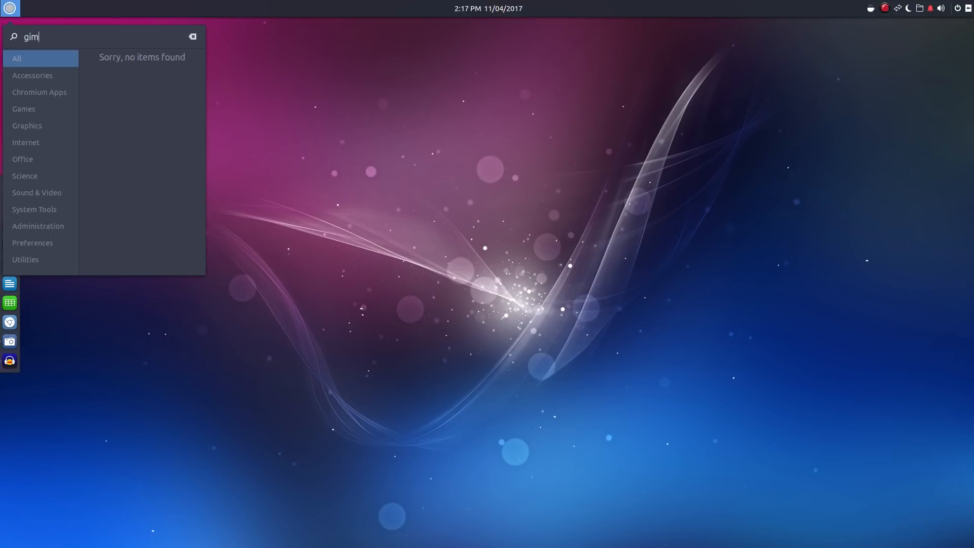
left_click(193, 36)
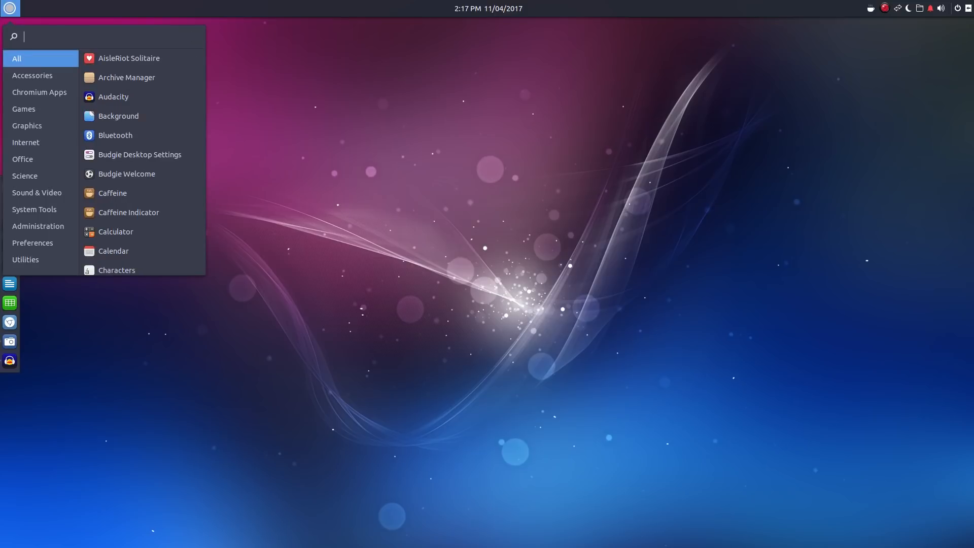
left_click(327, 68)
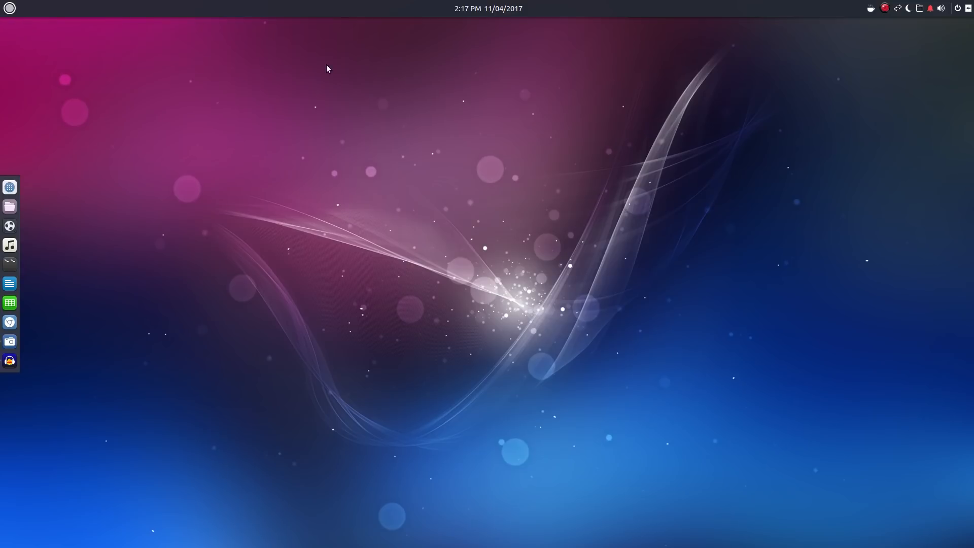
Open GNOME Calendar on November 2017 and switch between the Year and Week views.
left_click(487, 8)
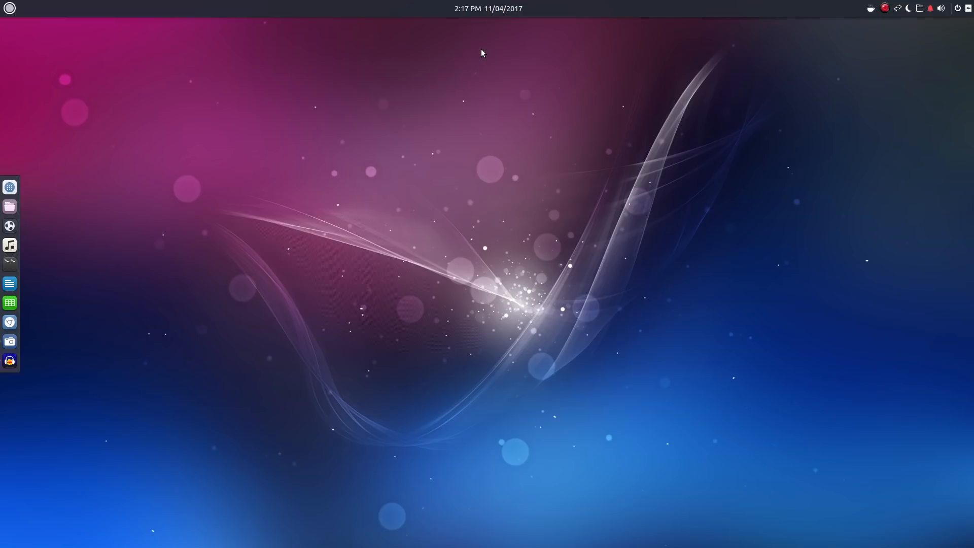
left_click(9, 302)
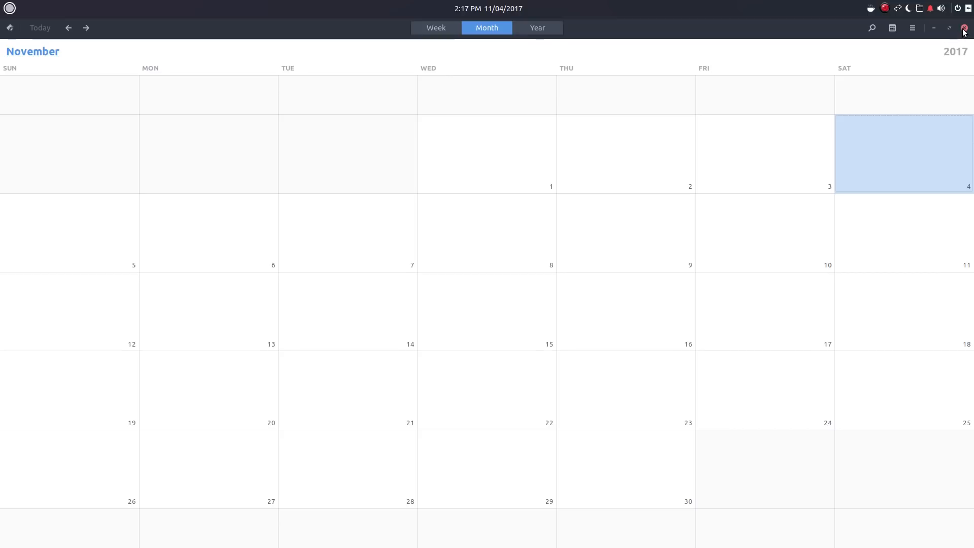
left_click(537, 28)
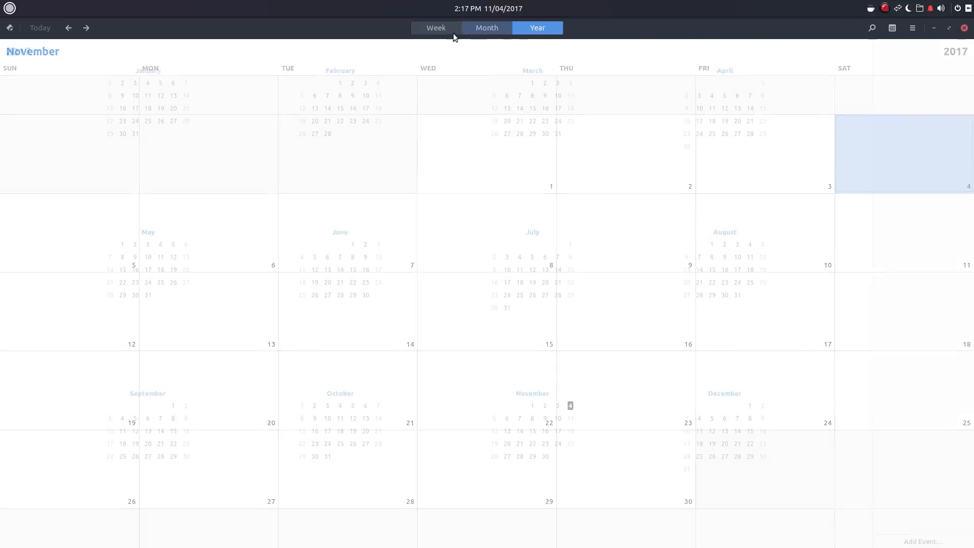
left_click(435, 27)
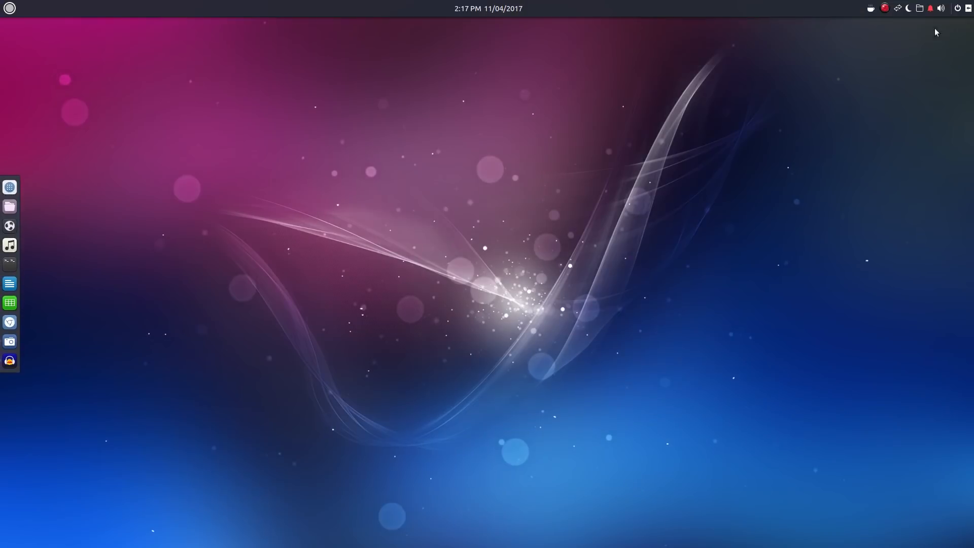
mouse_move(641, 87)
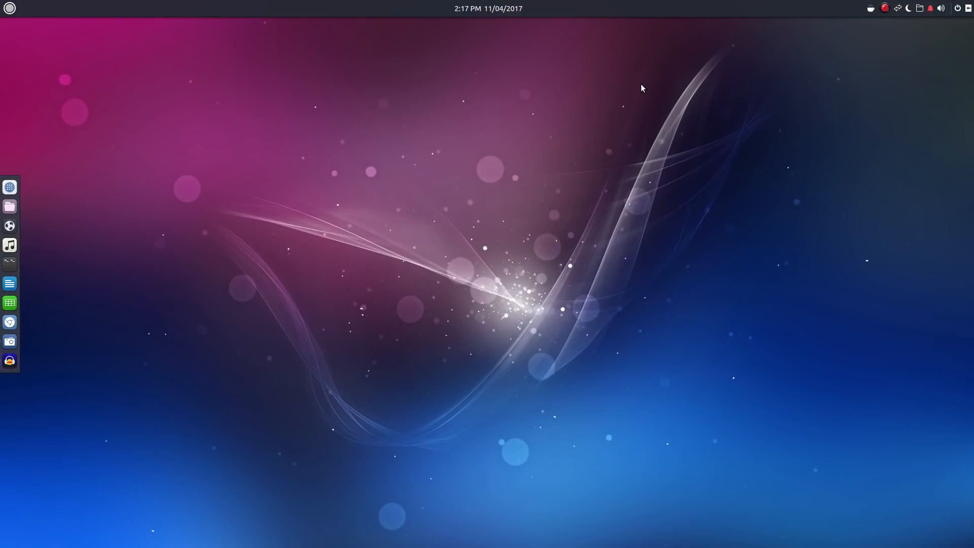
mouse_move(652, 110)
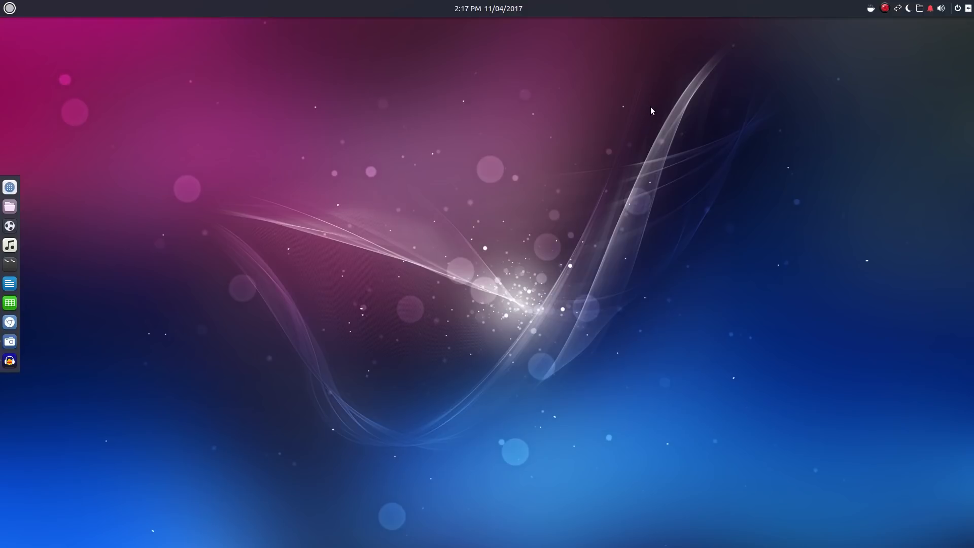
mouse_move(647, 104)
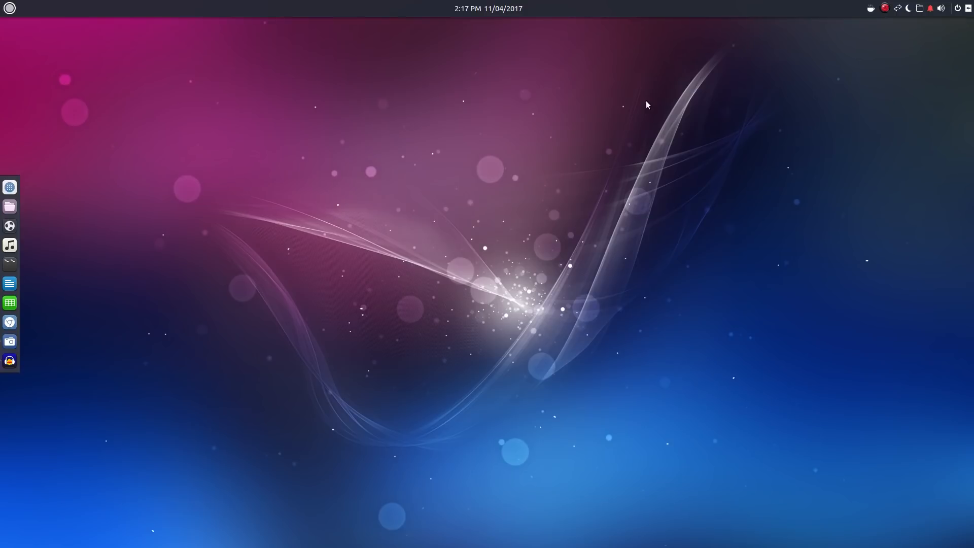
mouse_move(845, 79)
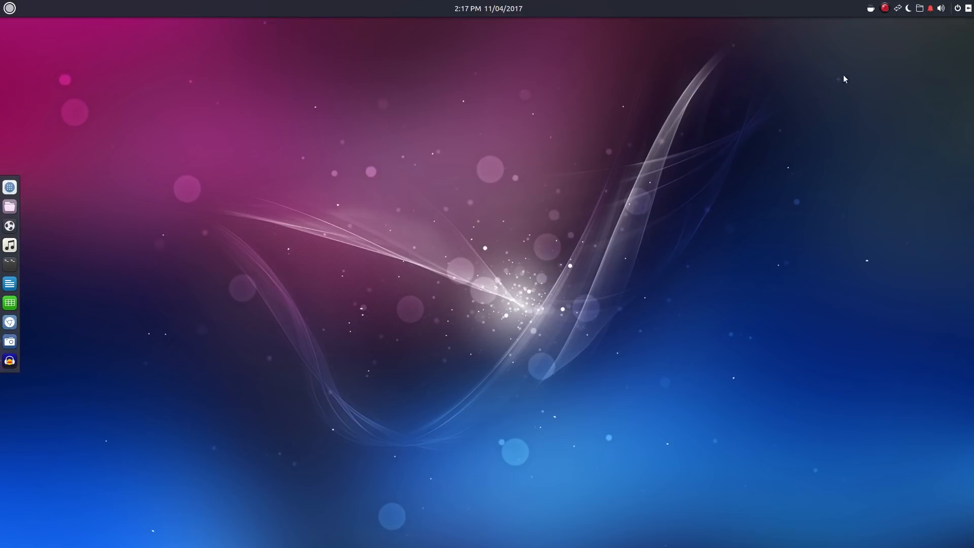
left_click(869, 8)
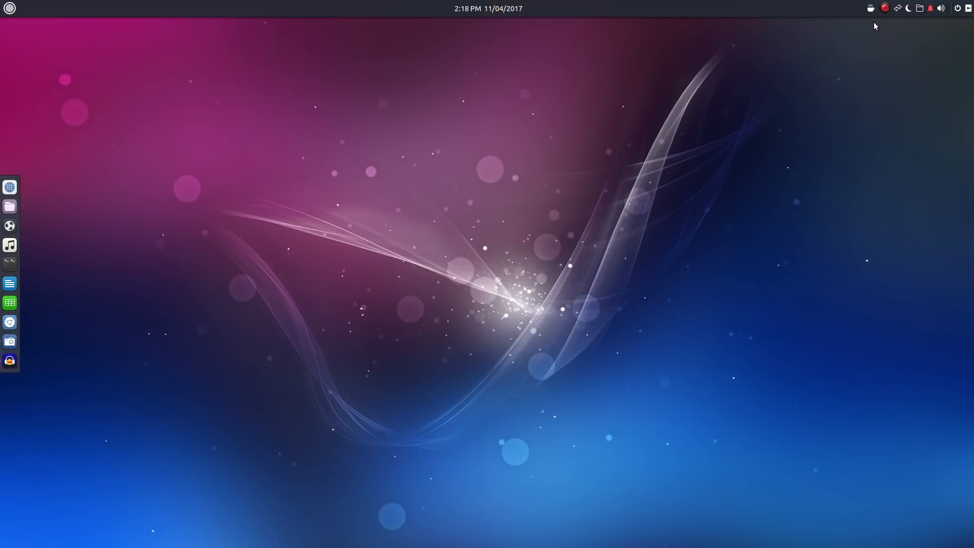
mouse_move(842, 73)
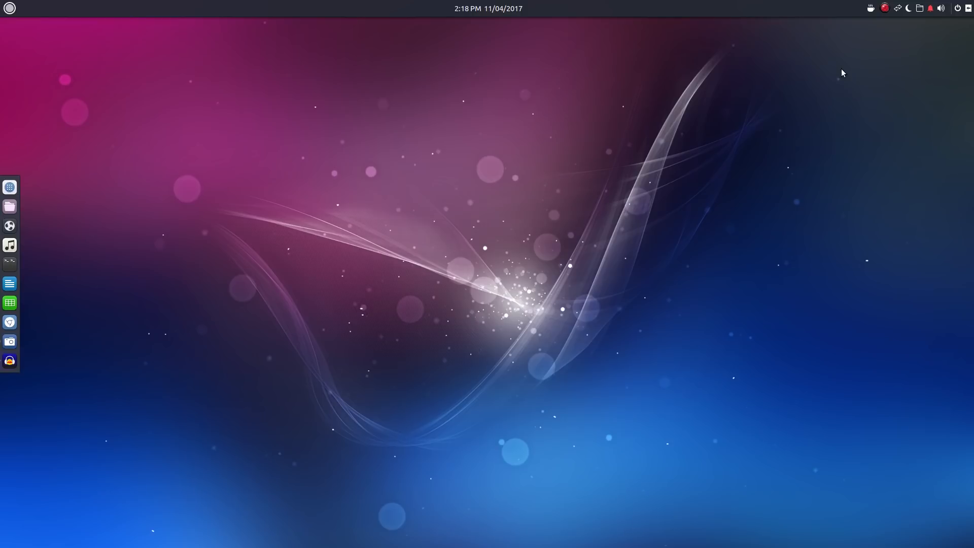
mouse_move(891, 60)
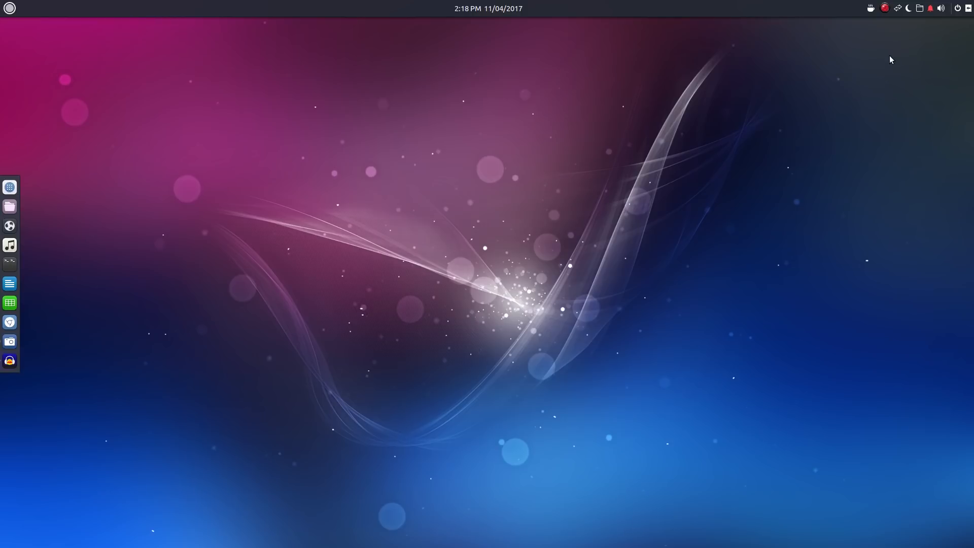
mouse_move(902, 28)
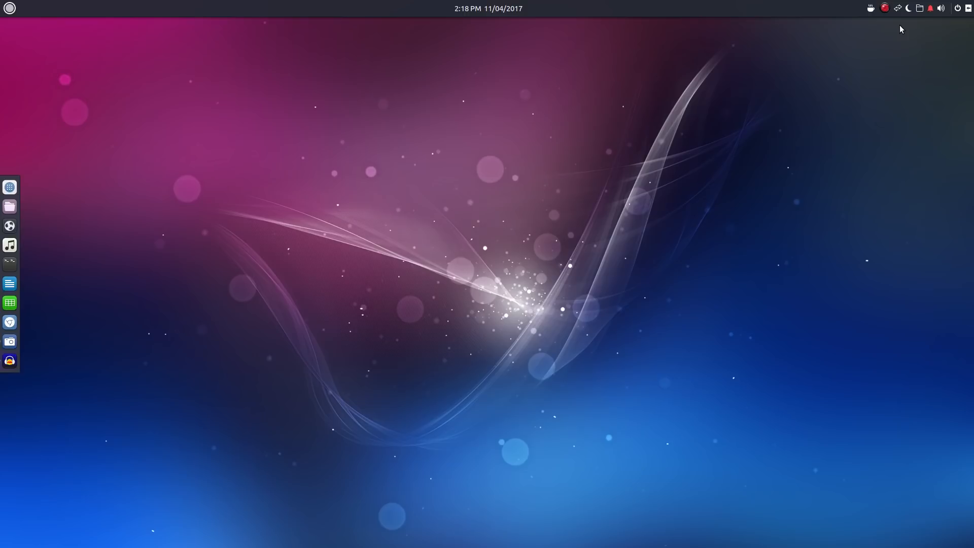
mouse_move(898, 12)
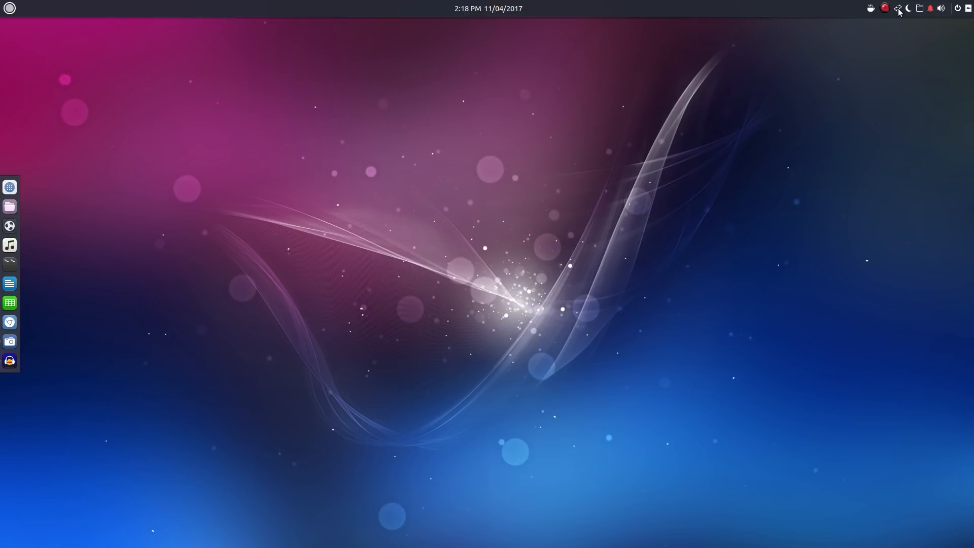
left_click(898, 9)
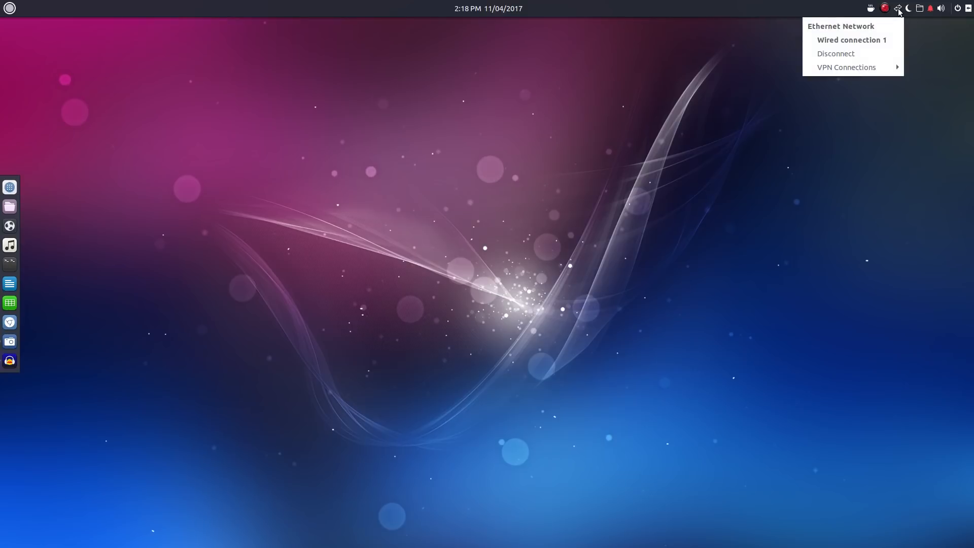
left_click(898, 8)
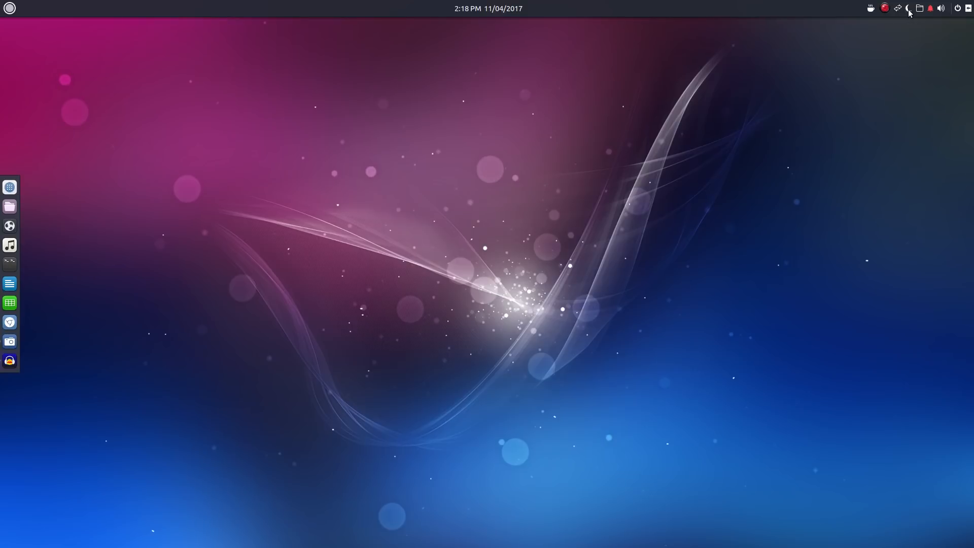
left_click(919, 8)
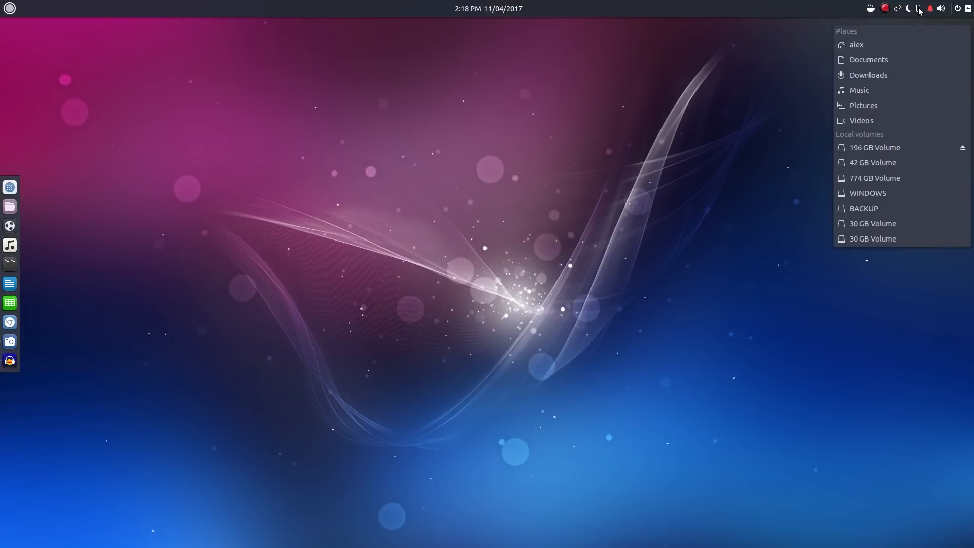
left_click(930, 8)
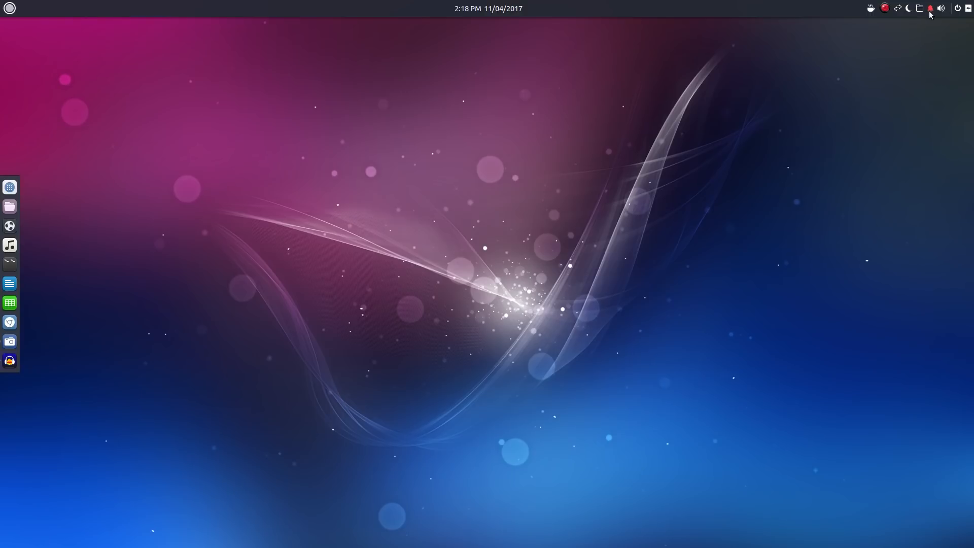
left_click(930, 8)
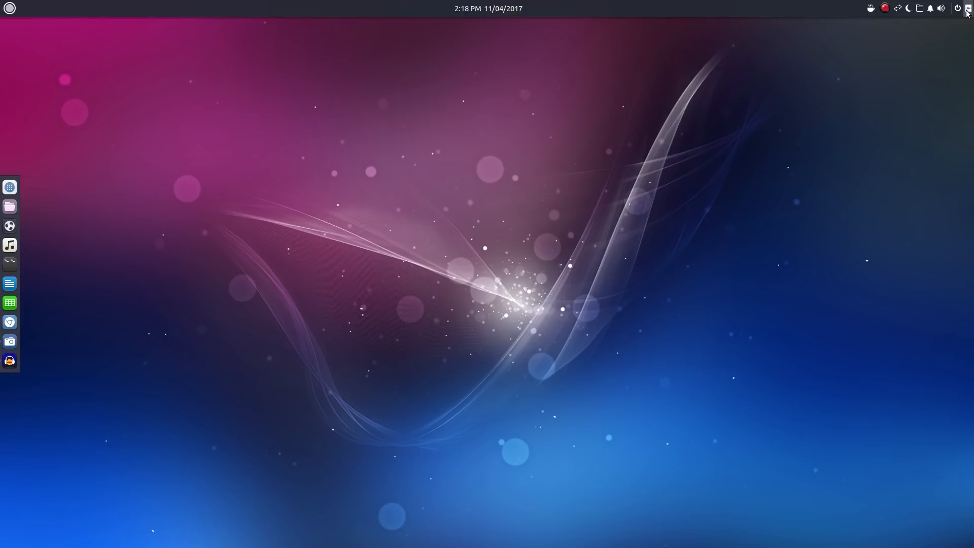
Open the Raven panel, view the calendar and sound applets, then end on Notifications.
left_click(965, 8)
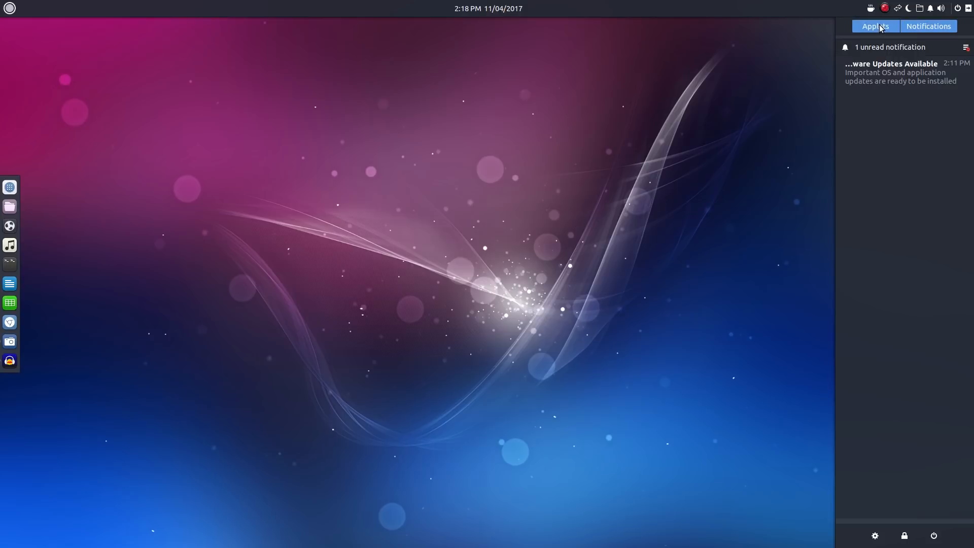
left_click(928, 26)
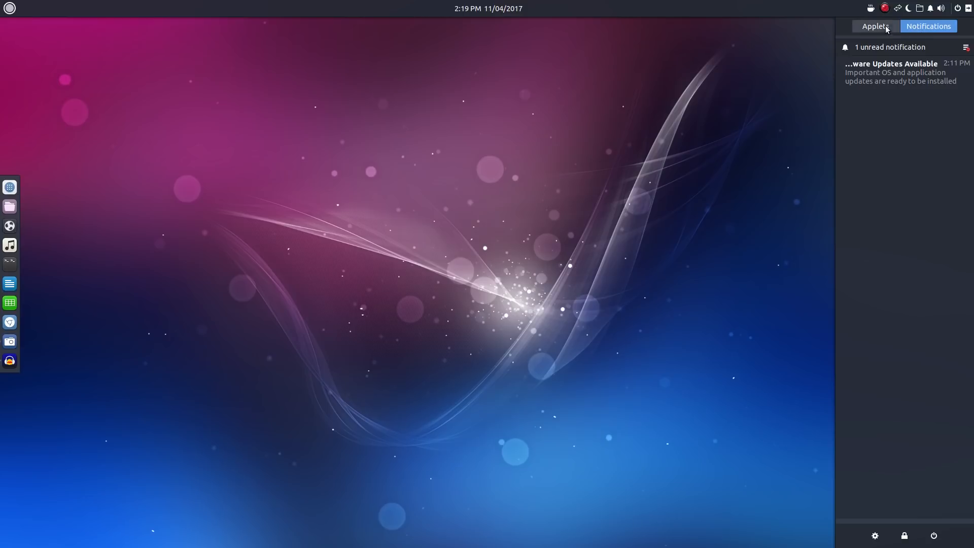
left_click(875, 26)
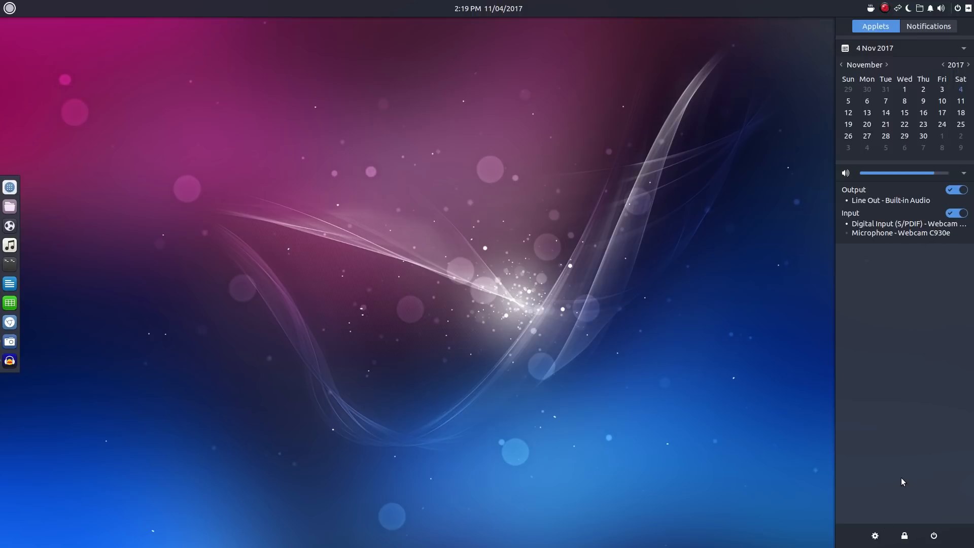
mouse_move(905, 428)
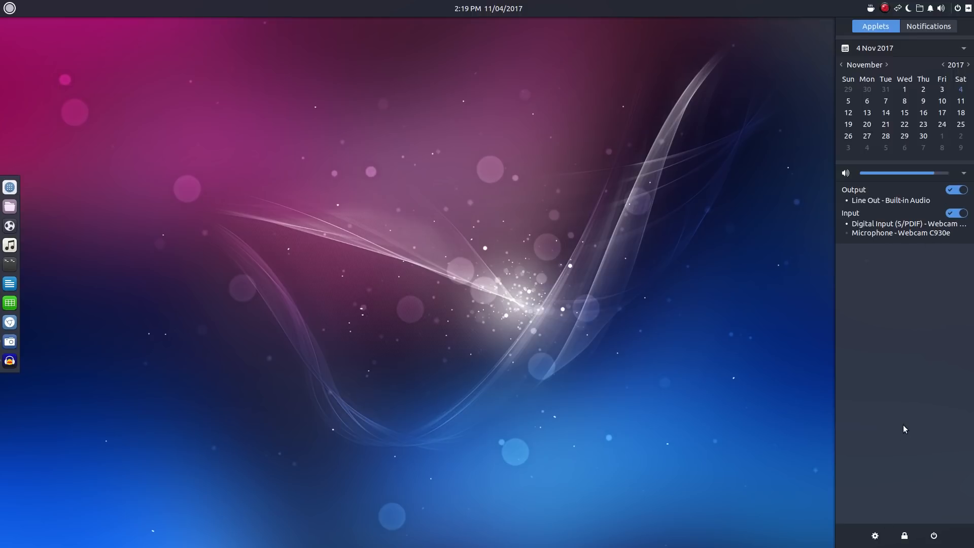
left_click(928, 26)
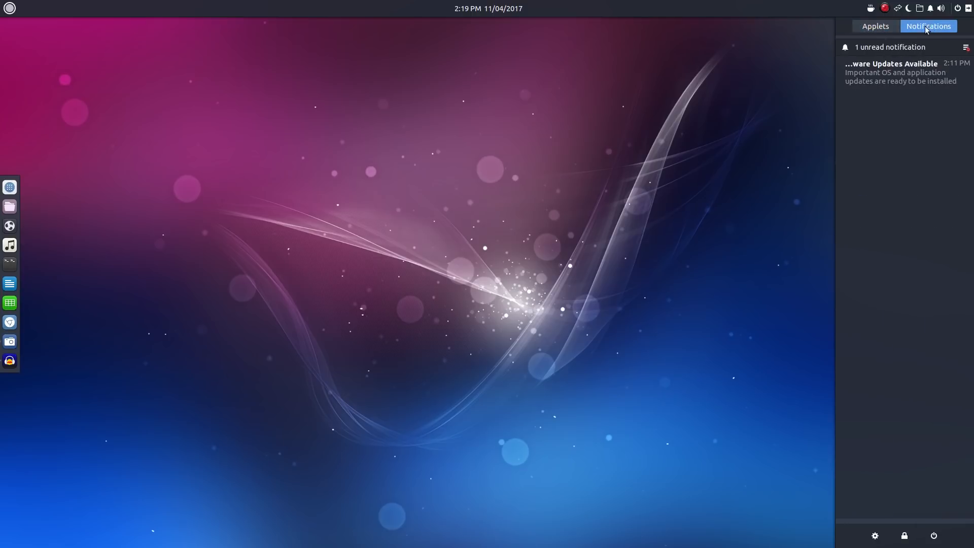
mouse_move(918, 199)
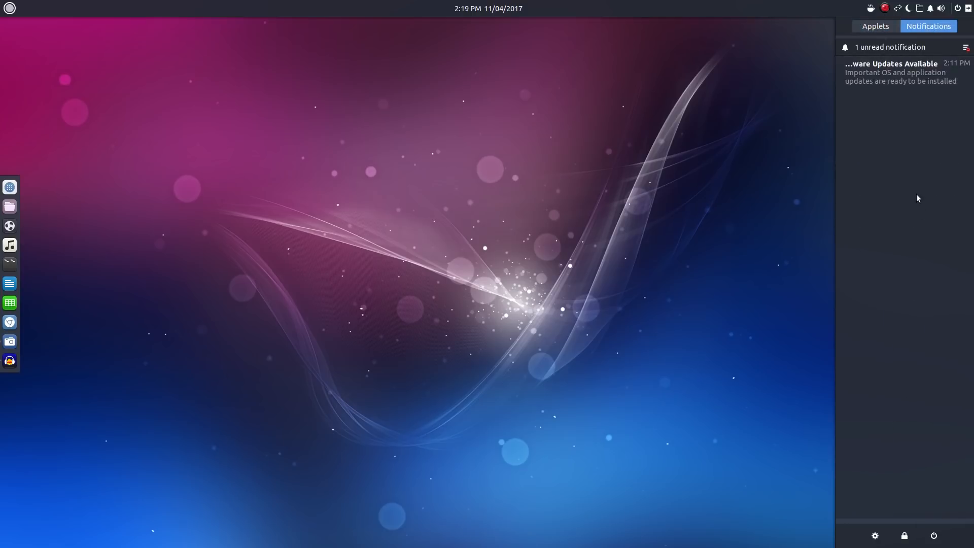
mouse_move(910, 139)
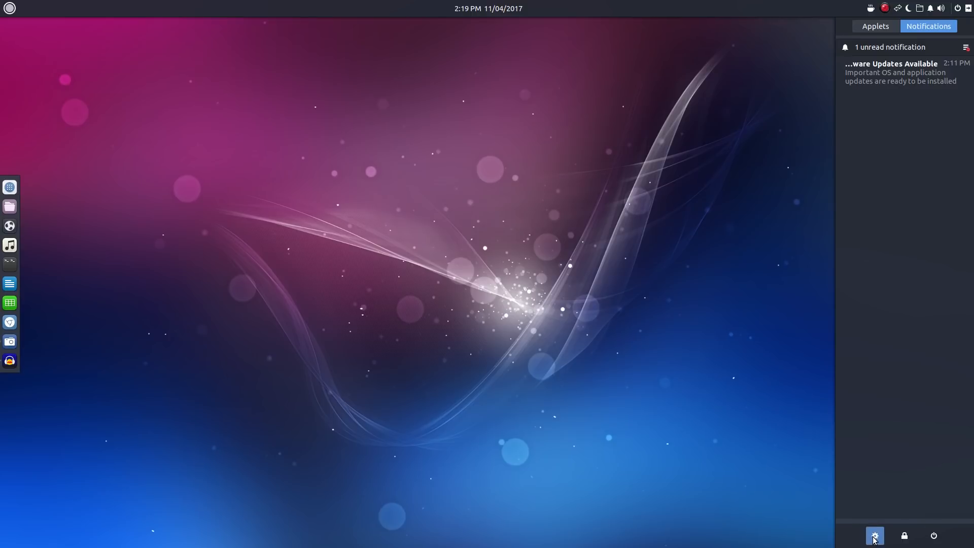
Open Budgie Desktop Settings from the Raven panel's gear button.
left_click(874, 536)
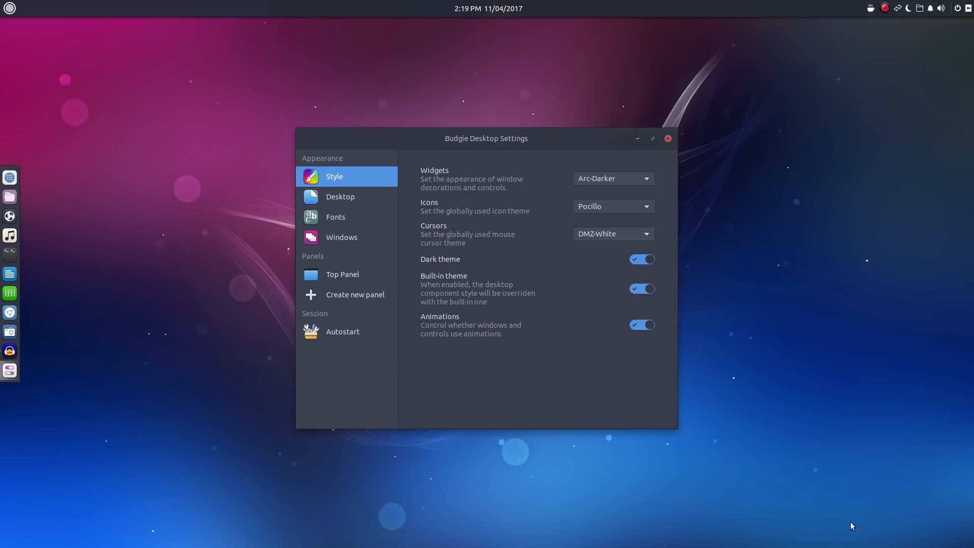
mouse_move(757, 510)
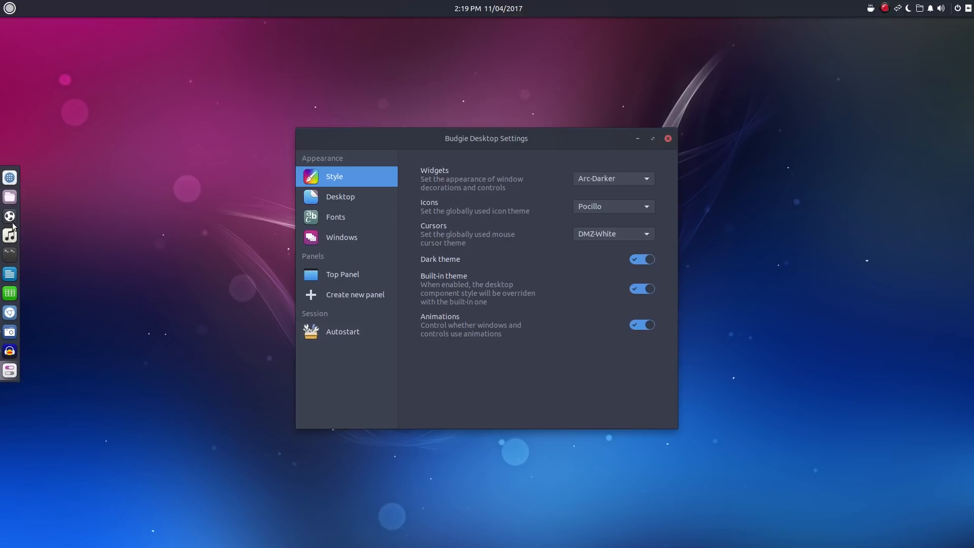
mouse_move(9, 370)
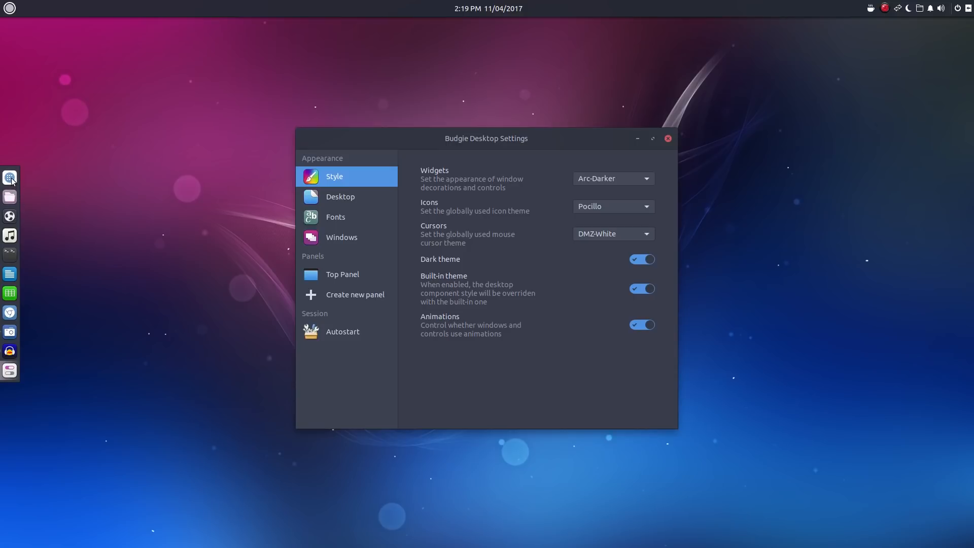
mouse_move(130, 250)
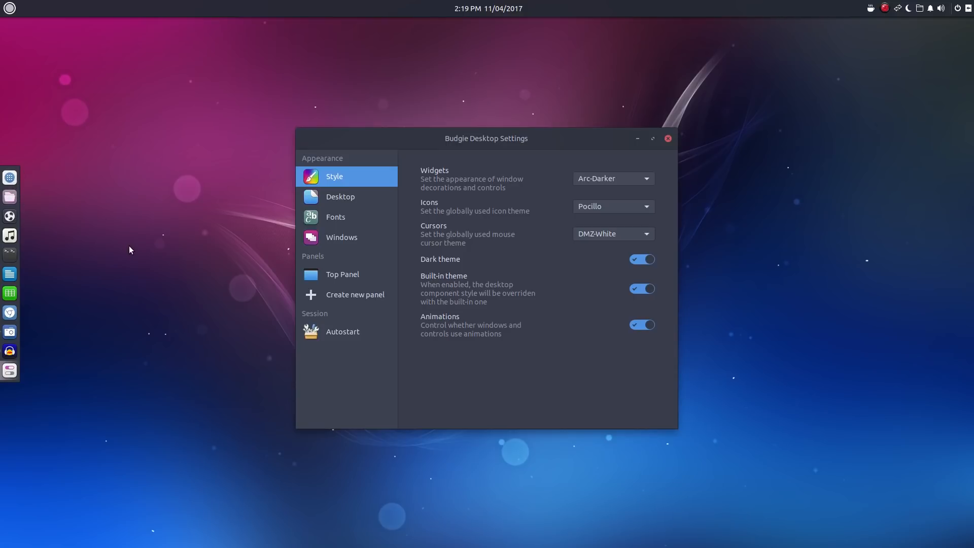
mouse_move(476, 141)
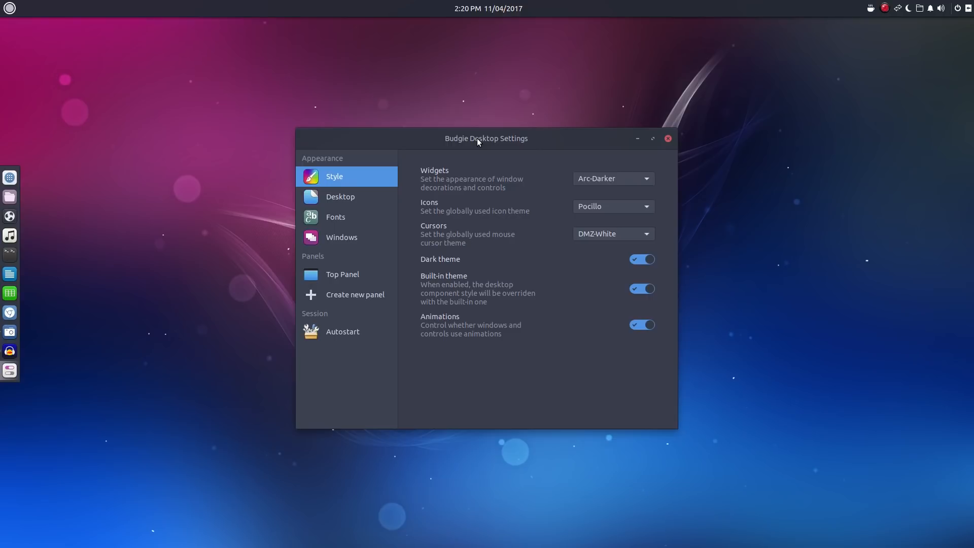
mouse_move(342, 199)
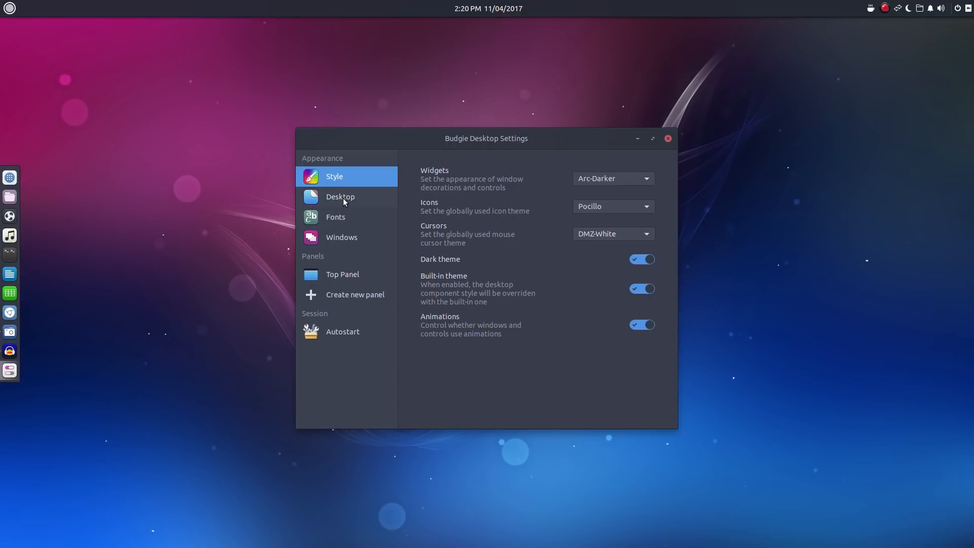
View the Desktop, Fonts and Windows settings pages, then create a new bottom panel.
left_click(341, 196)
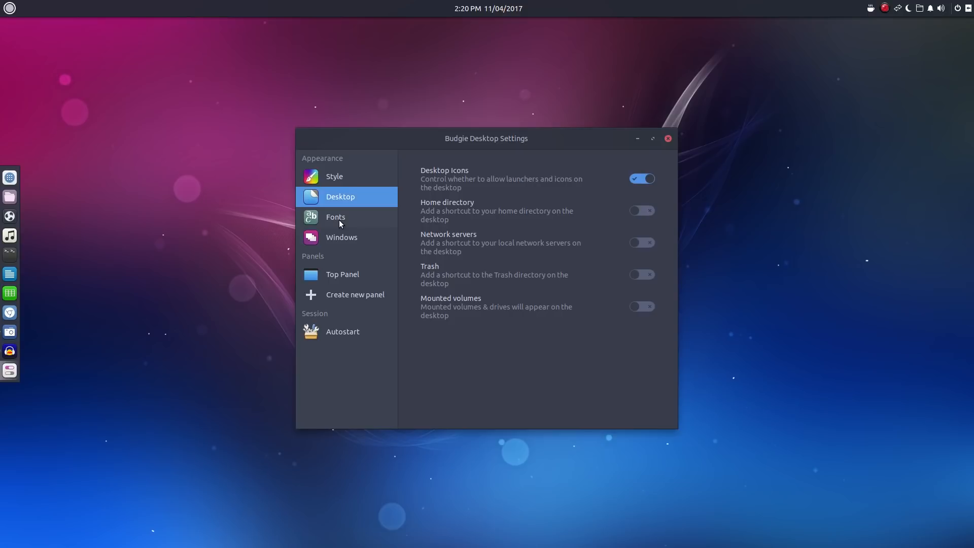
left_click(335, 216)
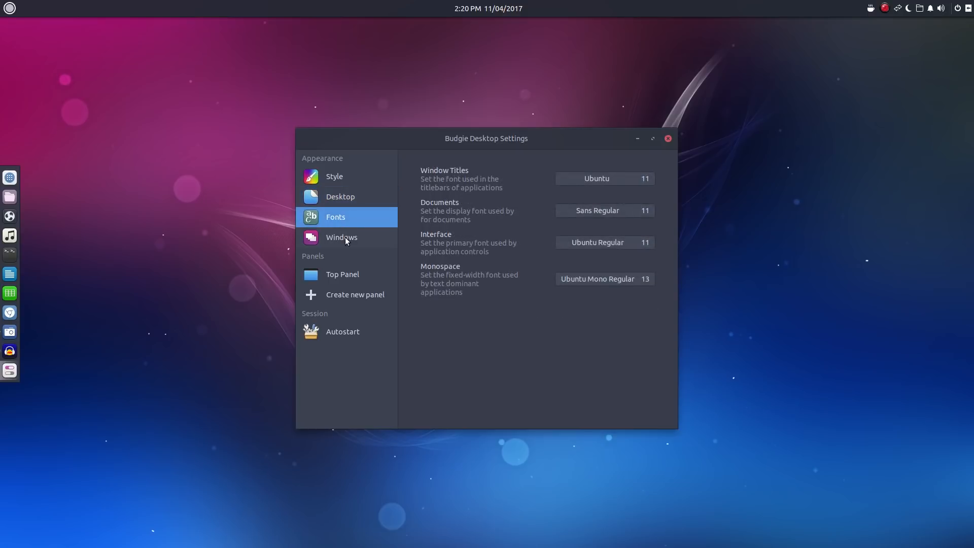
left_click(341, 236)
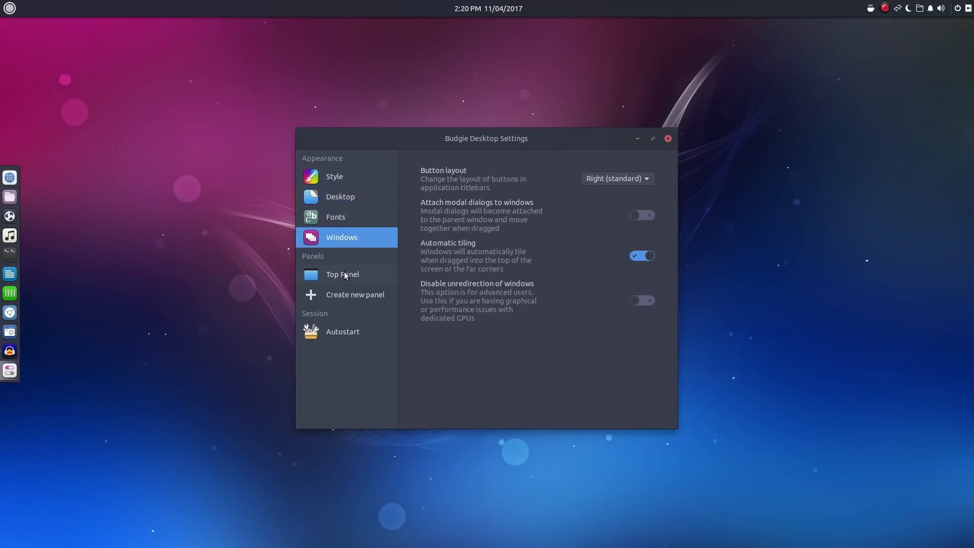
left_click(342, 274)
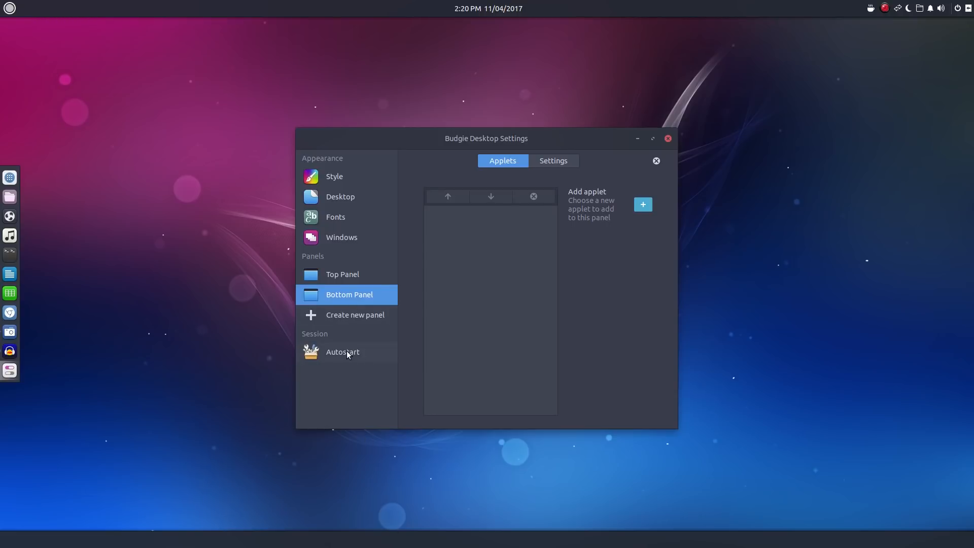
Browse the Autostart apps, then remove the new Bottom Panel.
left_click(342, 352)
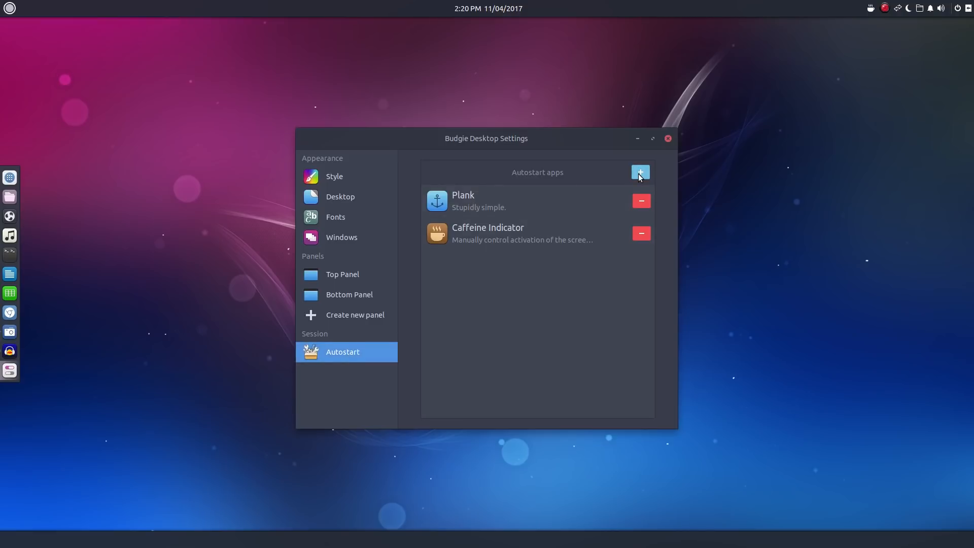
left_click(640, 172)
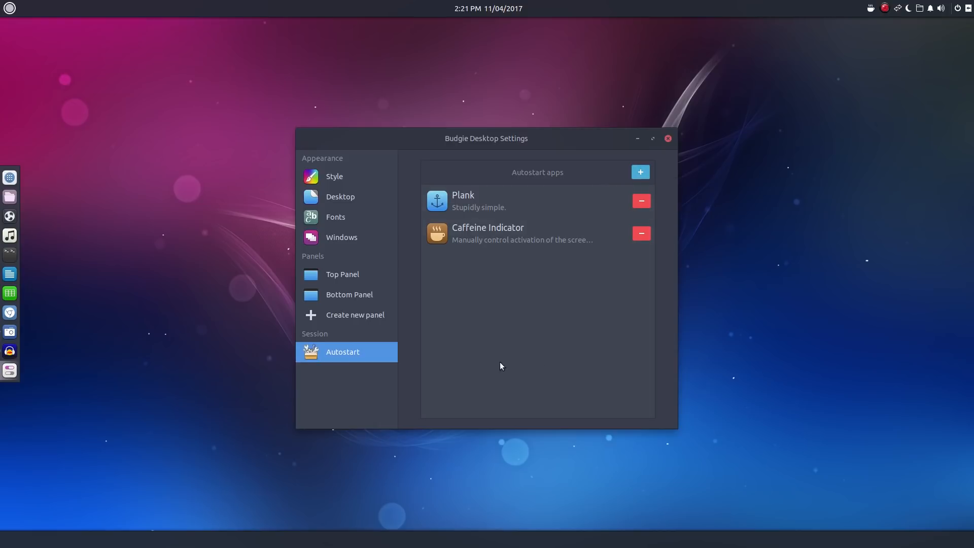
left_click(349, 293)
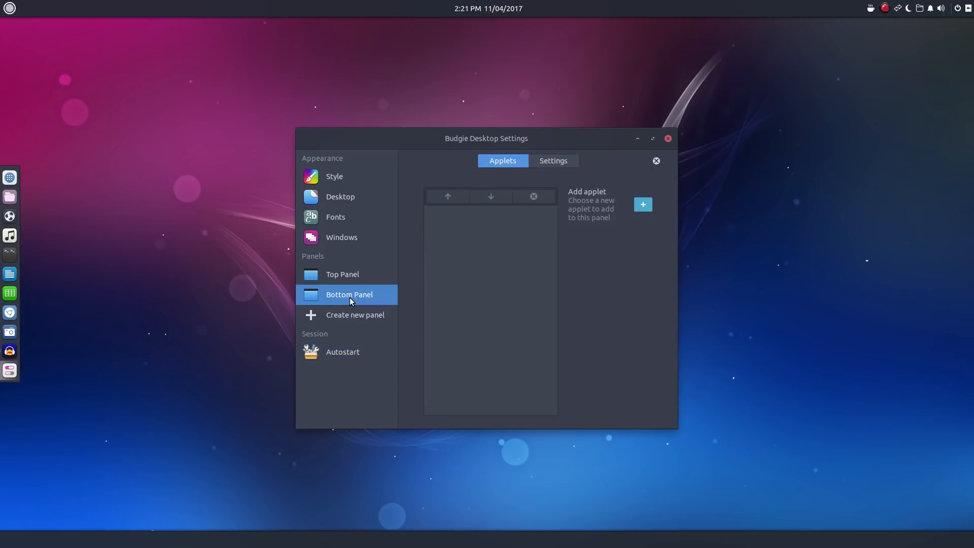
mouse_move(615, 305)
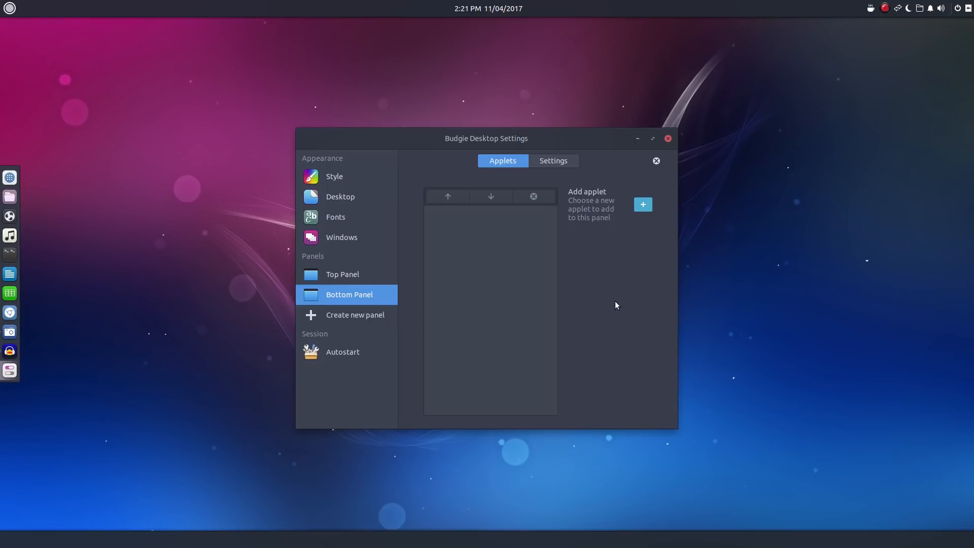
left_click(532, 197)
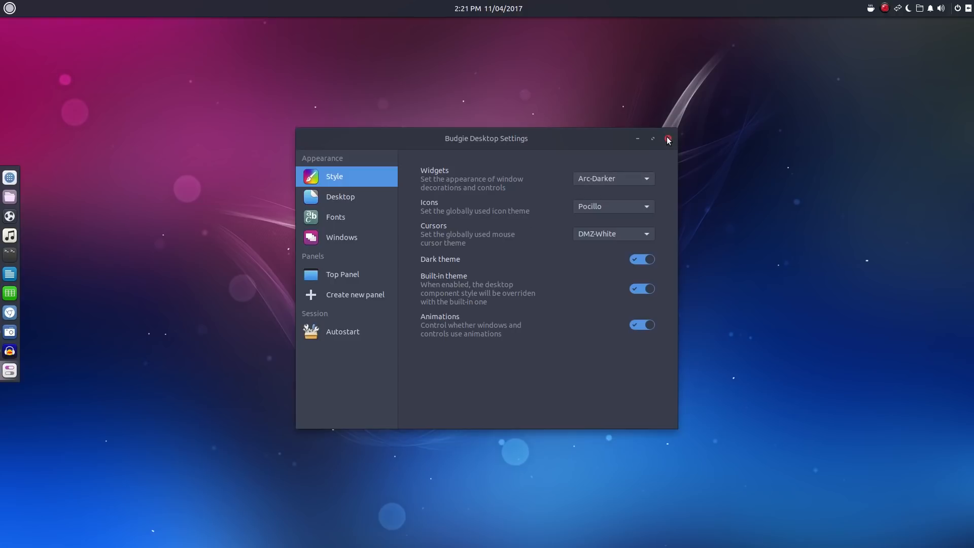
Close Budgie Desktop Settings and list the Internet apps: Chromium, Geary and Transmission.
left_click(667, 138)
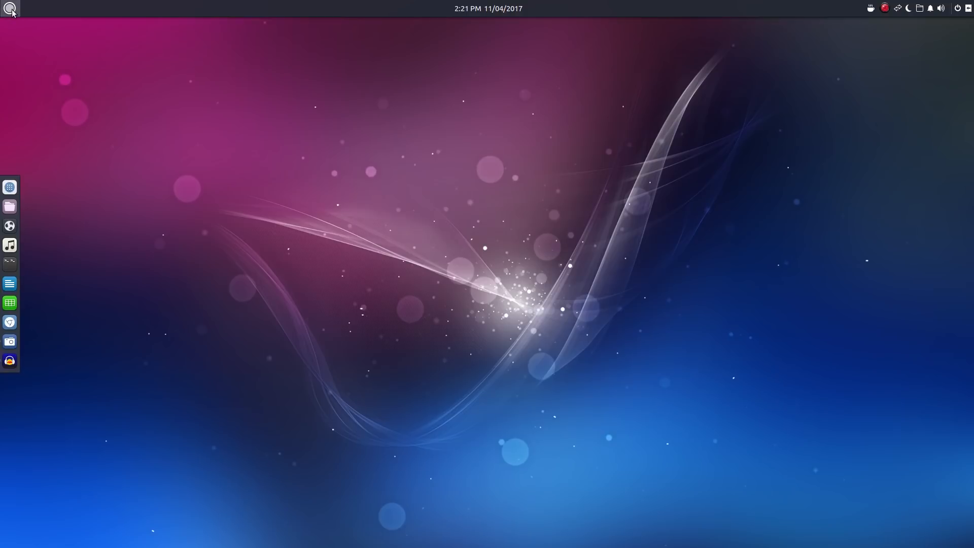
left_click(11, 8)
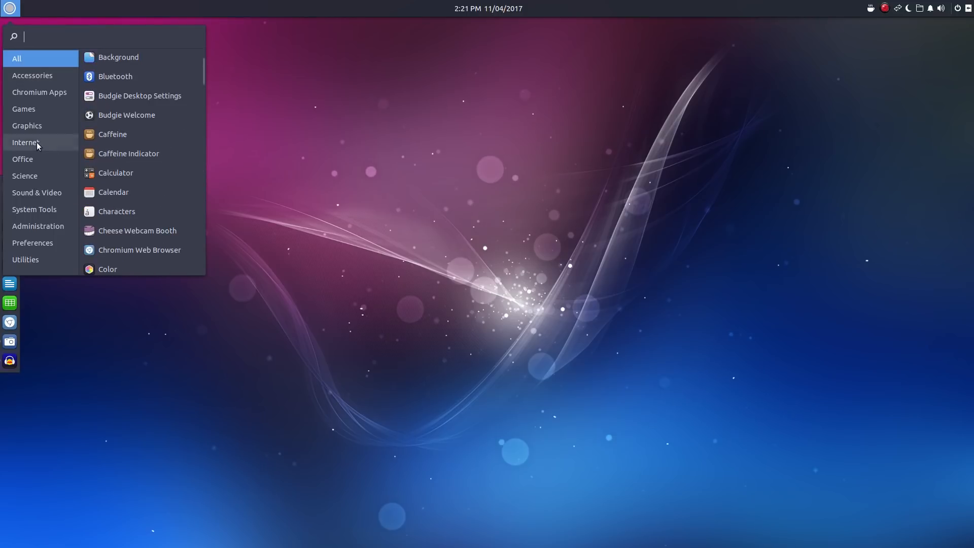
left_click(26, 142)
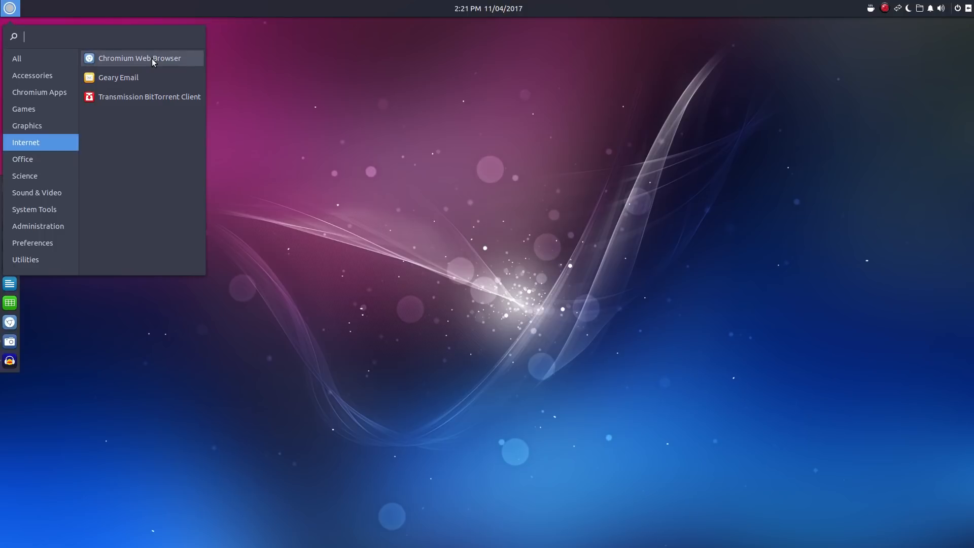
mouse_move(150, 58)
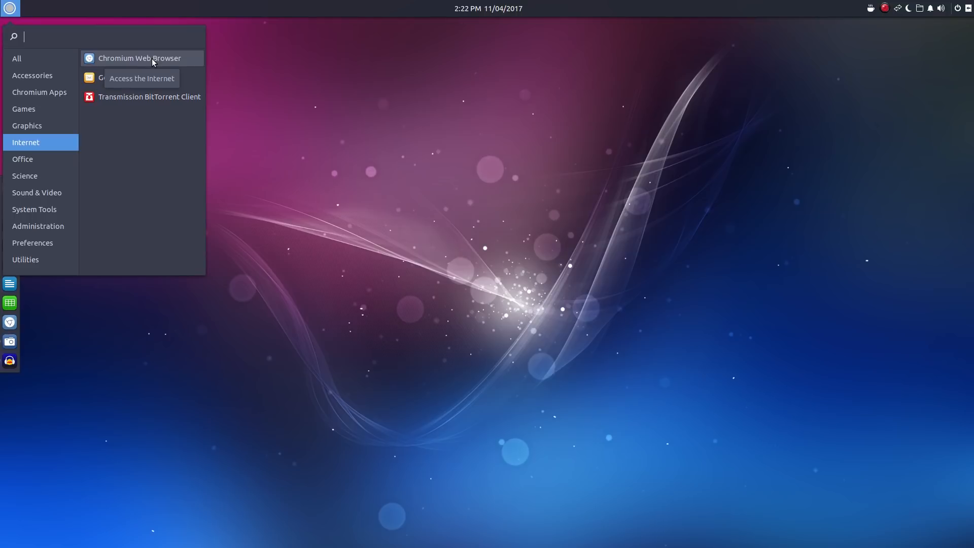
mouse_move(138, 81)
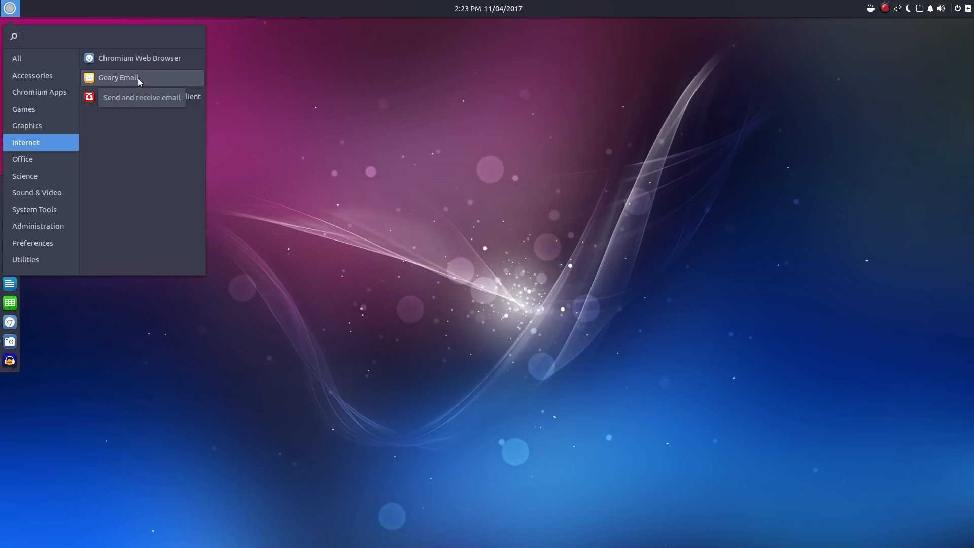
mouse_move(102, 189)
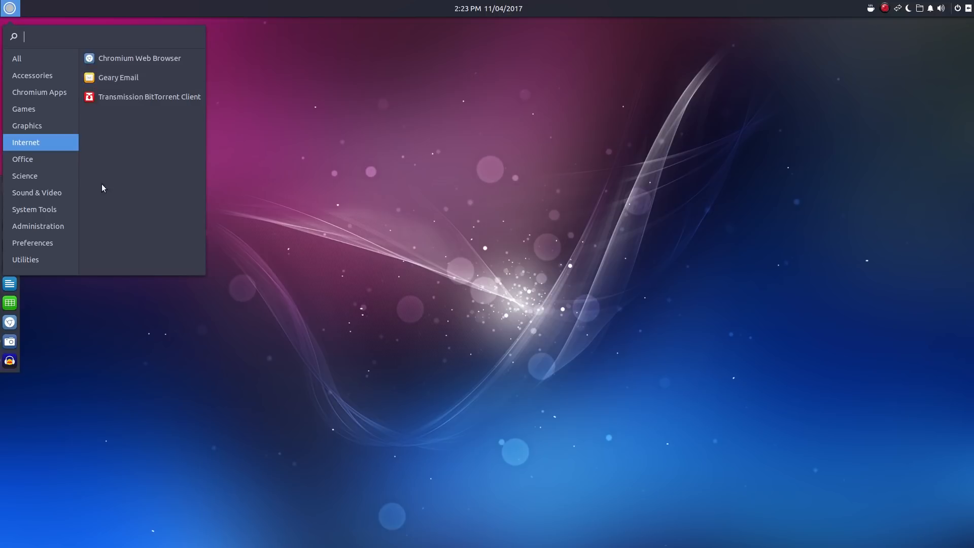
Launch GNOME MPV from the Sound & Video category, then close its window.
left_click(36, 192)
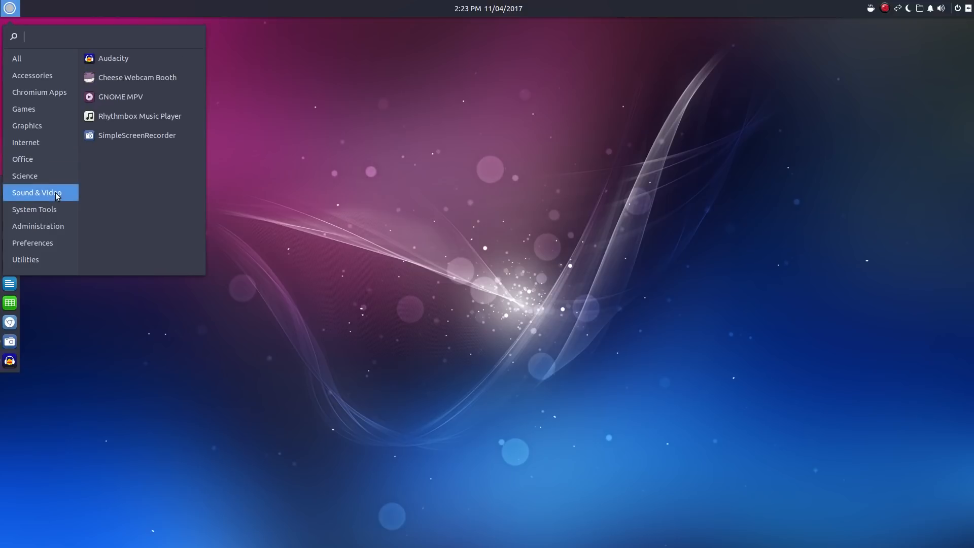
mouse_move(120, 97)
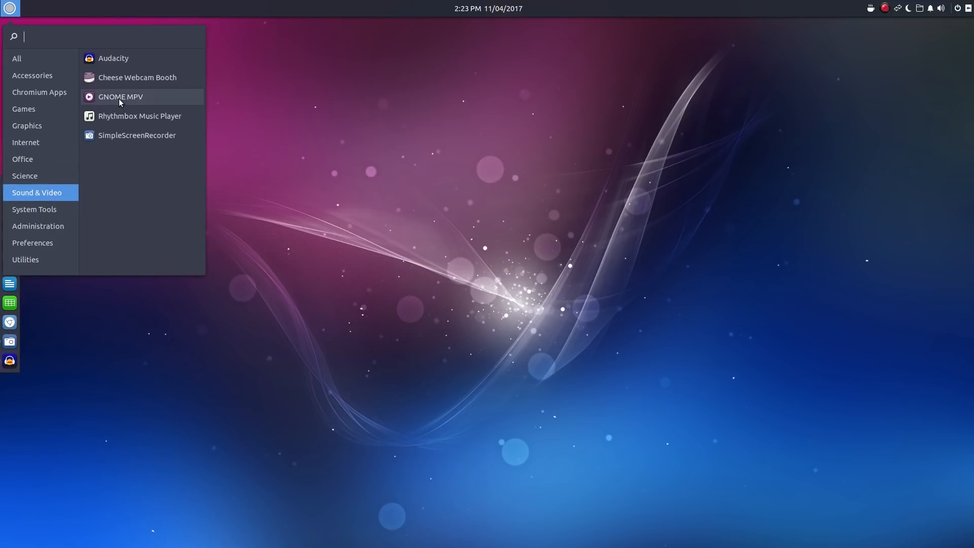
mouse_move(120, 96)
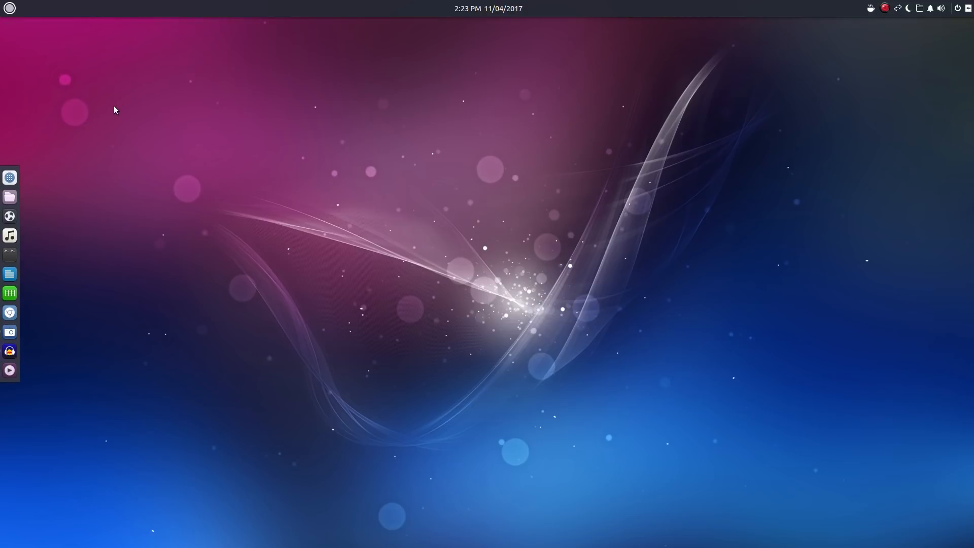
left_click(9, 371)
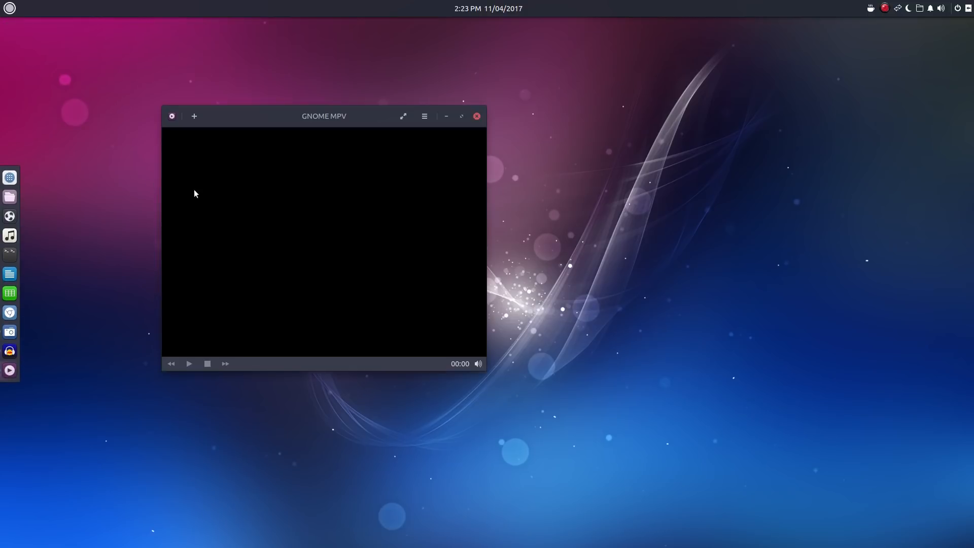
mouse_move(477, 116)
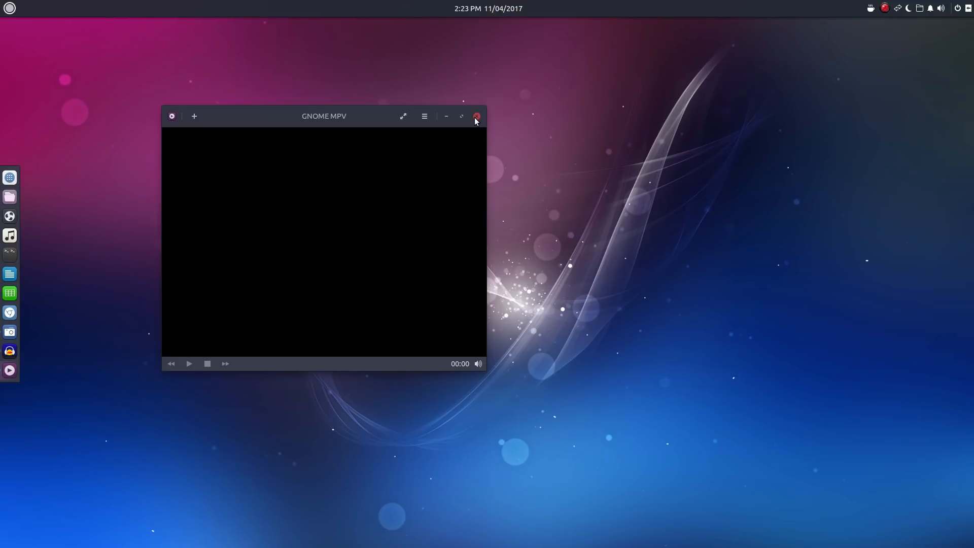
left_click(476, 116)
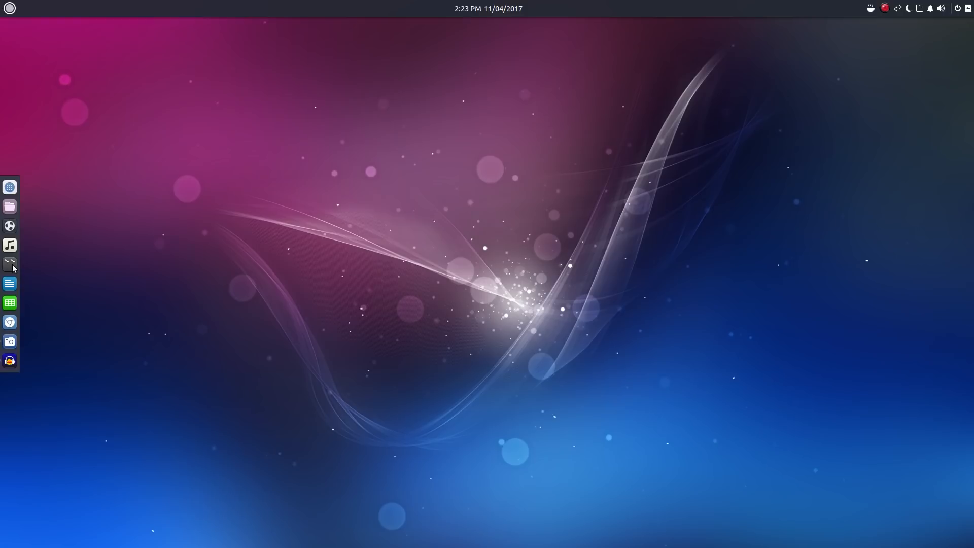
left_click(10, 264)
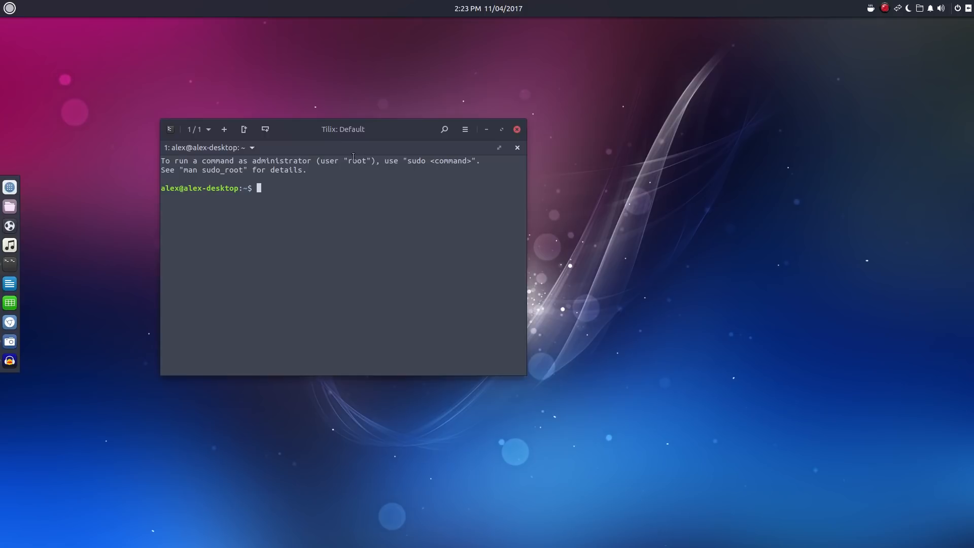
mouse_move(337, 149)
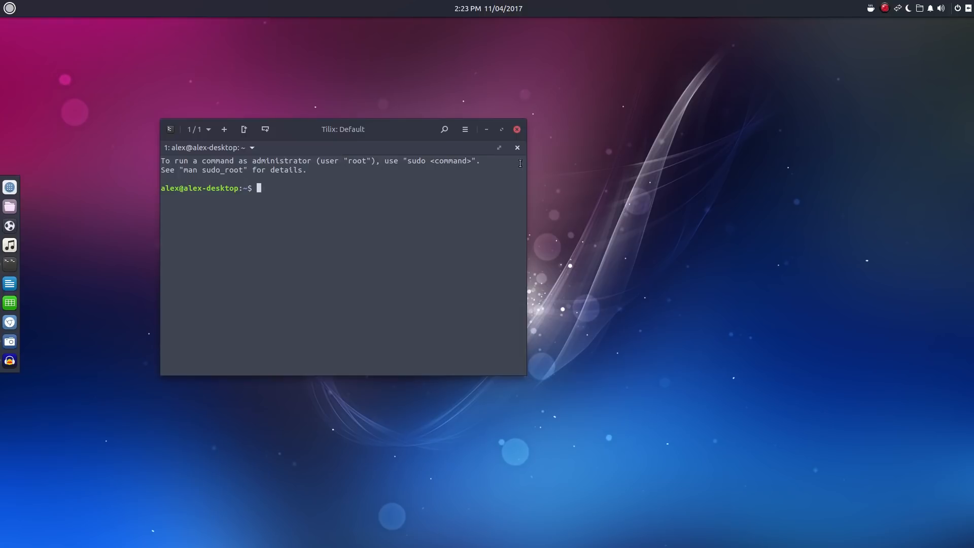
left_click(516, 129)
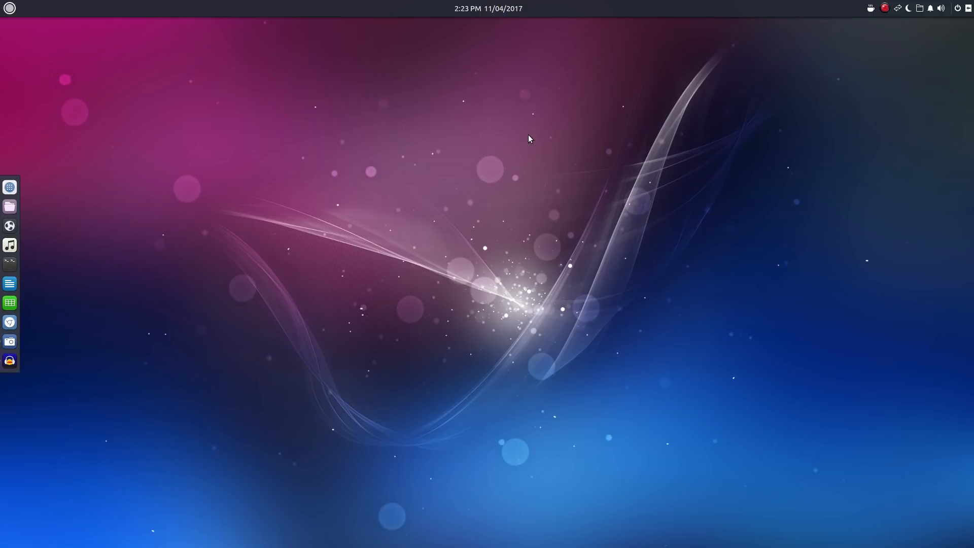
mouse_move(516, 166)
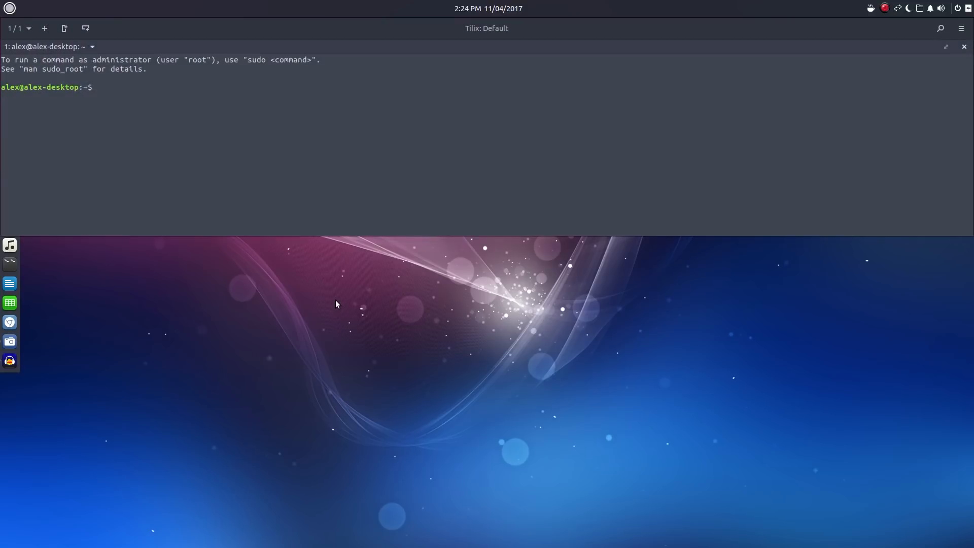
mouse_move(49, 73)
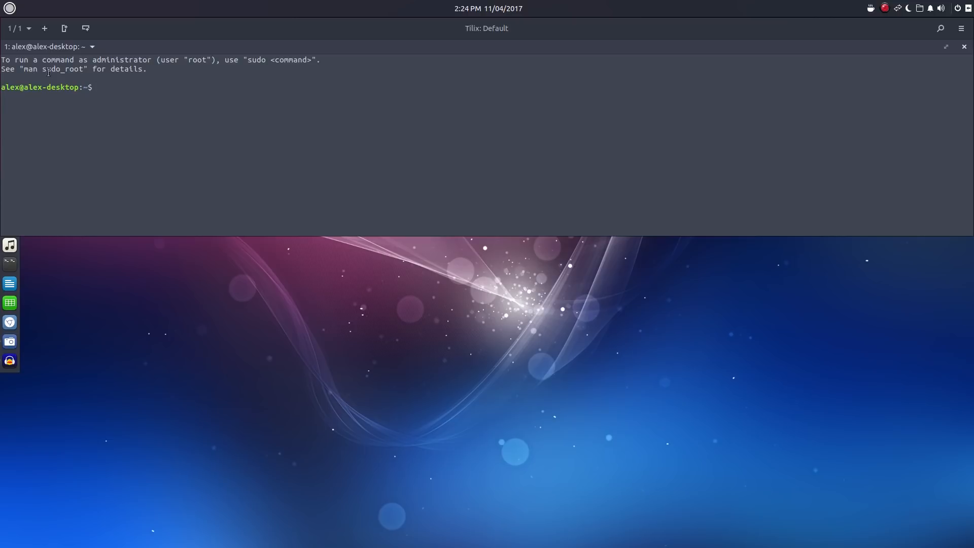
Split the terminal into four panes, then close the extras back to one.
left_click(64, 28)
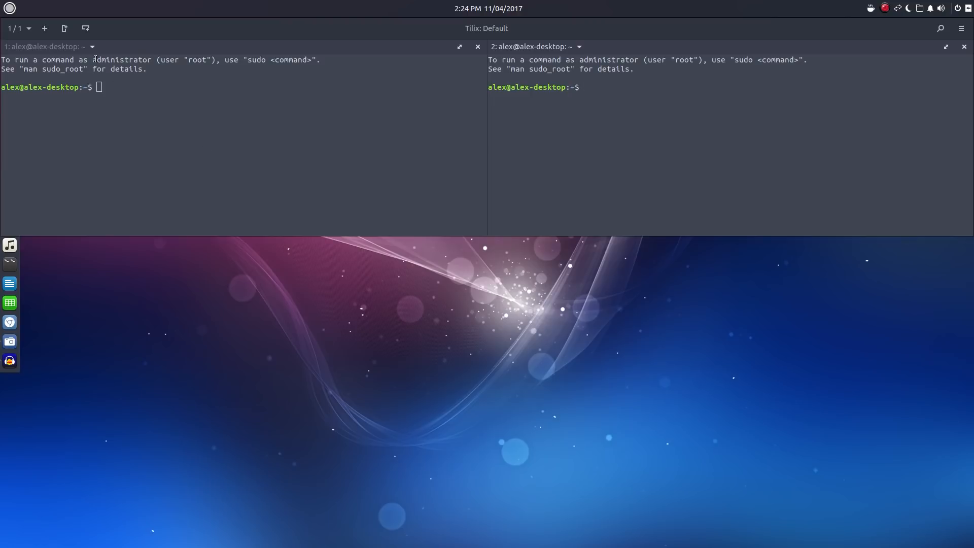
left_click(85, 28)
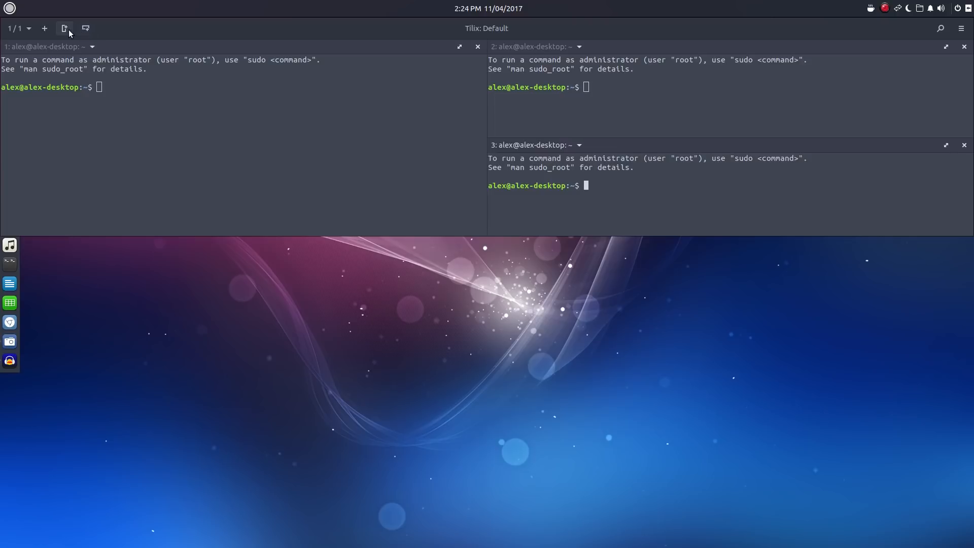
left_click(64, 28)
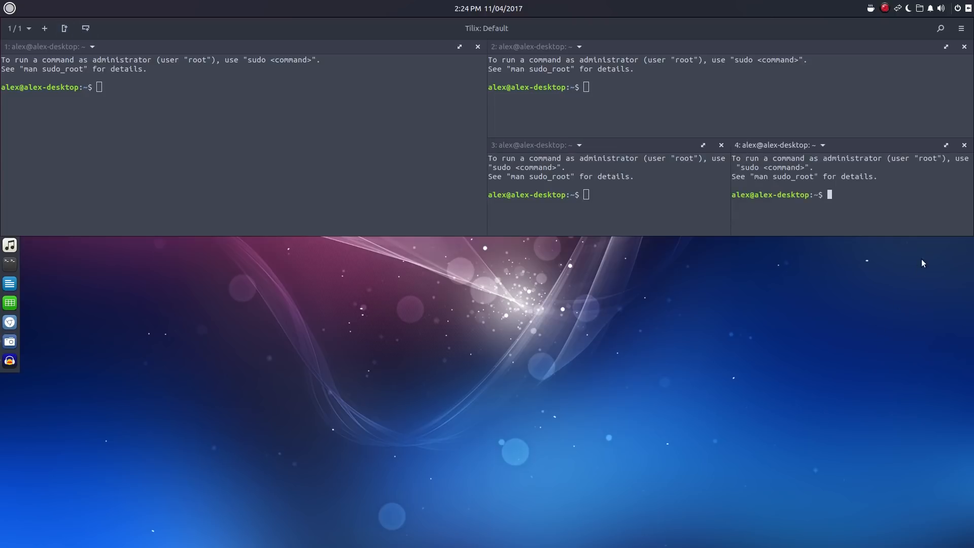
left_click(964, 145)
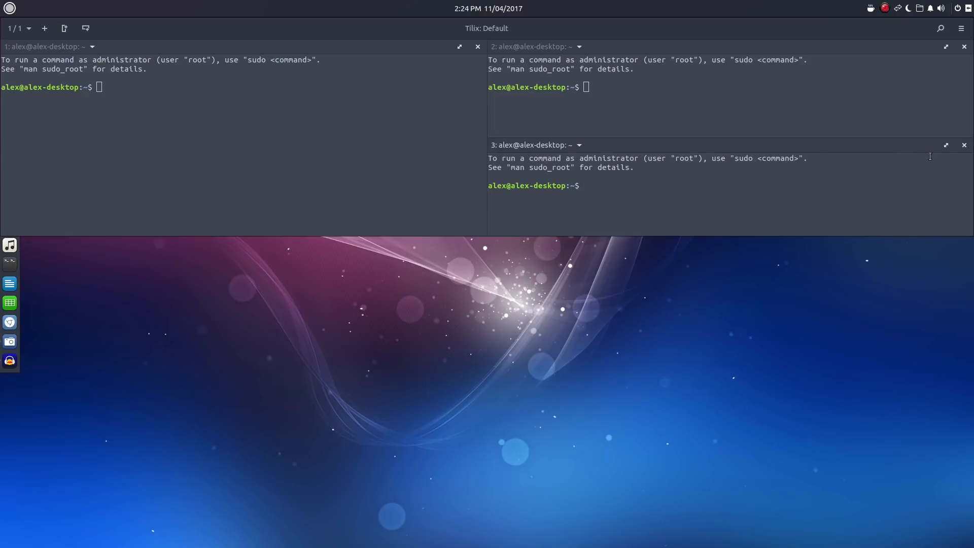
left_click(963, 144)
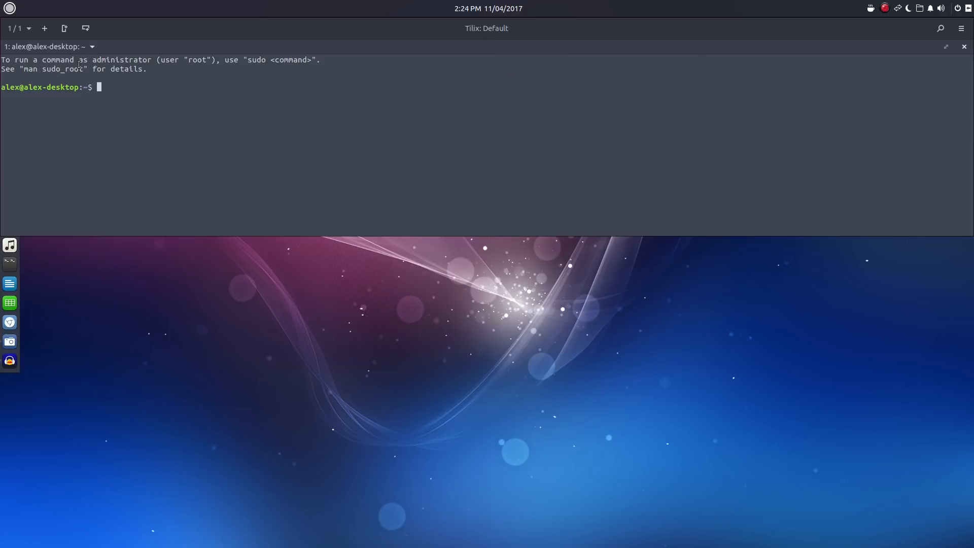
Split the terminal into several panes again and close them back to a single terminal.
left_click(85, 28)
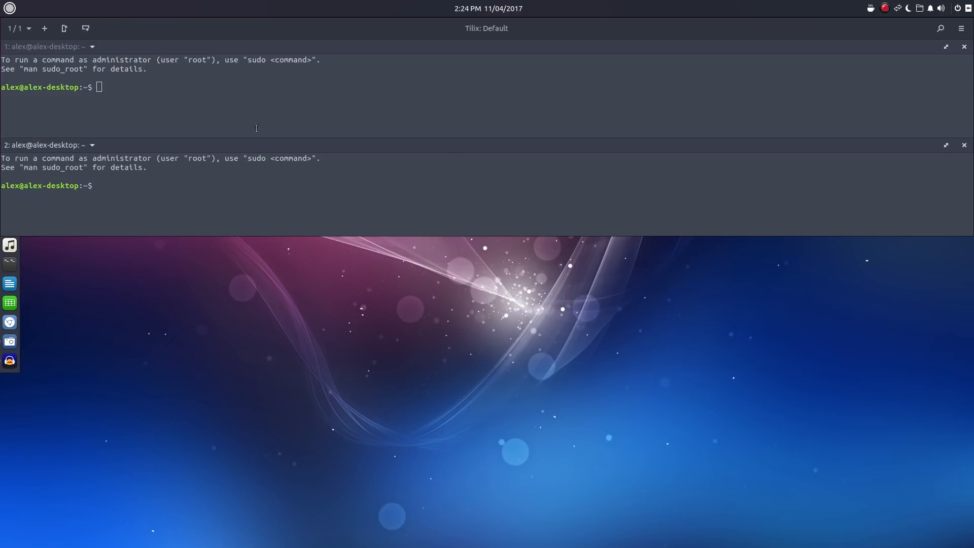
left_click(85, 28)
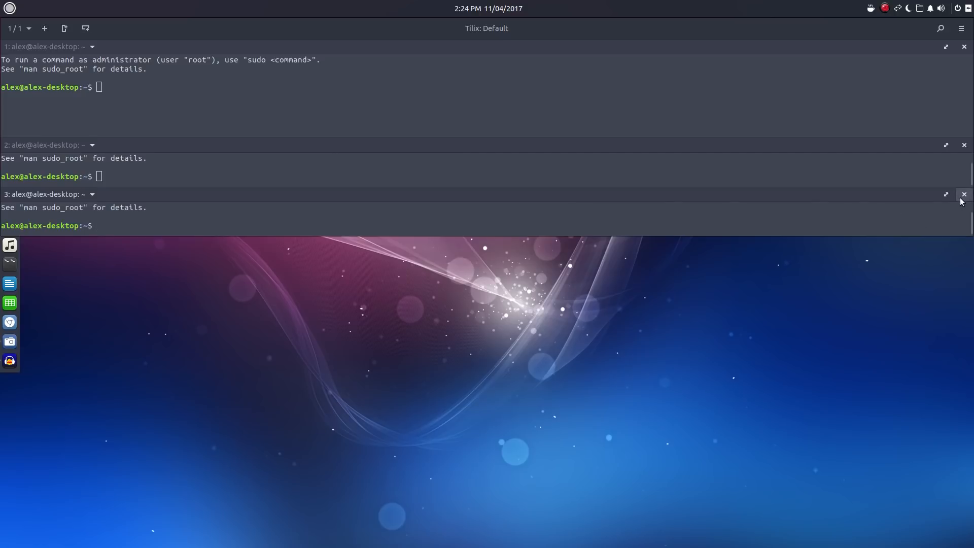
left_click(964, 194)
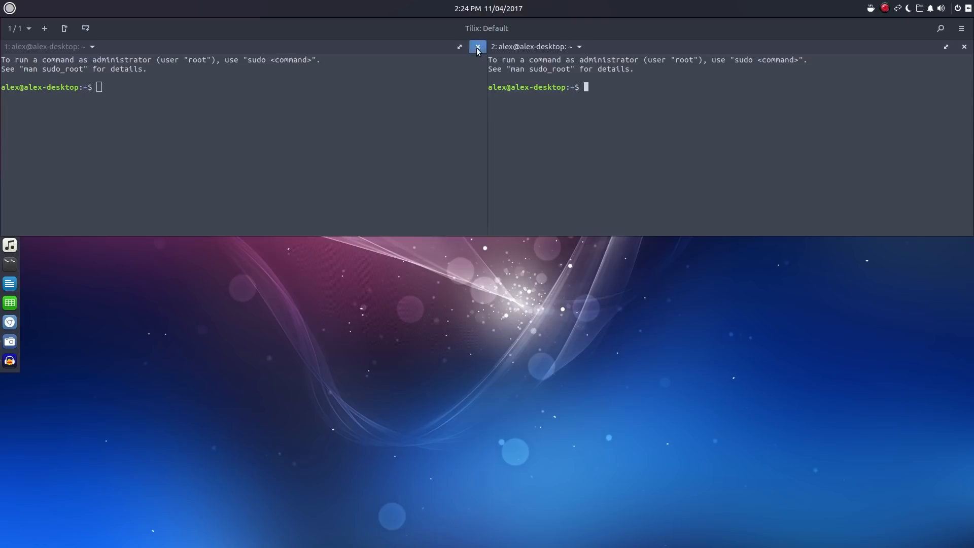
left_click(476, 46)
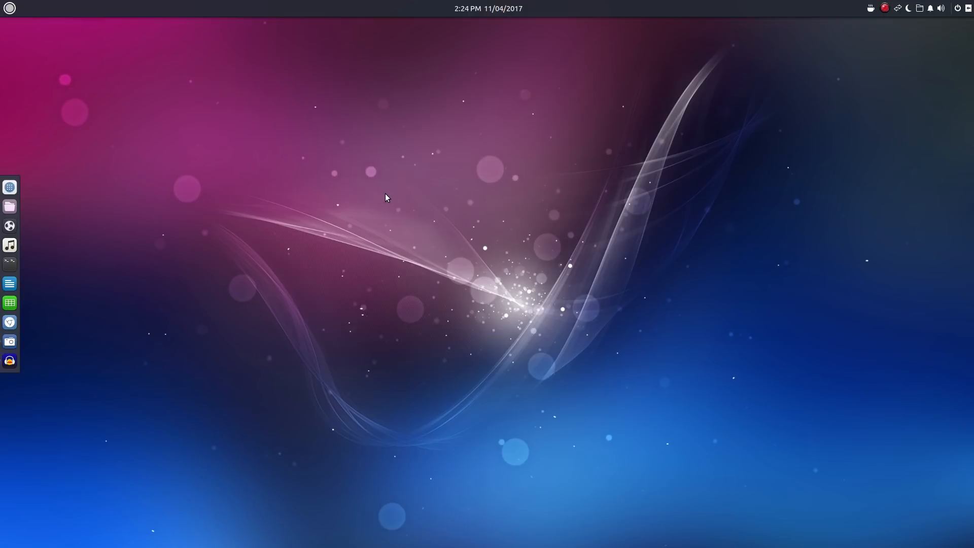
Open the session sidebar, return to the Default session, and hide the Quake terminal.
left_click(9, 264)
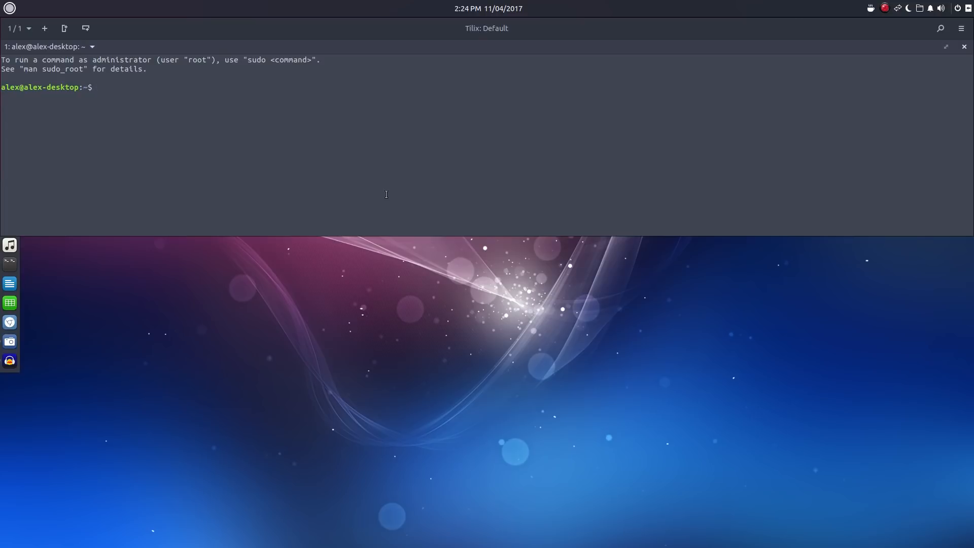
mouse_move(285, 121)
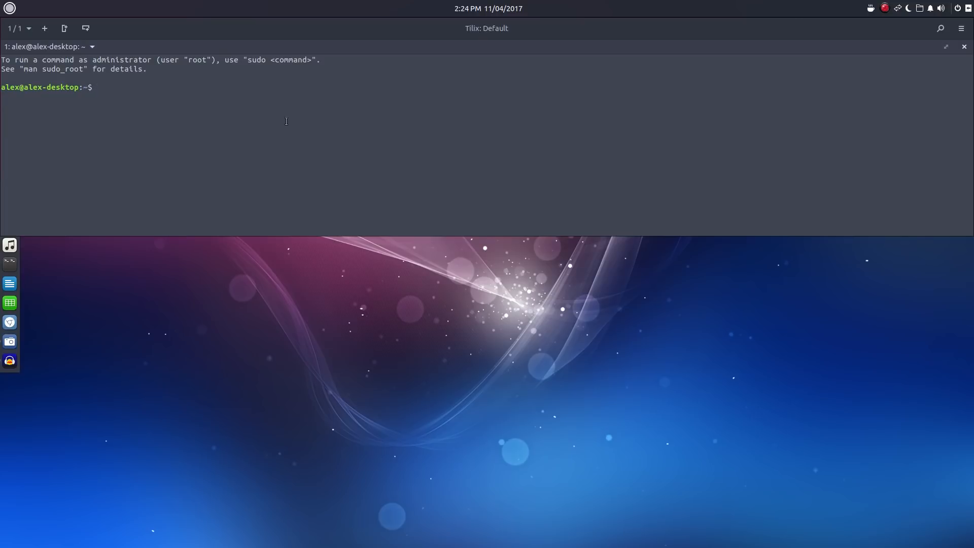
left_click(19, 28)
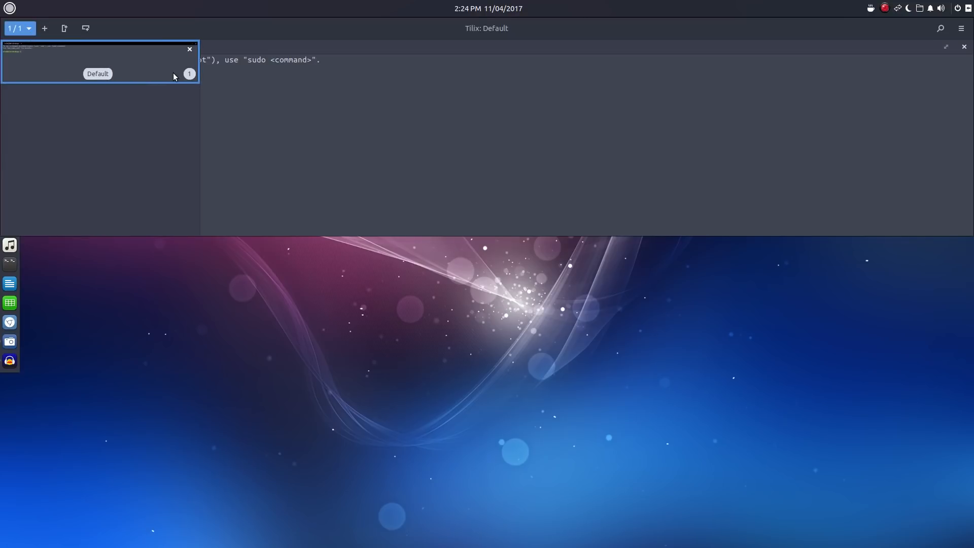
left_click(28, 28)
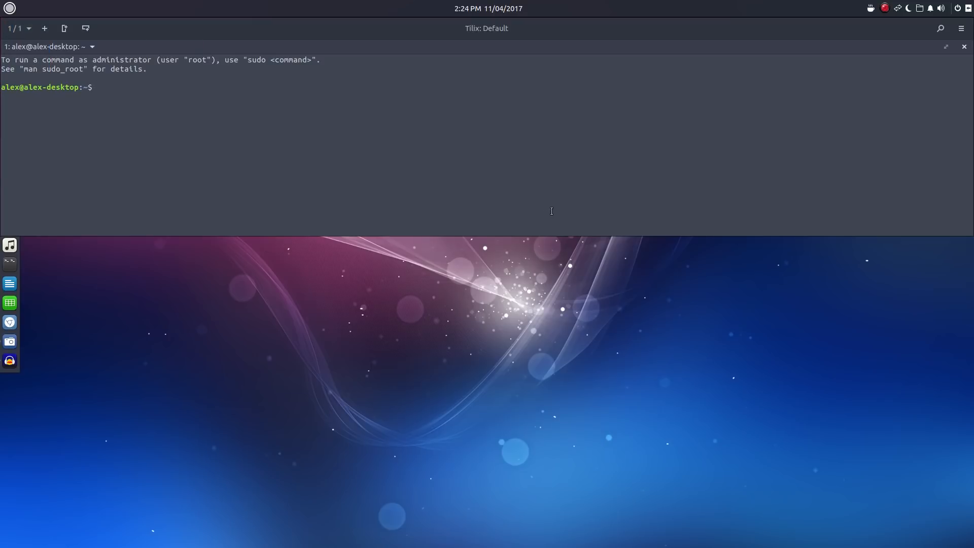
left_click(959, 28)
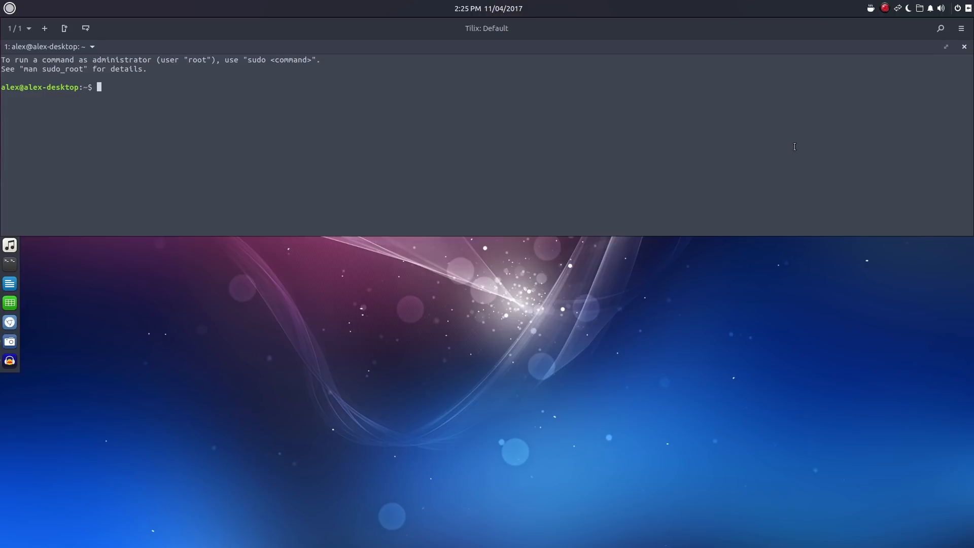
left_click(963, 46)
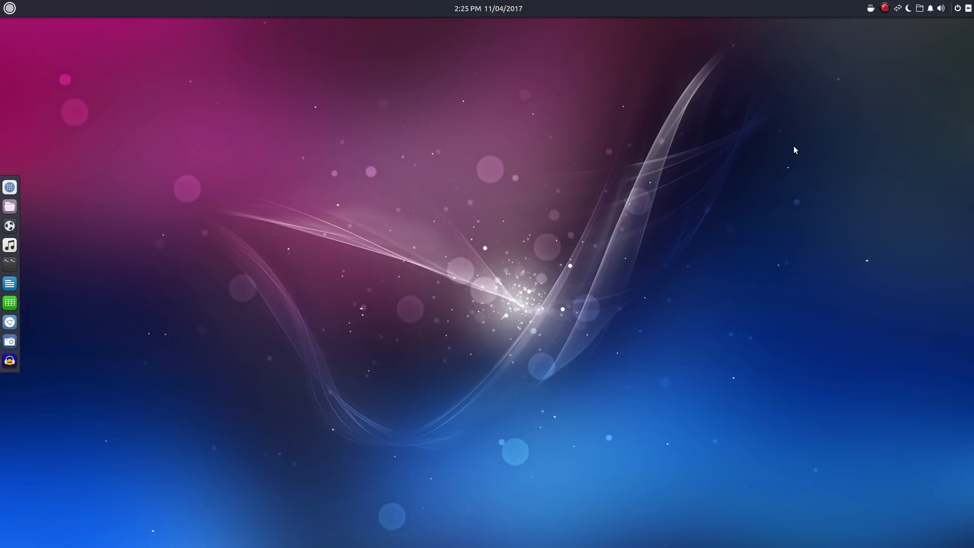
mouse_move(468, 221)
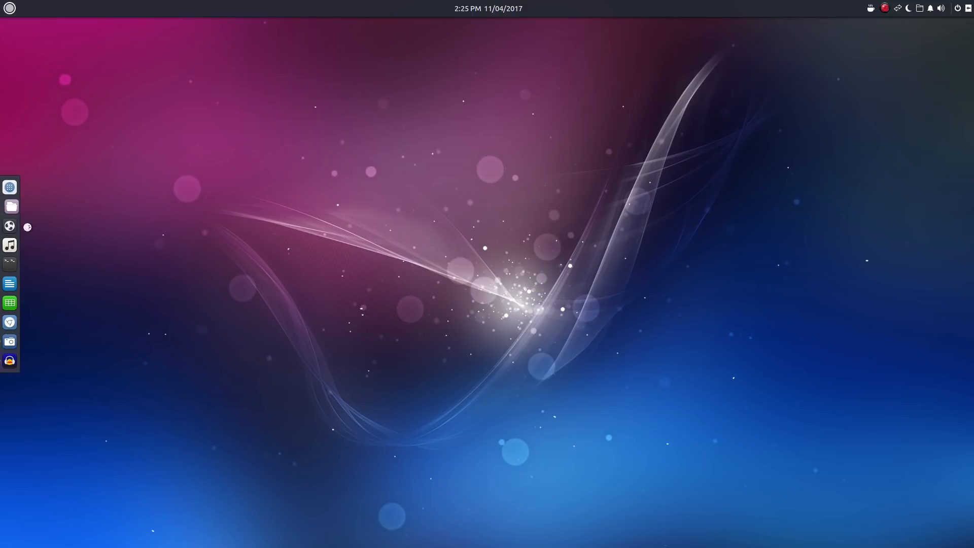
left_click(10, 206)
type("sett")
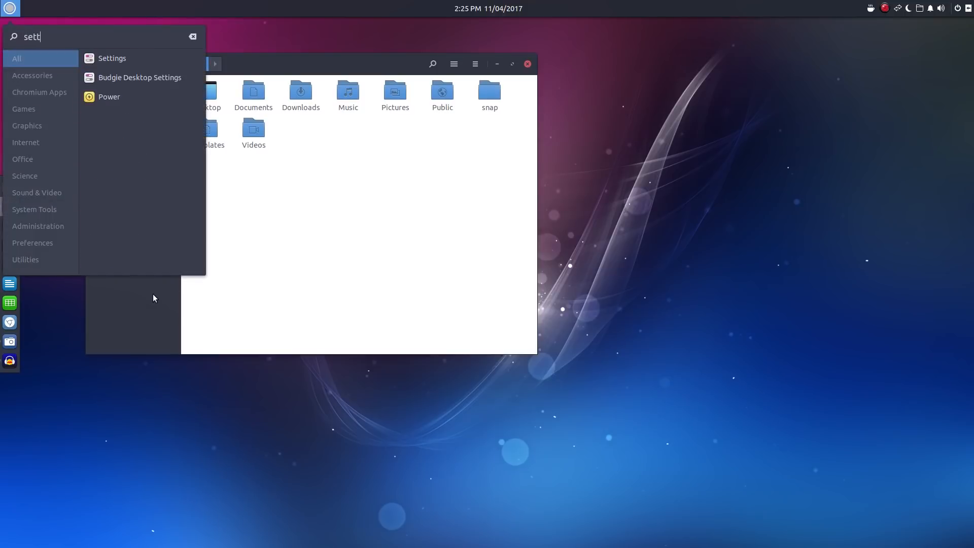
type("ing")
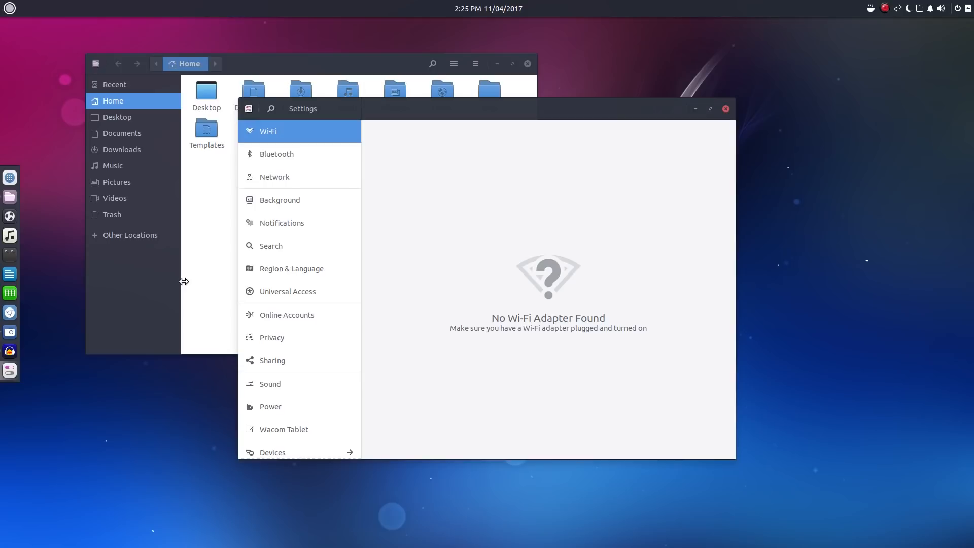
key("alt+Tab")
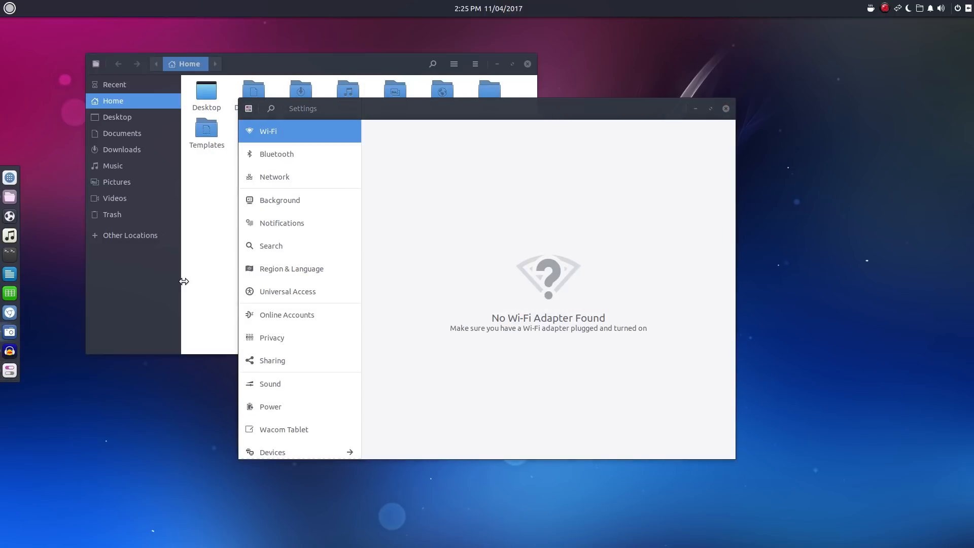
left_click(276, 153)
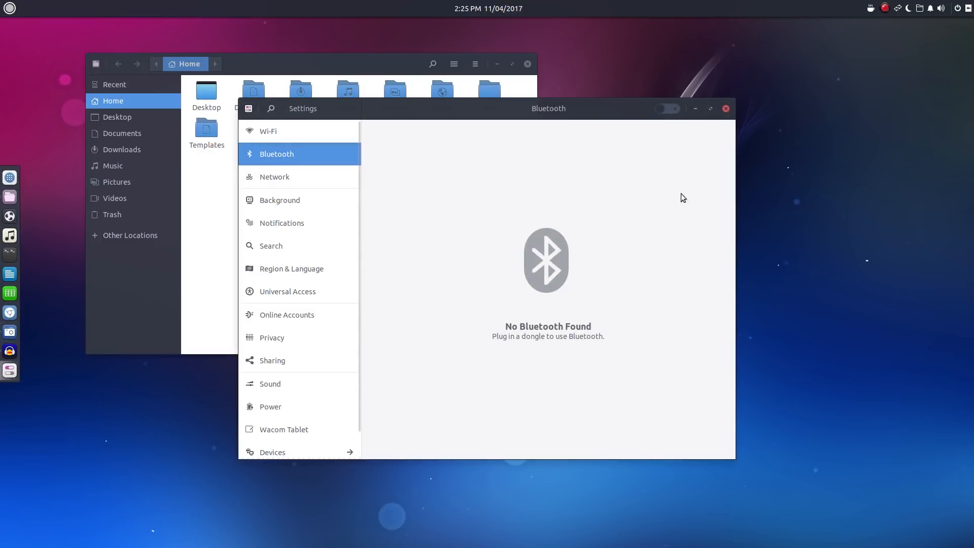
left_click(725, 108)
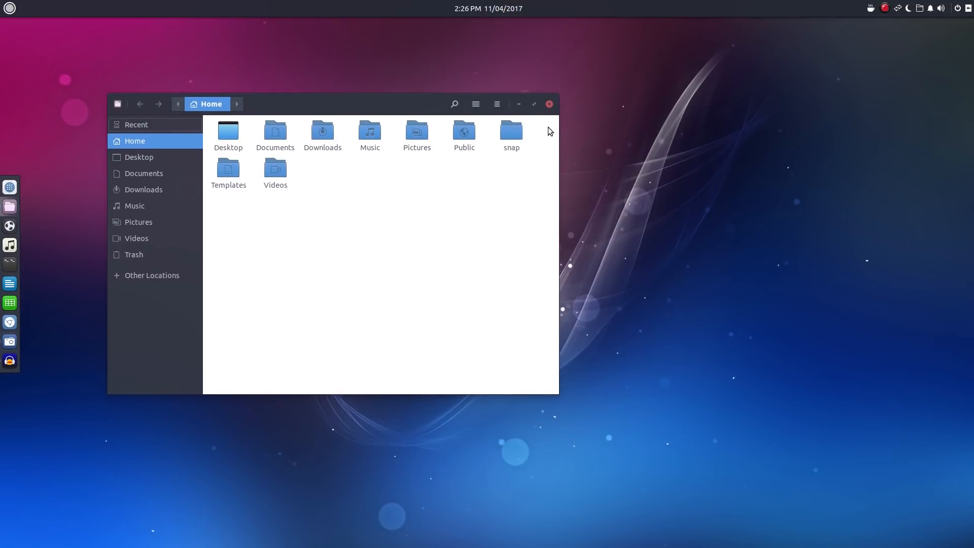
left_click(548, 104)
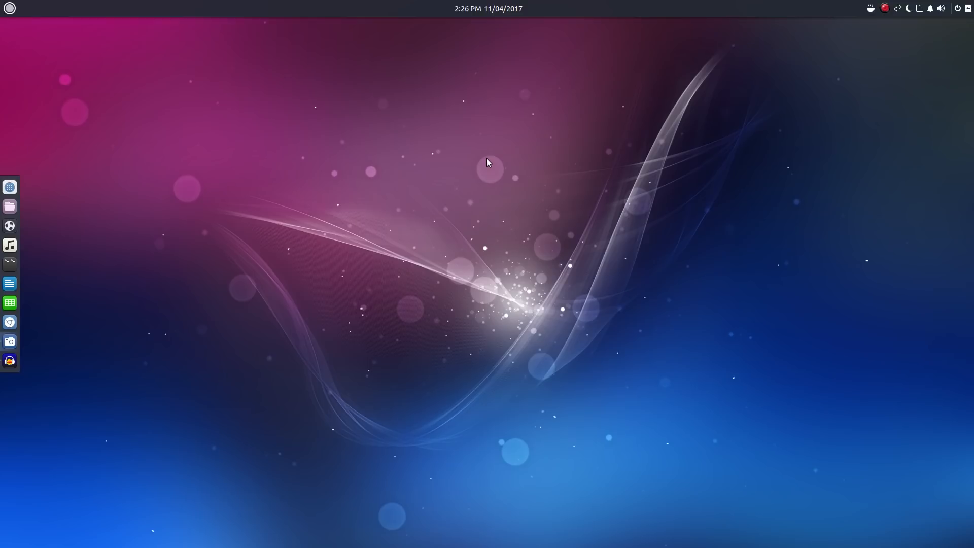
mouse_move(9, 360)
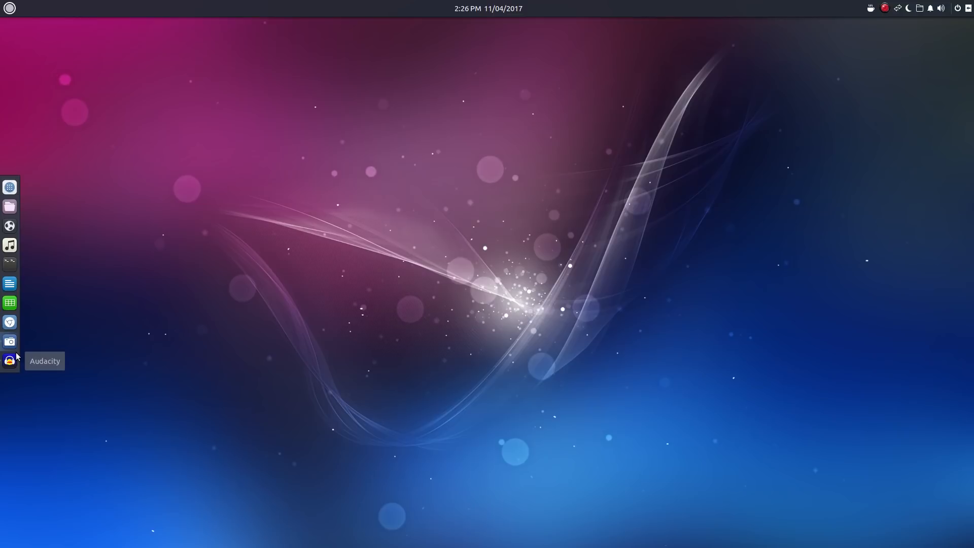
mouse_move(29, 363)
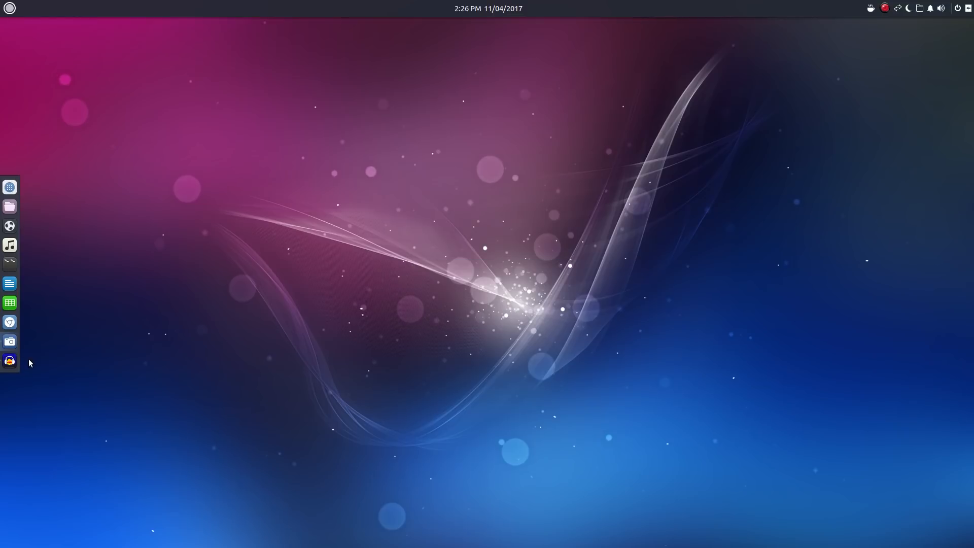
mouse_move(602, 297)
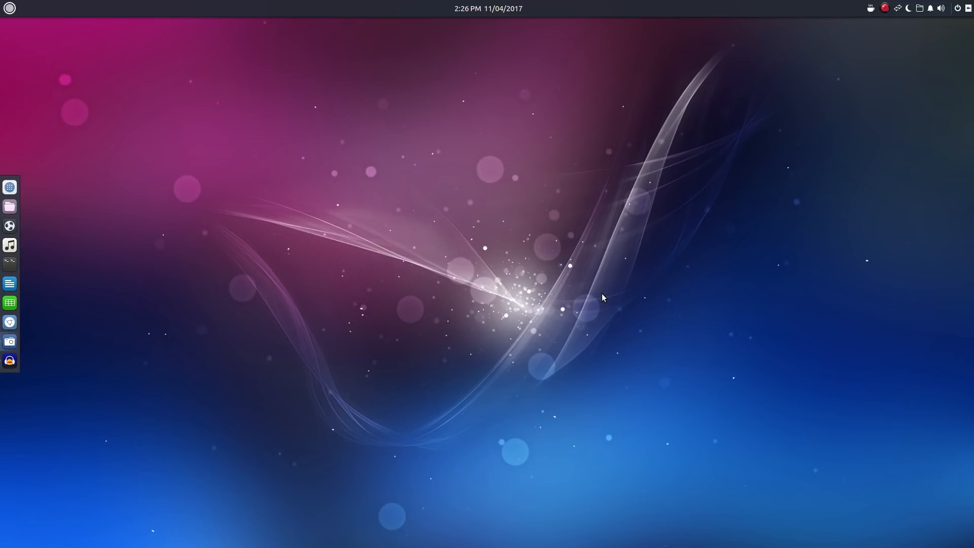
mouse_move(276, 229)
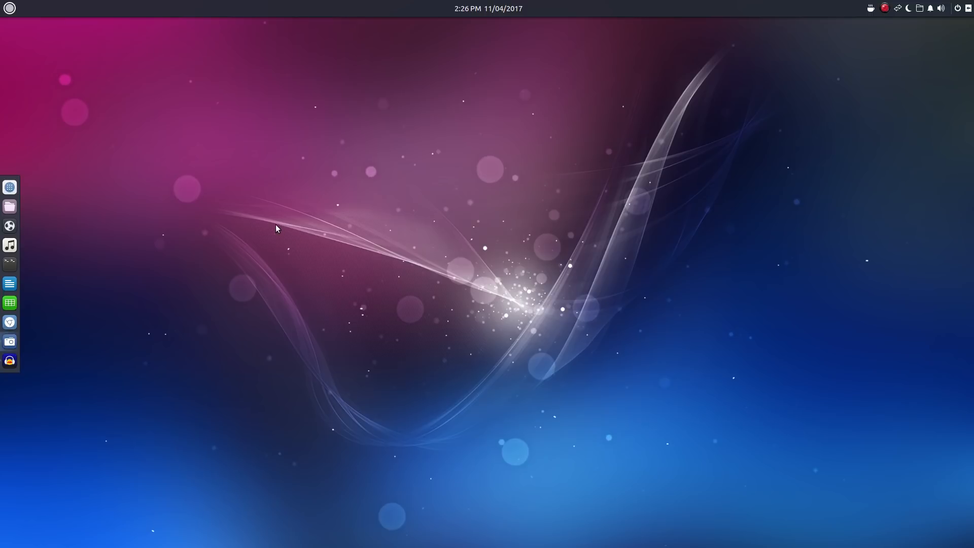
mouse_move(111, 446)
type("m")
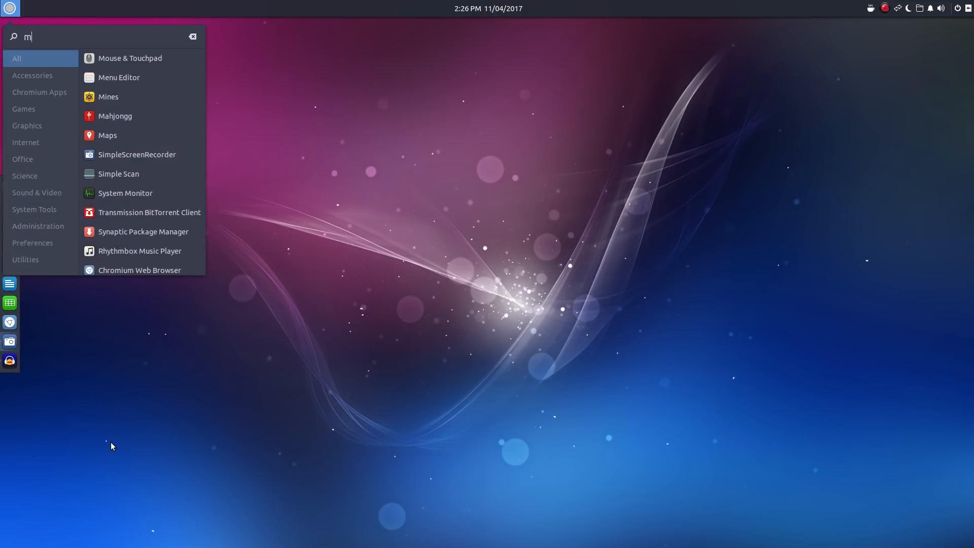
Search the menu for 'monit' and launch System Monitor.
type("onit")
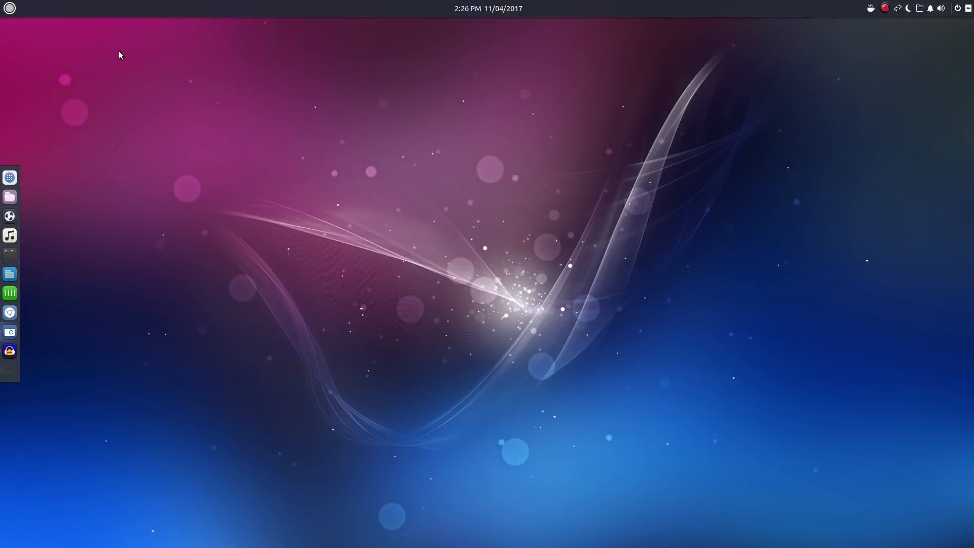
left_click(9, 370)
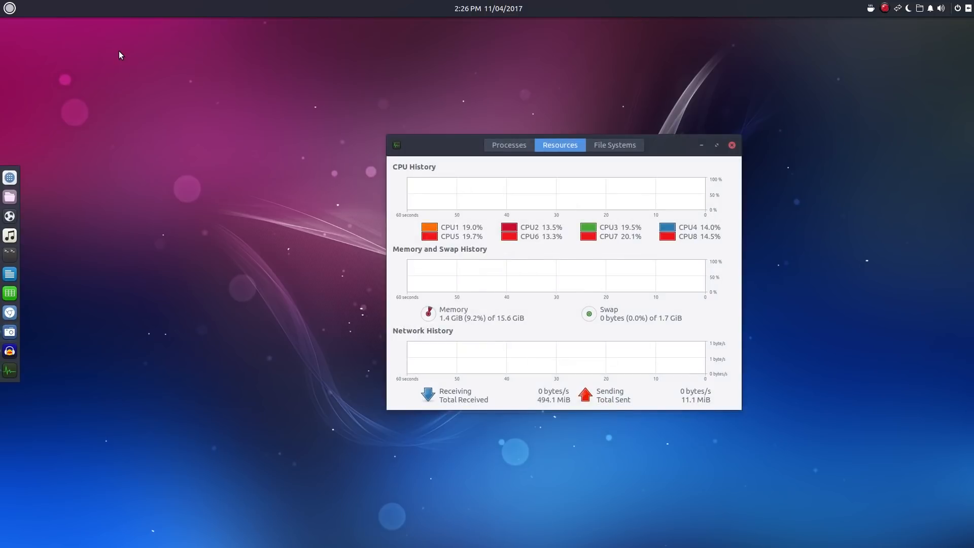
mouse_move(277, 263)
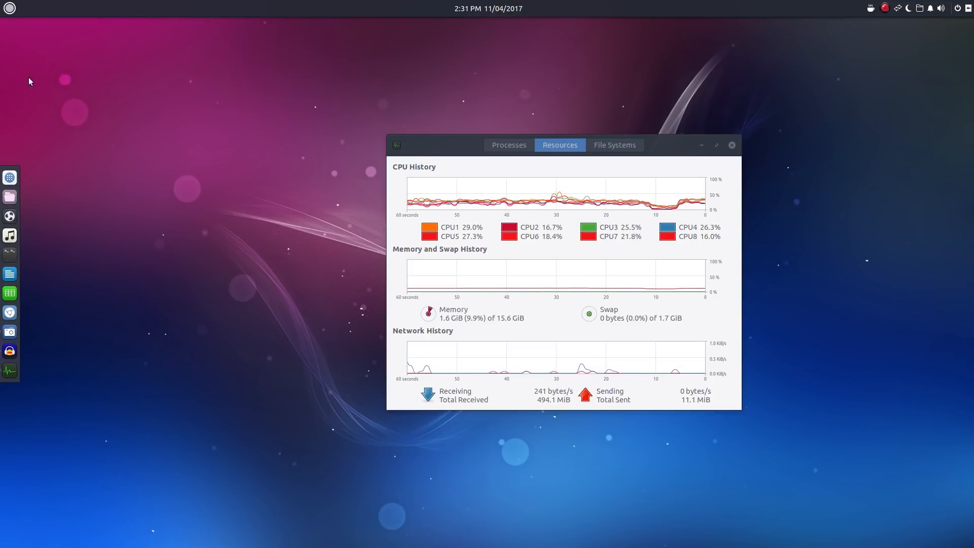
left_click(9, 8)
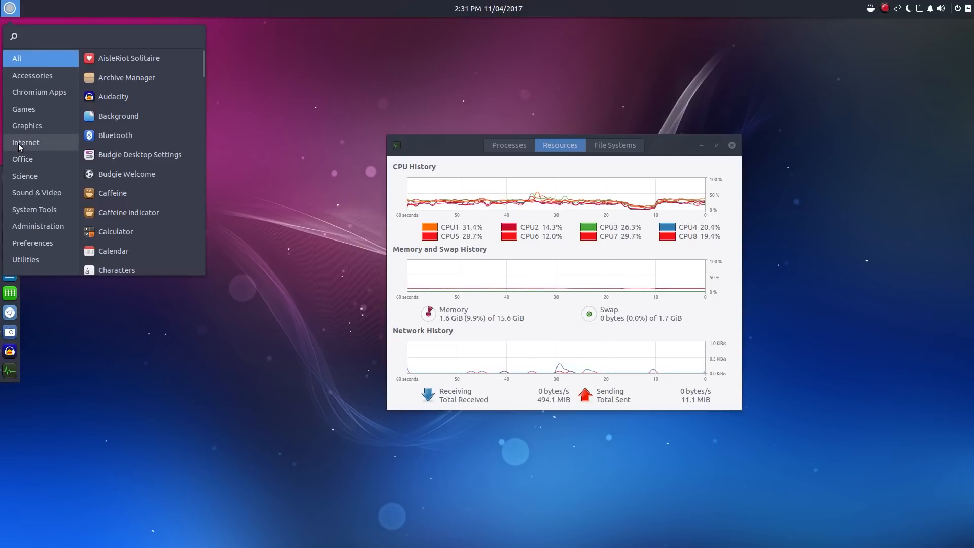
mouse_move(25, 180)
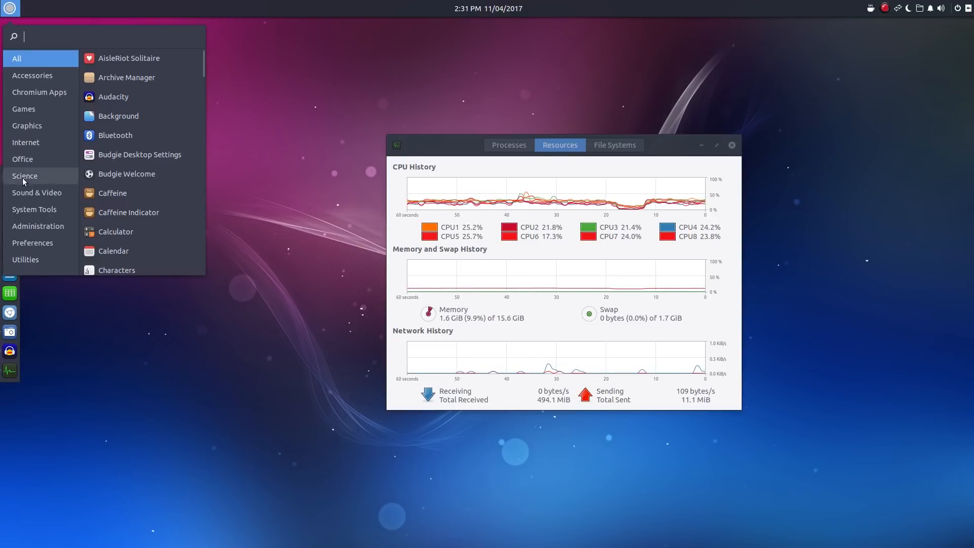
left_click(26, 126)
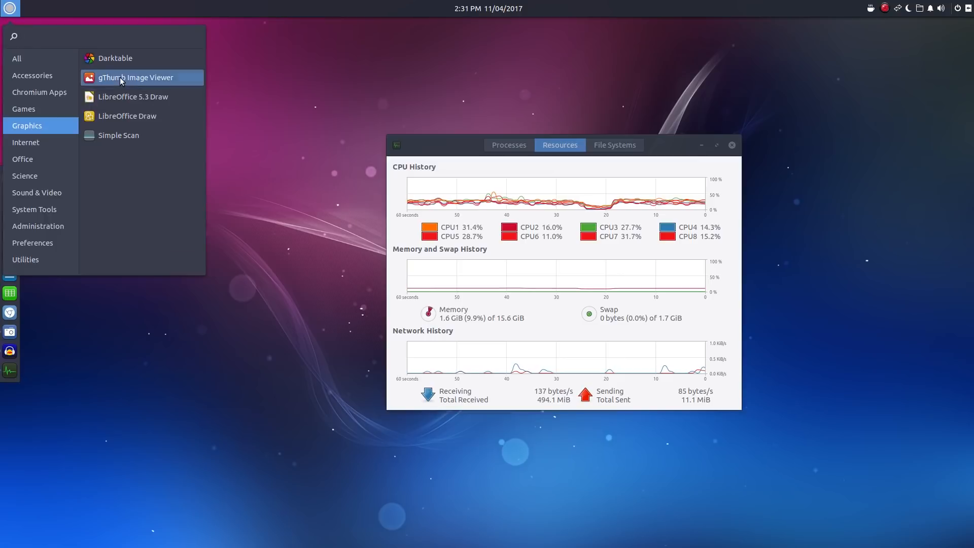
left_click(135, 77)
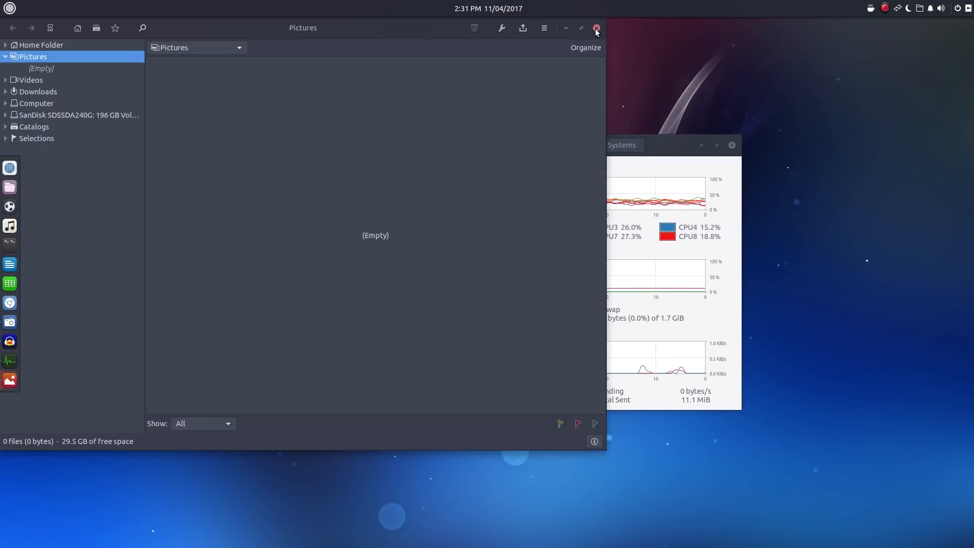
left_click(595, 30)
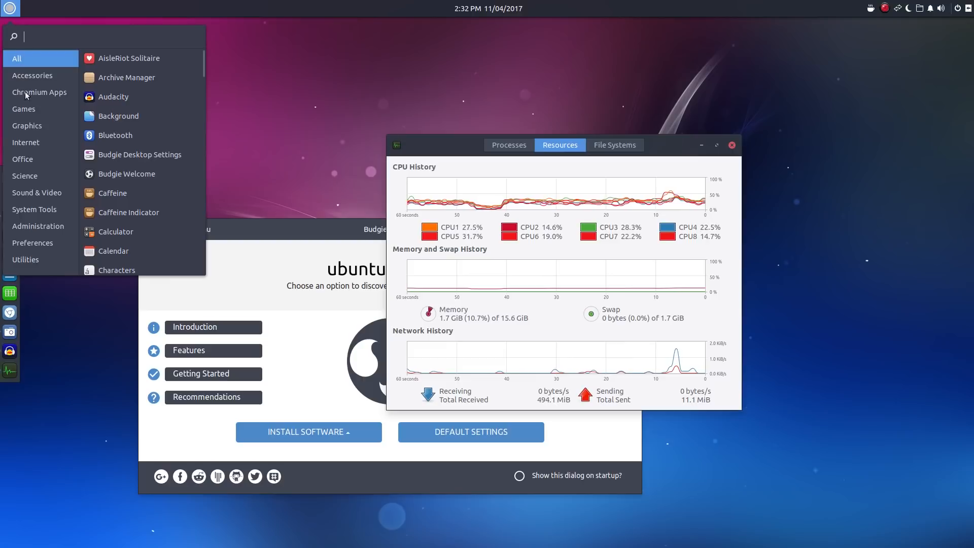
left_click(38, 225)
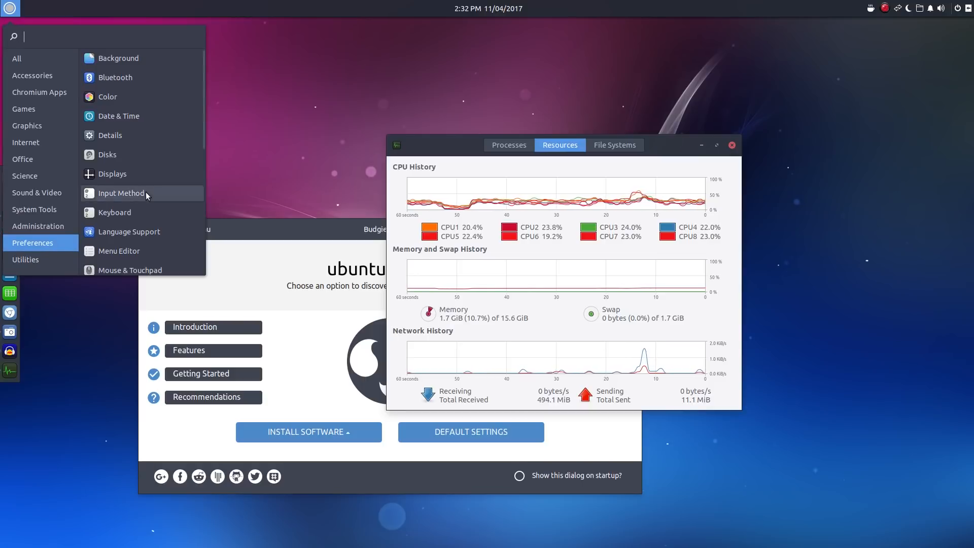
scroll("down", 3)
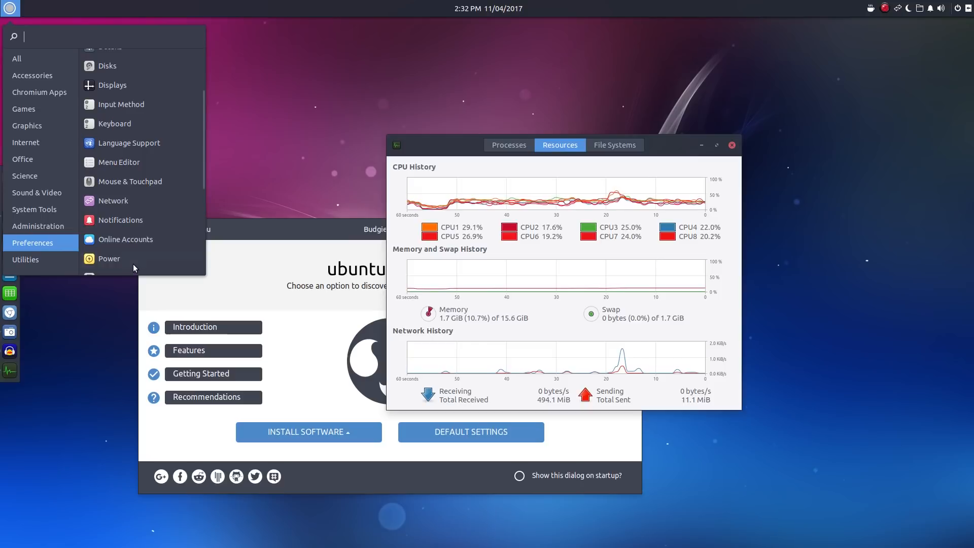
scroll("down", 3)
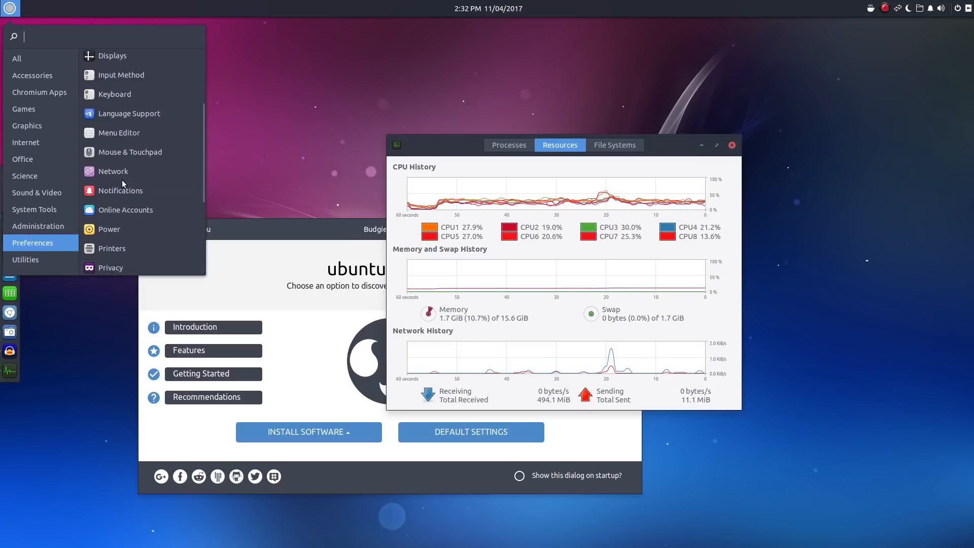
left_click(118, 133)
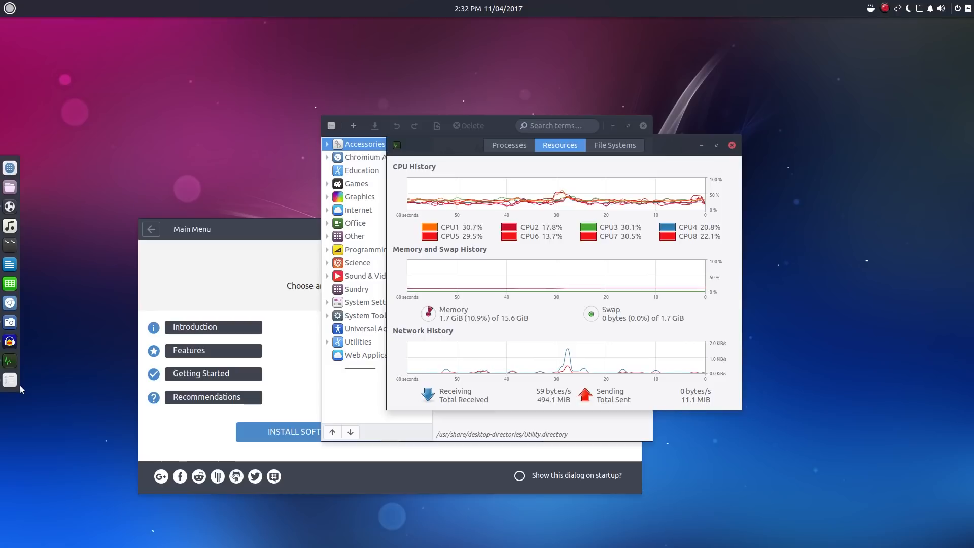
left_click(11, 8)
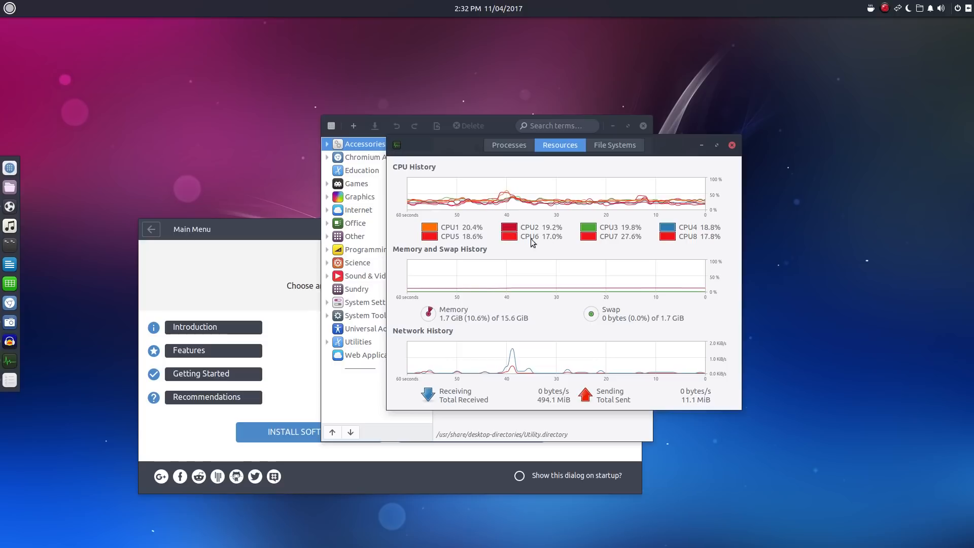
mouse_move(693, 257)
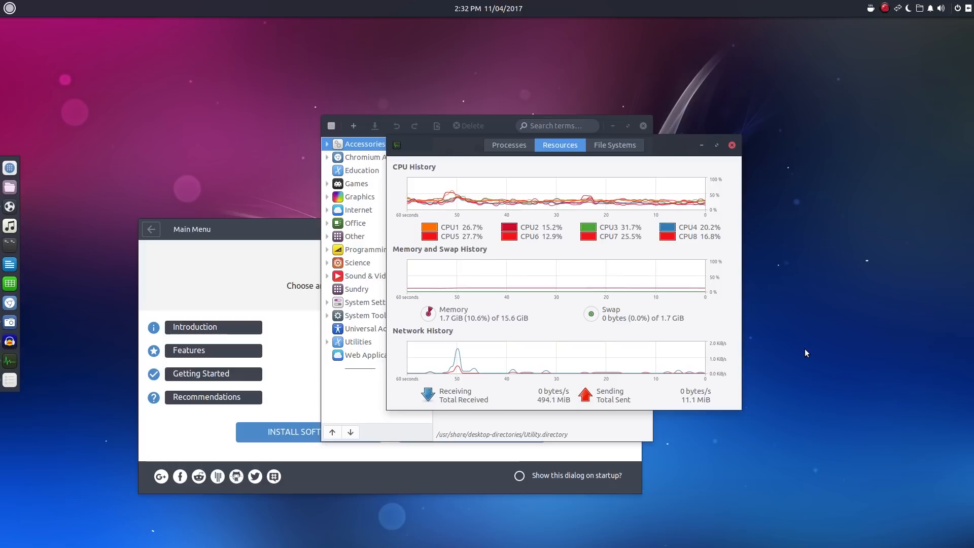
mouse_move(595, 387)
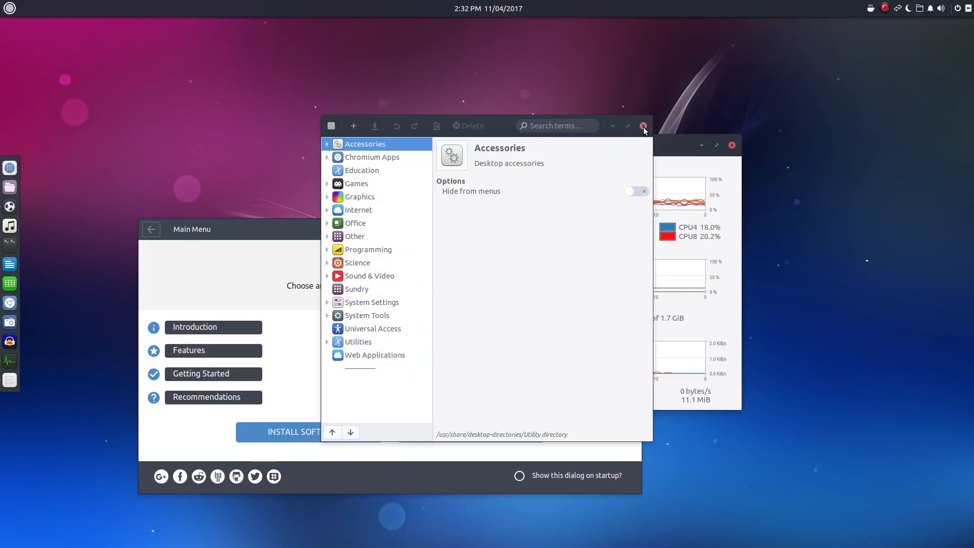
left_click(645, 125)
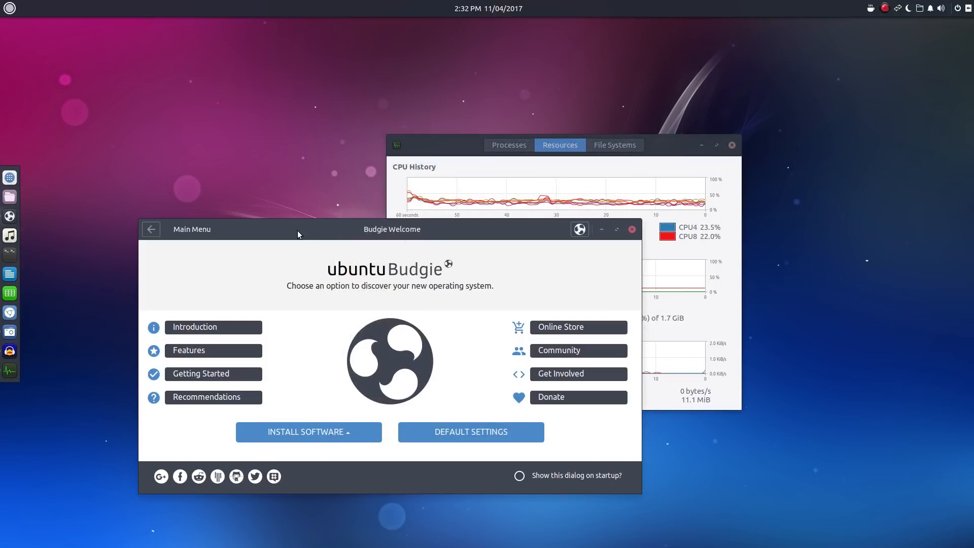
Close the Budgie Welcome window, leaving System Monitor's graphs on screen.
left_click(631, 230)
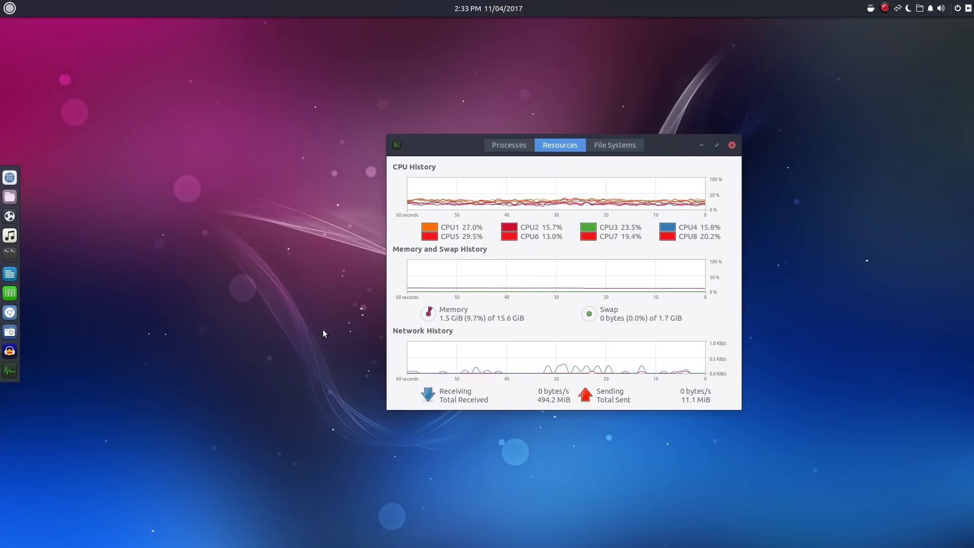
mouse_move(200, 285)
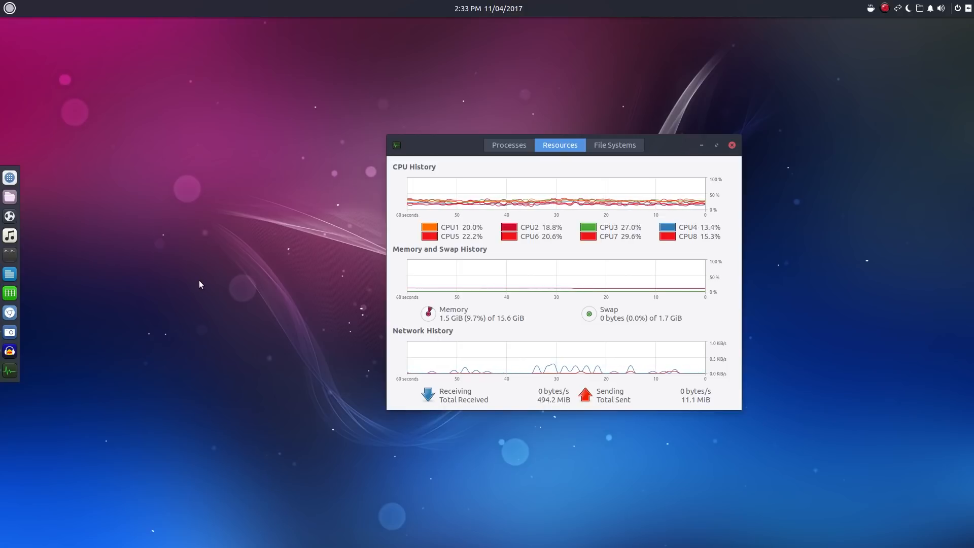
mouse_move(49, 222)
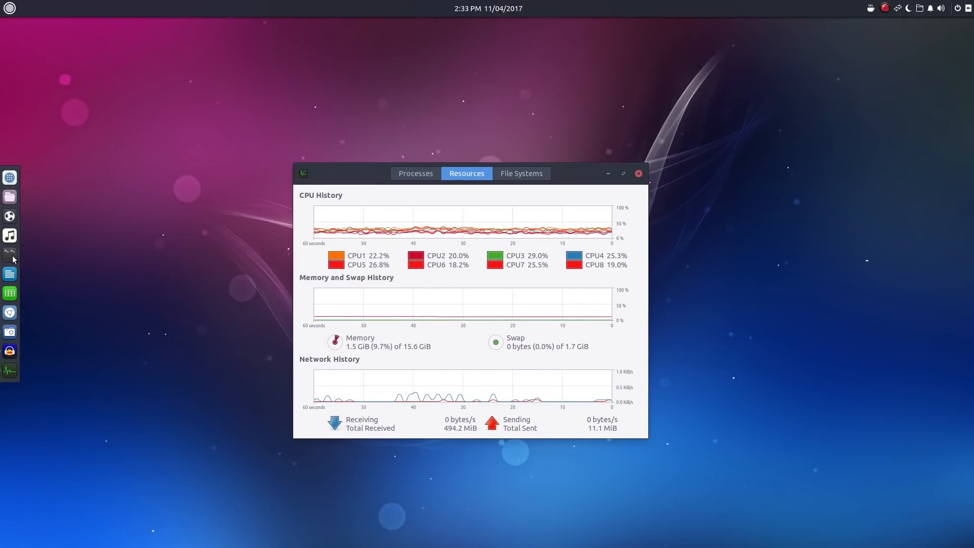
Launch Settings from the menu search 'set' and go to the Background page.
left_click(9, 9)
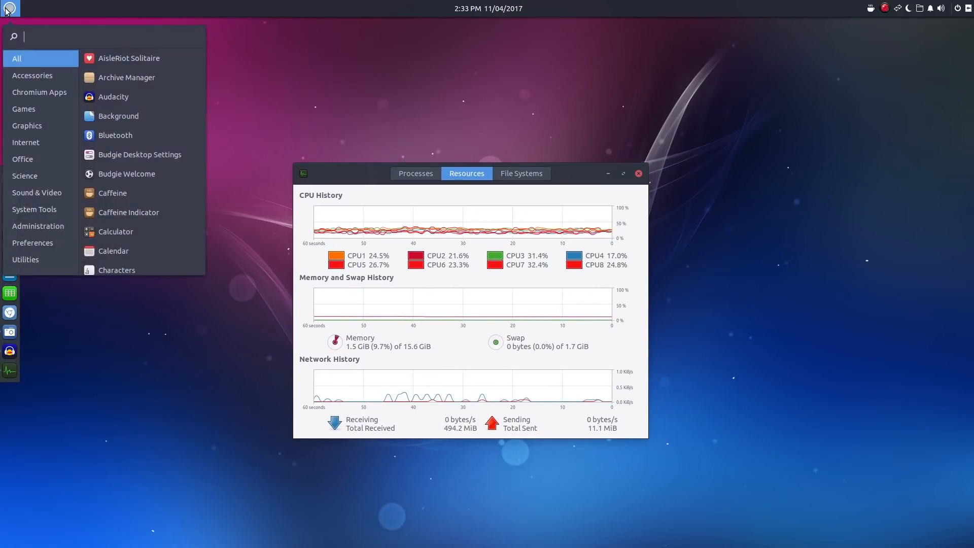
type("set")
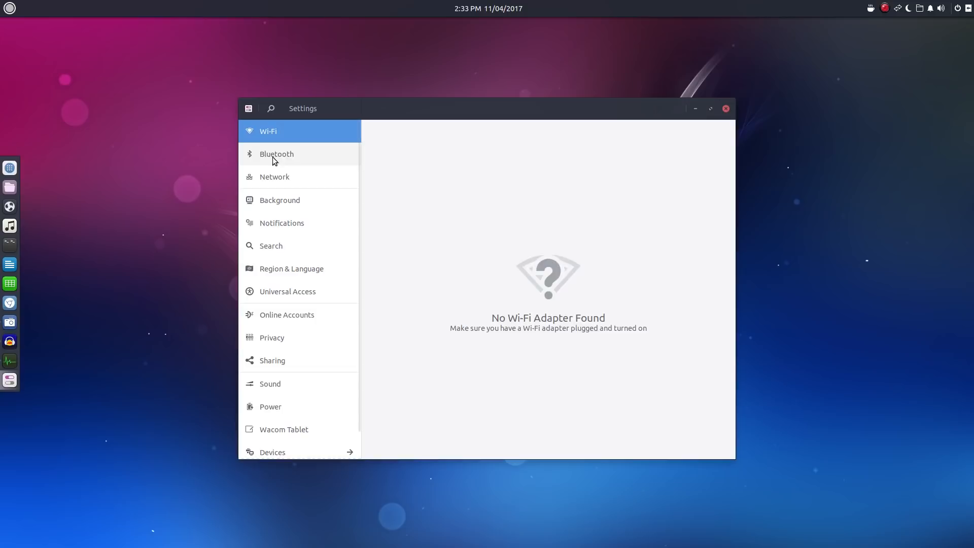
left_click(274, 176)
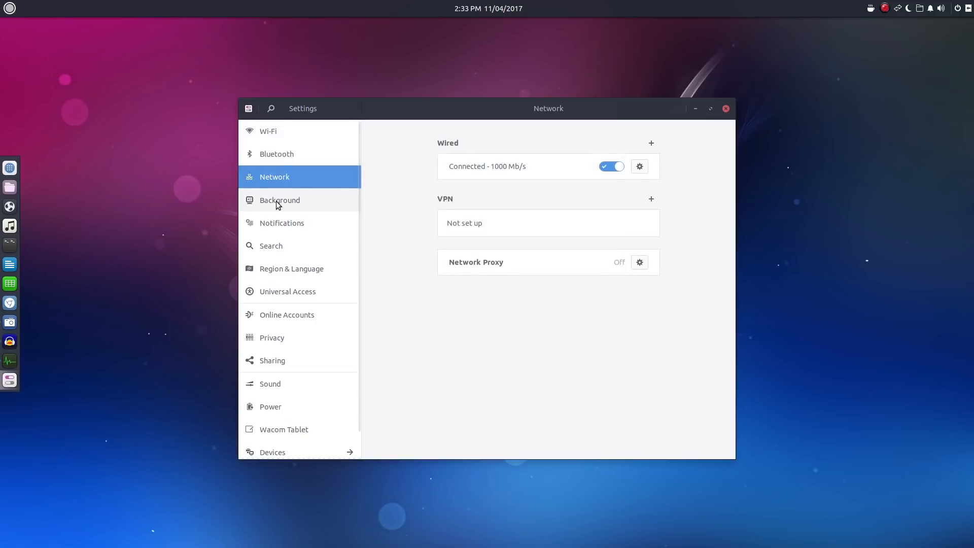
left_click(279, 199)
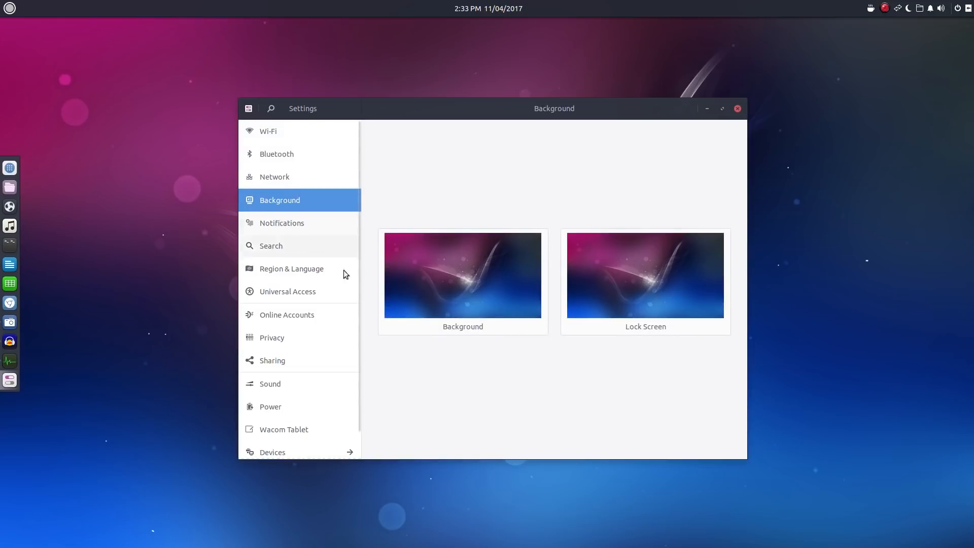
Apply the camera lenses wallpaper, then replace it with the blurred purple-and-blue one.
left_click(462, 275)
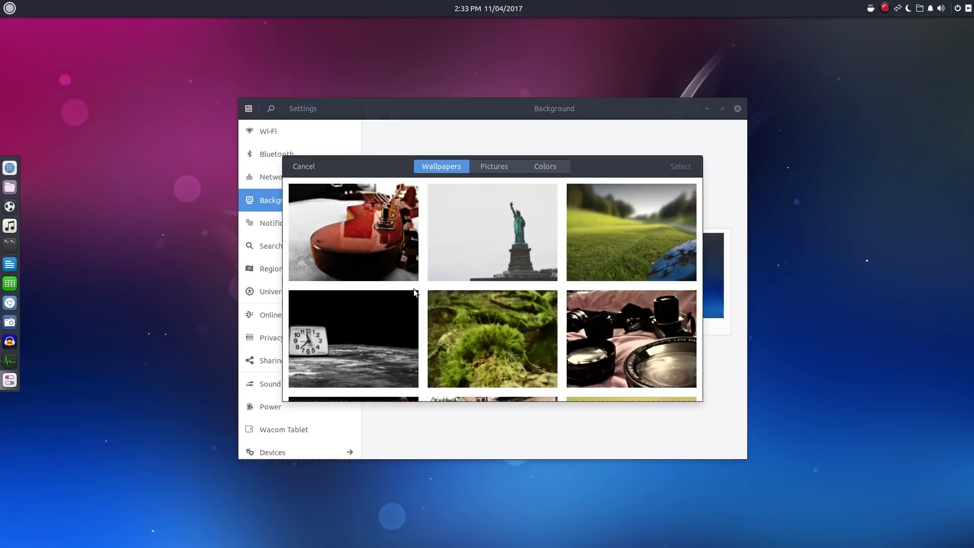
left_click(630, 338)
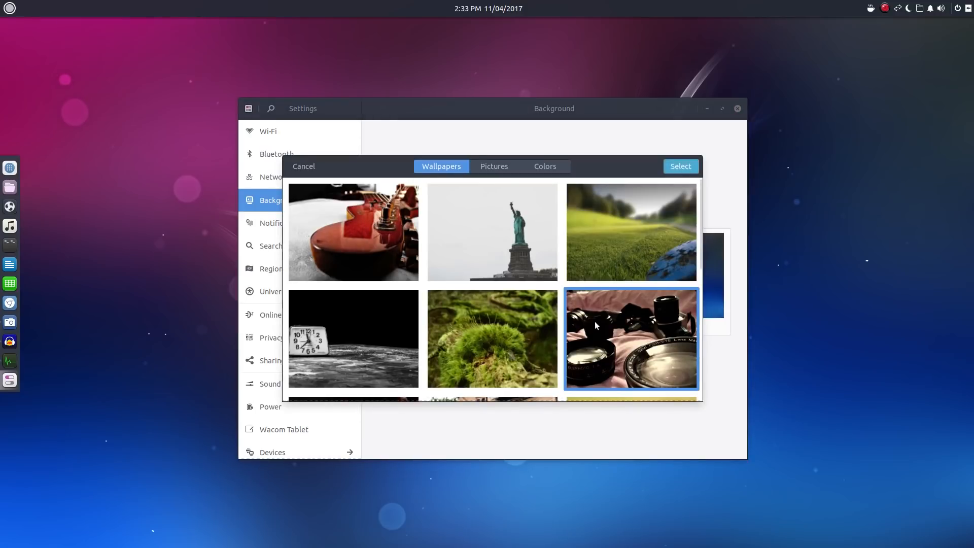
left_click(680, 166)
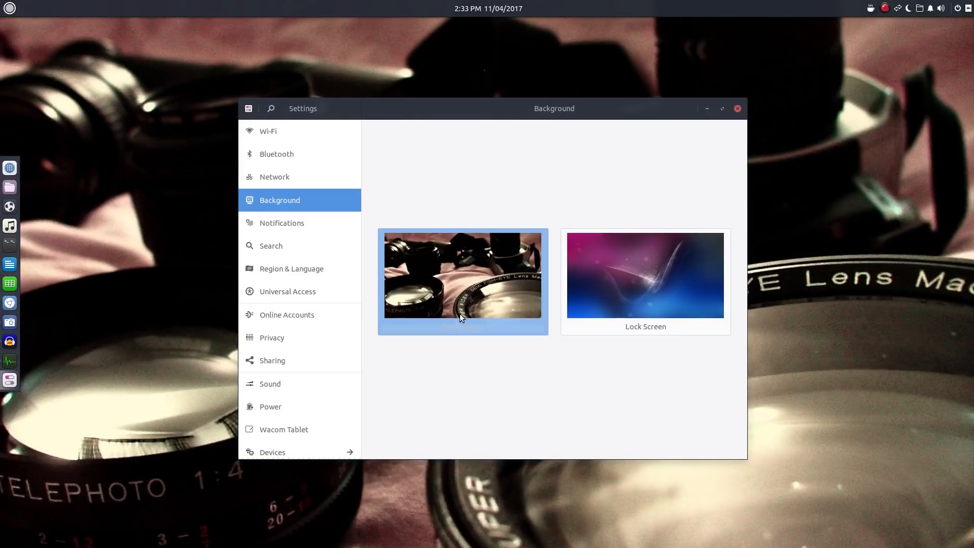
left_click(462, 275)
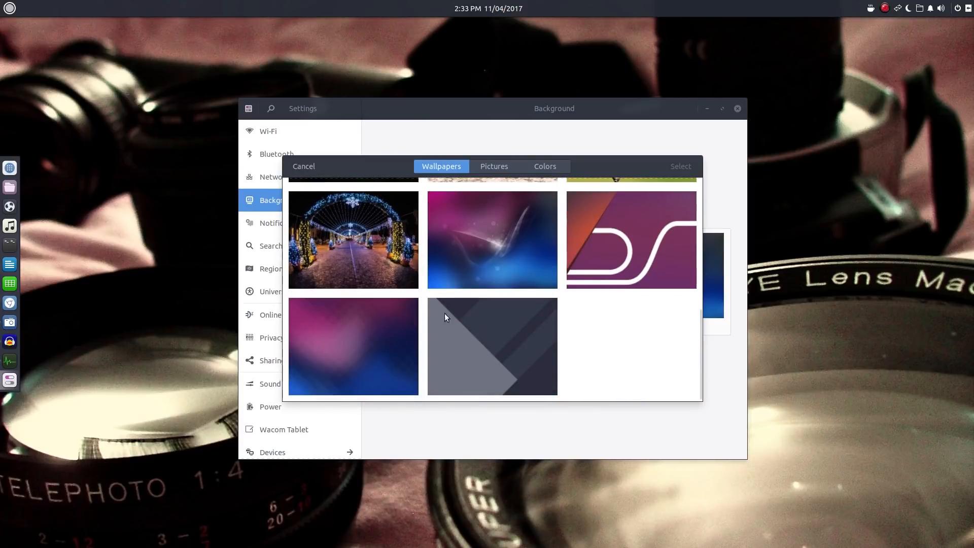
left_click(353, 346)
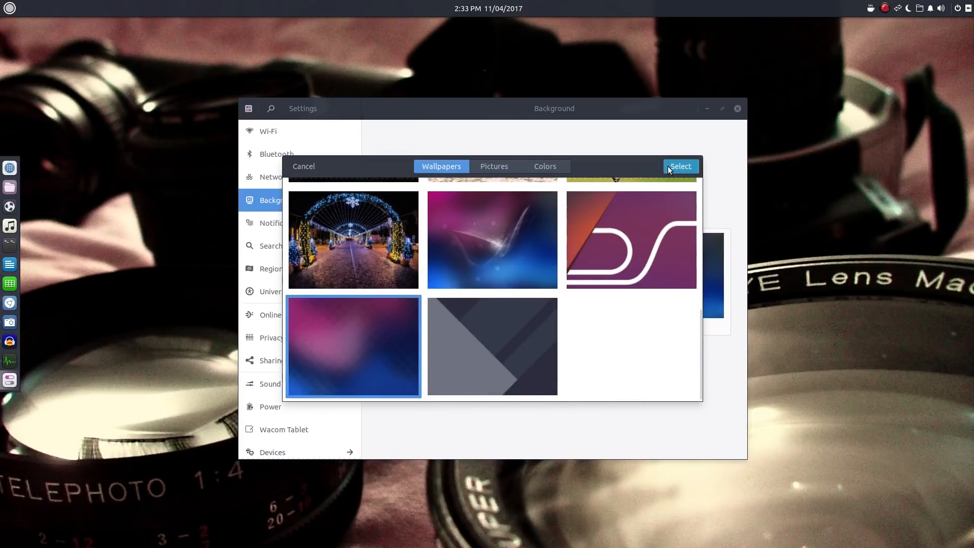
left_click(679, 166)
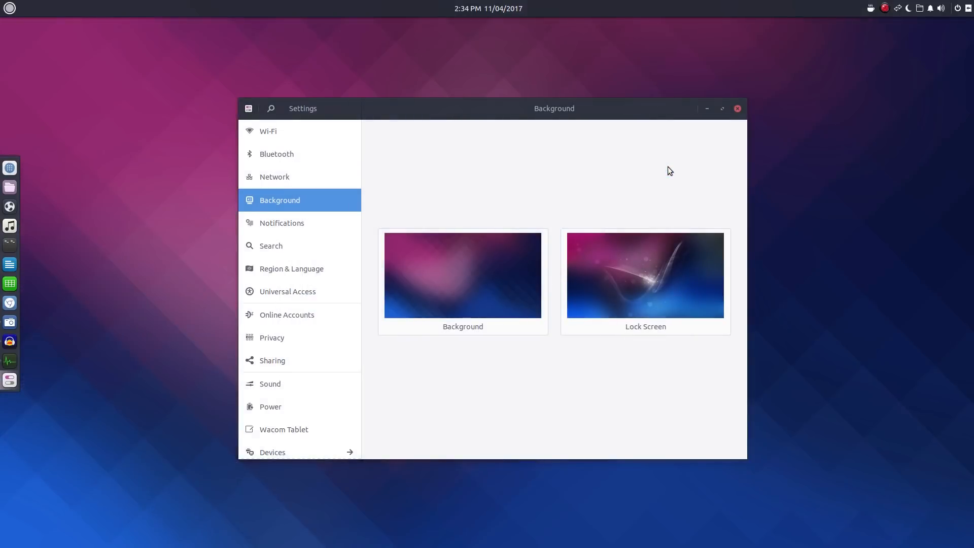
mouse_move(619, 278)
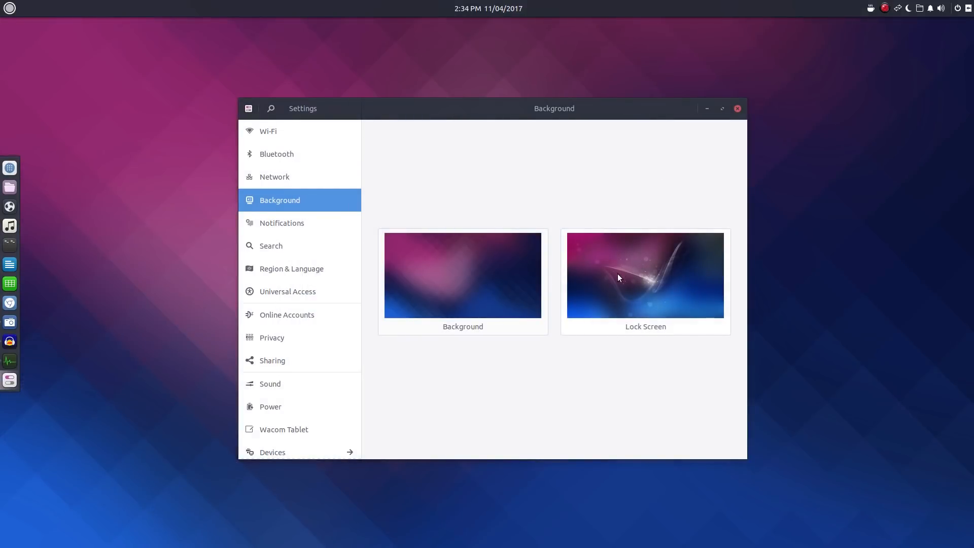
mouse_move(313, 258)
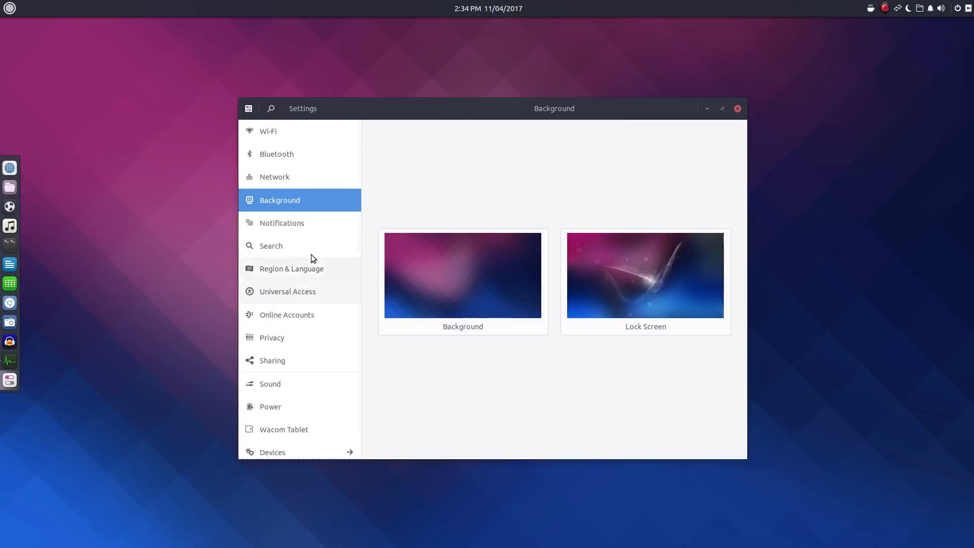
Browse the Notifications, Region, Universal Access, Privacy, Sharing, Sound, Power and Wacom pages.
left_click(281, 222)
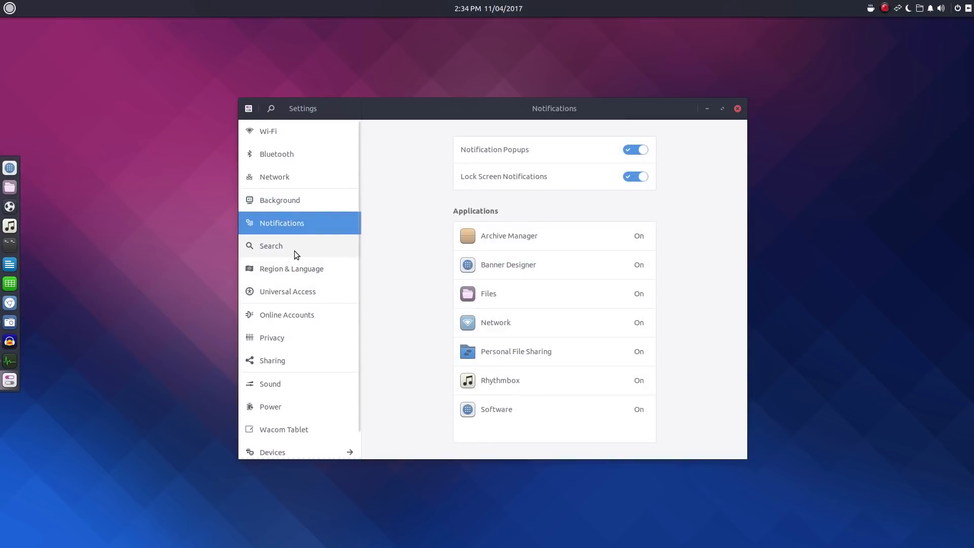
left_click(291, 269)
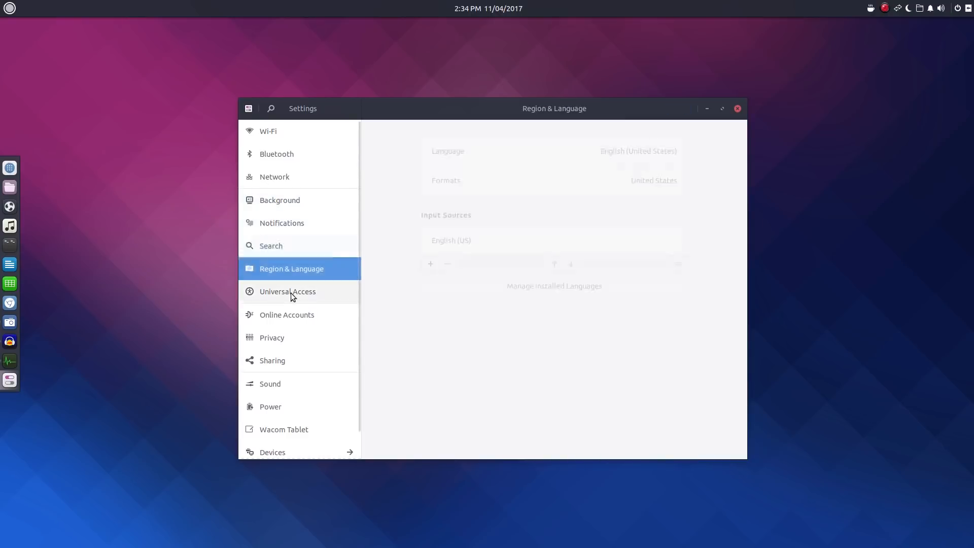
left_click(287, 291)
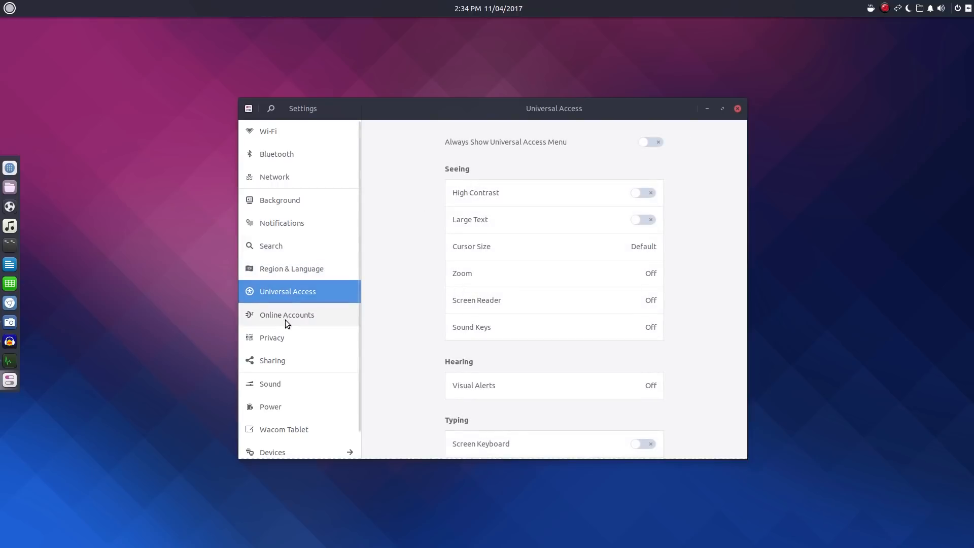
left_click(287, 315)
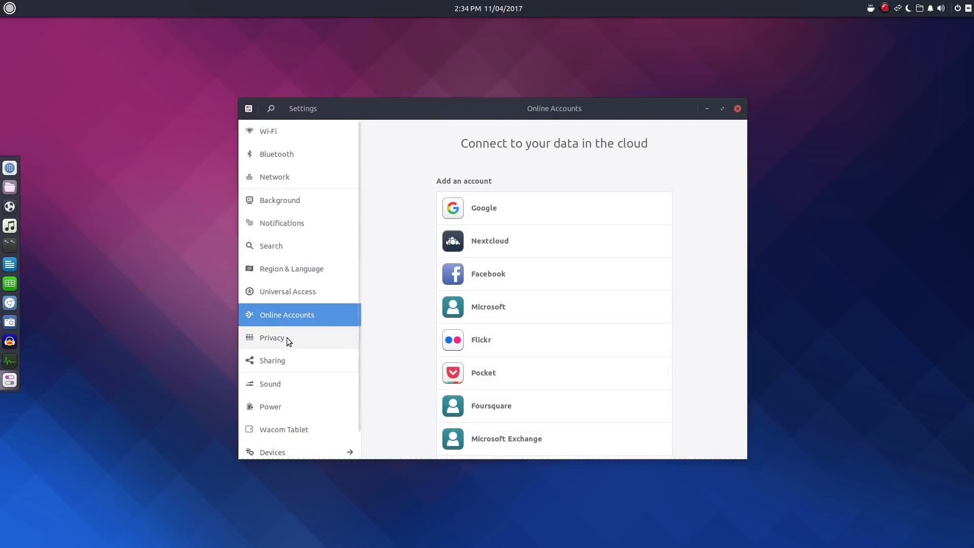
left_click(271, 337)
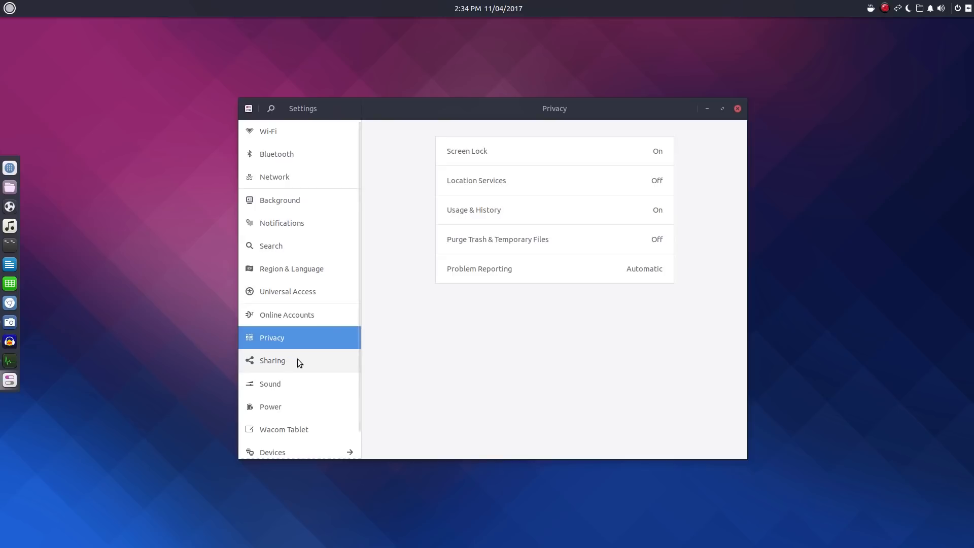
left_click(272, 360)
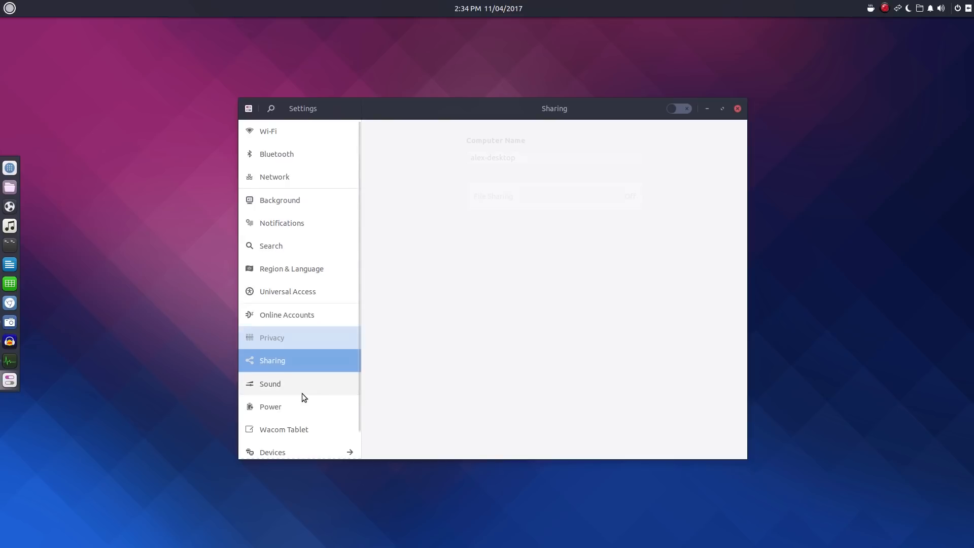
left_click(269, 384)
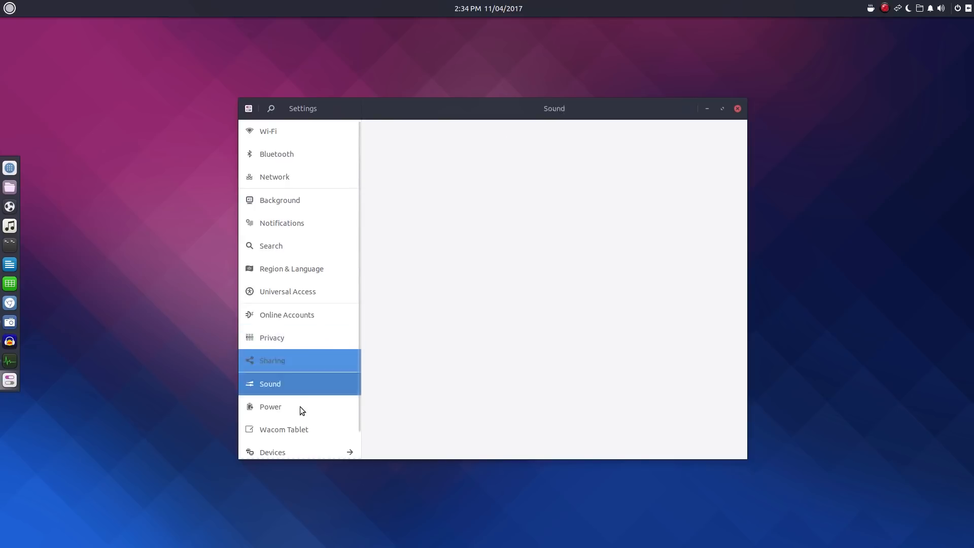
left_click(270, 407)
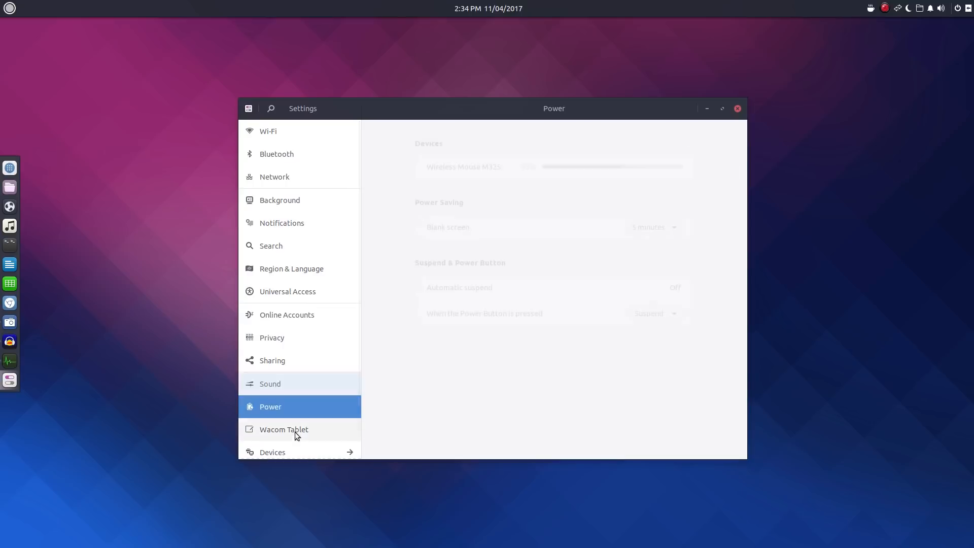
left_click(284, 429)
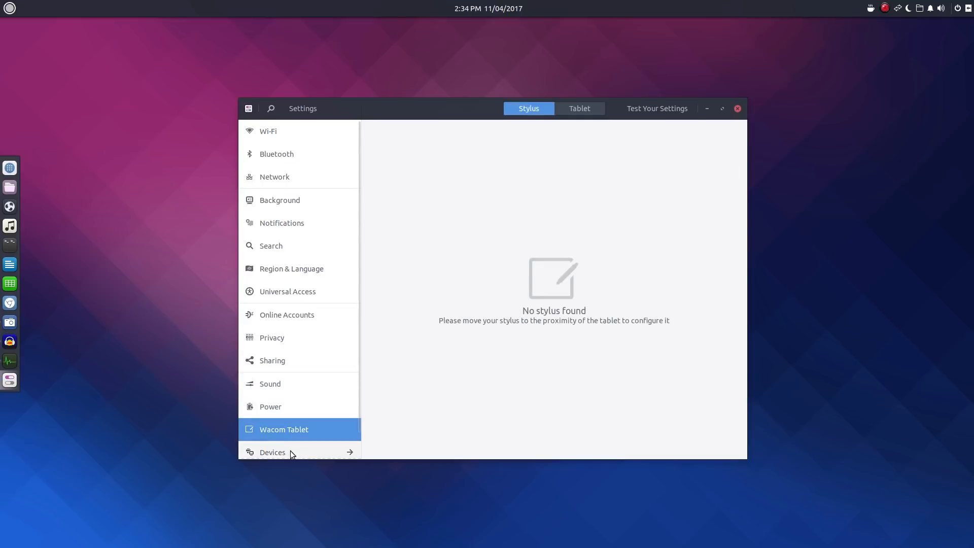
Browse the Devices group: Printers, Mouse & Touchpad, Displays and Removable Media.
left_click(273, 452)
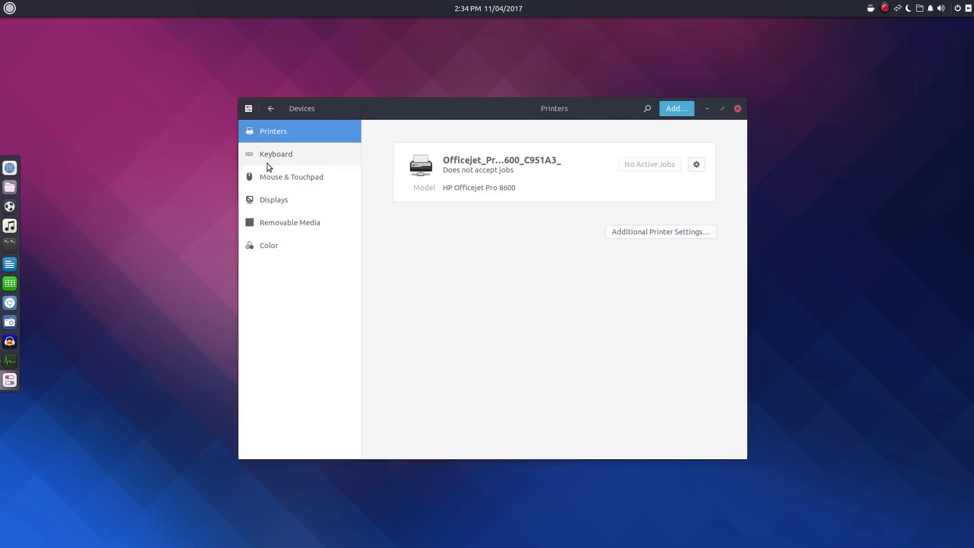
left_click(291, 177)
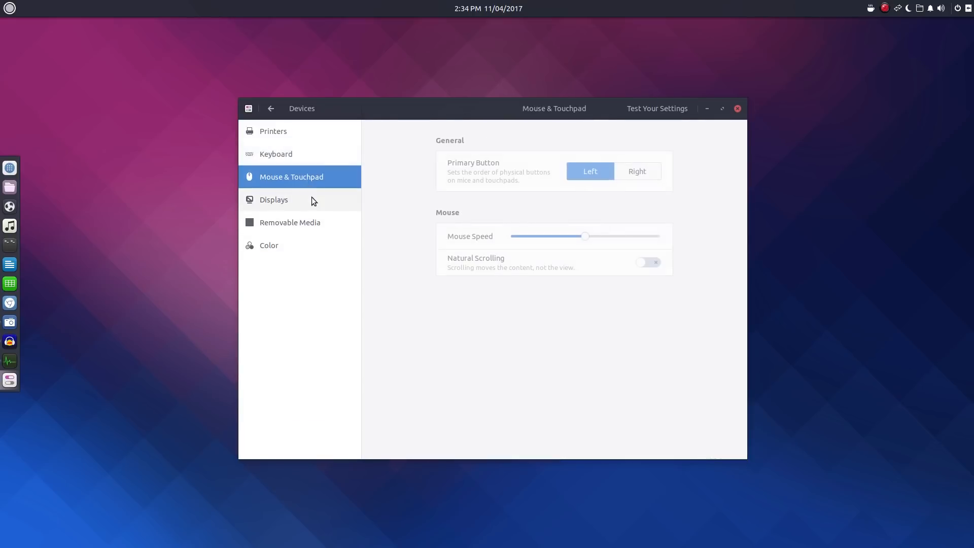
left_click(274, 199)
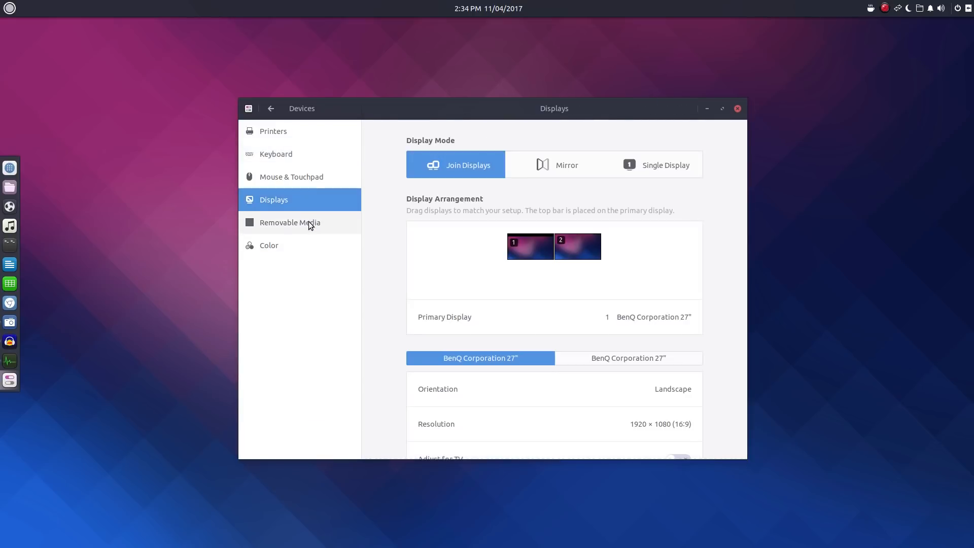
left_click(289, 222)
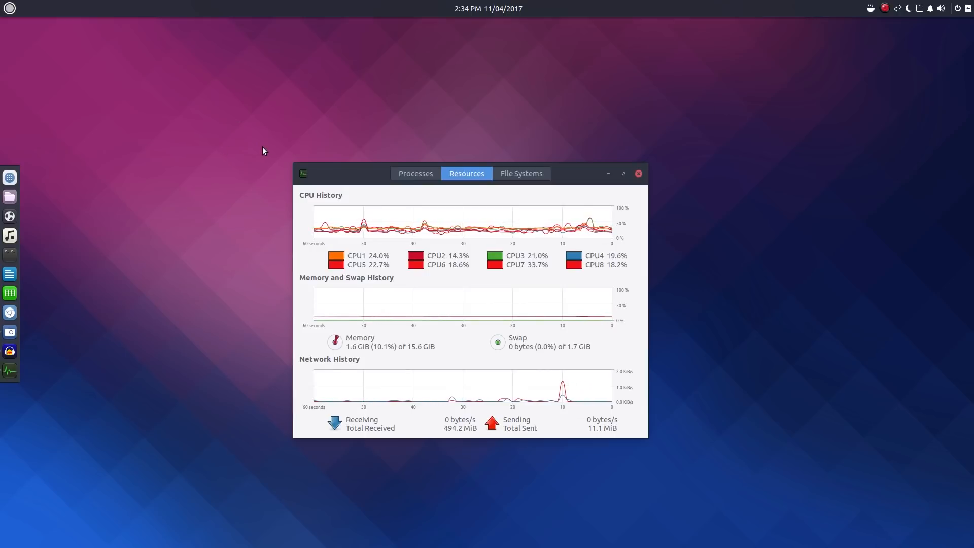
mouse_move(97, 247)
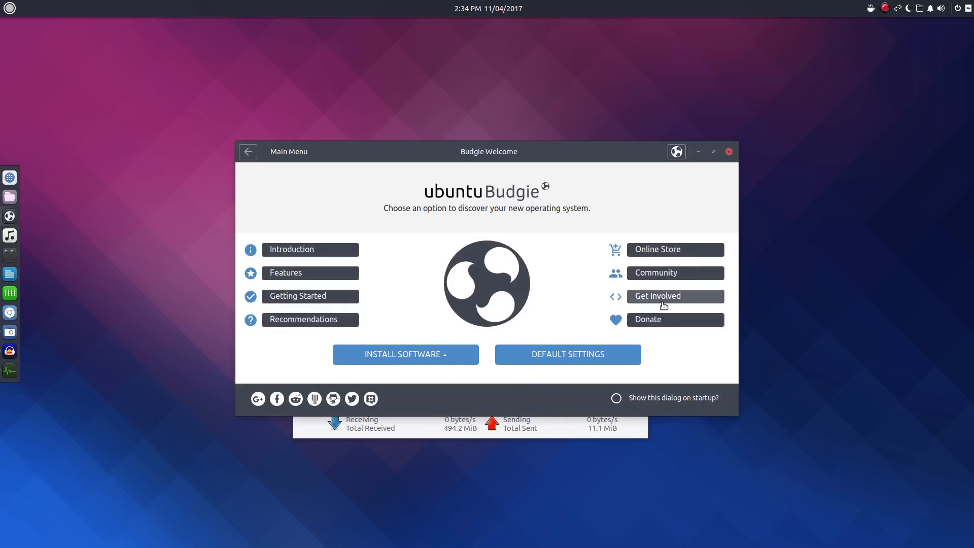
mouse_move(656, 277)
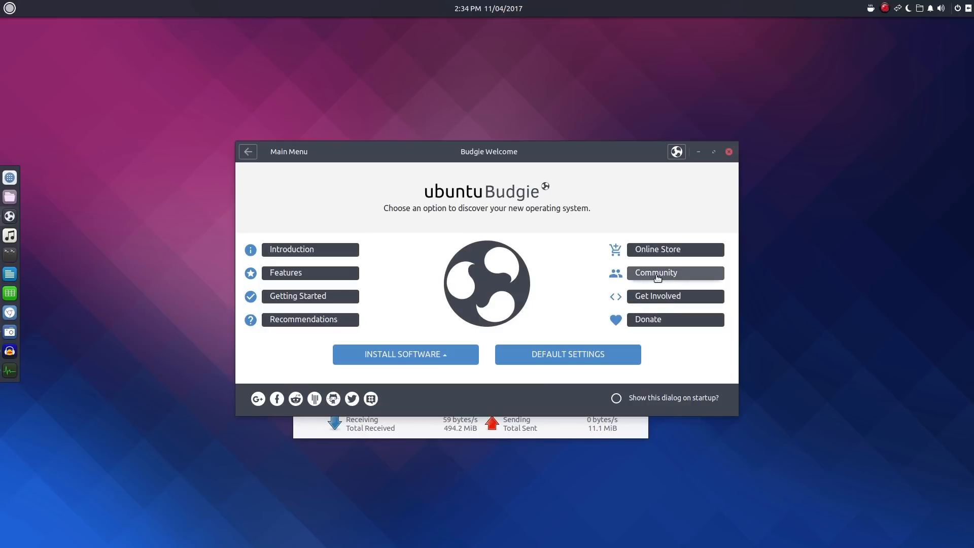
mouse_move(675, 296)
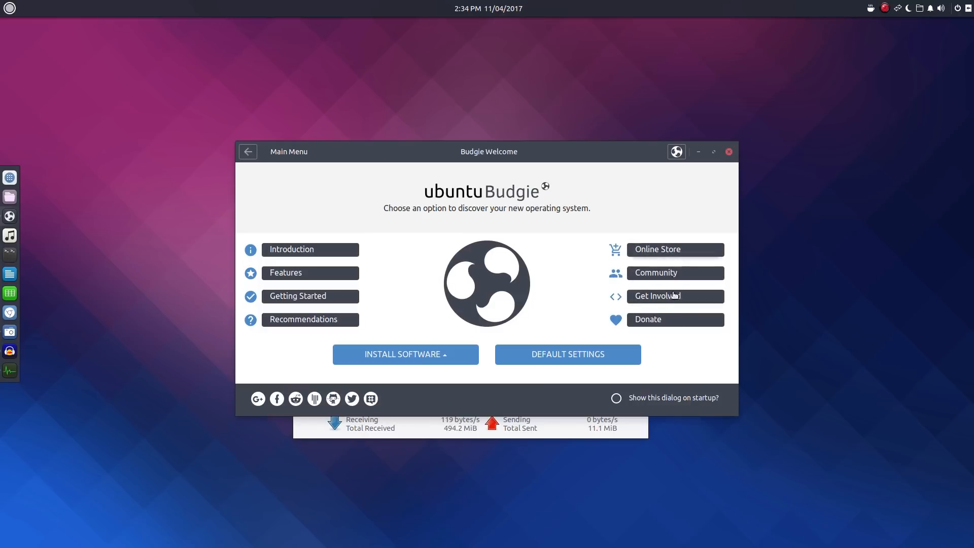
mouse_move(352, 398)
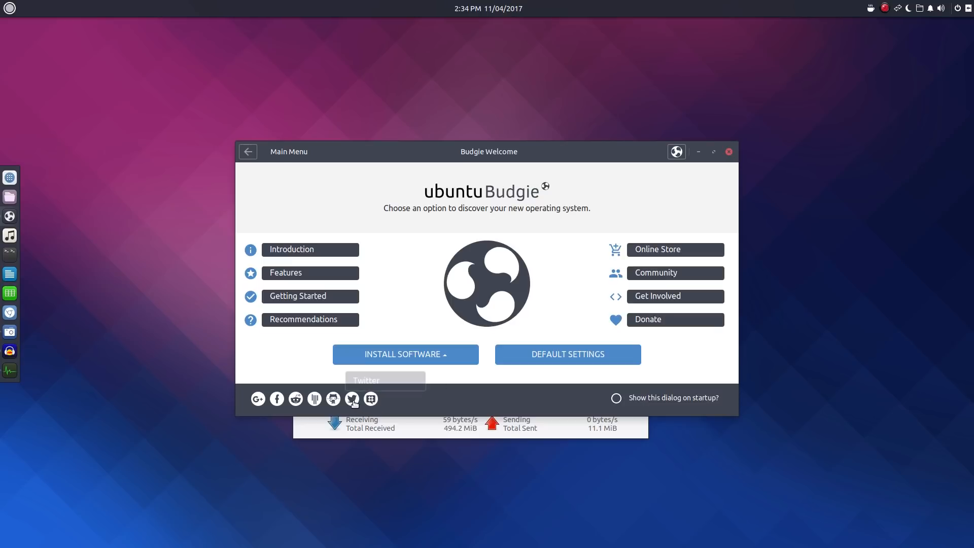
mouse_move(315, 399)
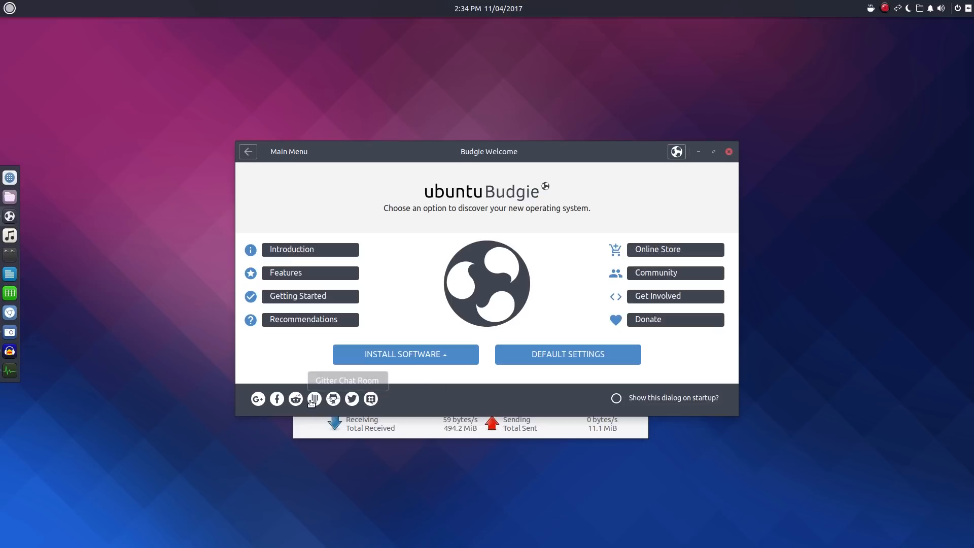
mouse_move(277, 398)
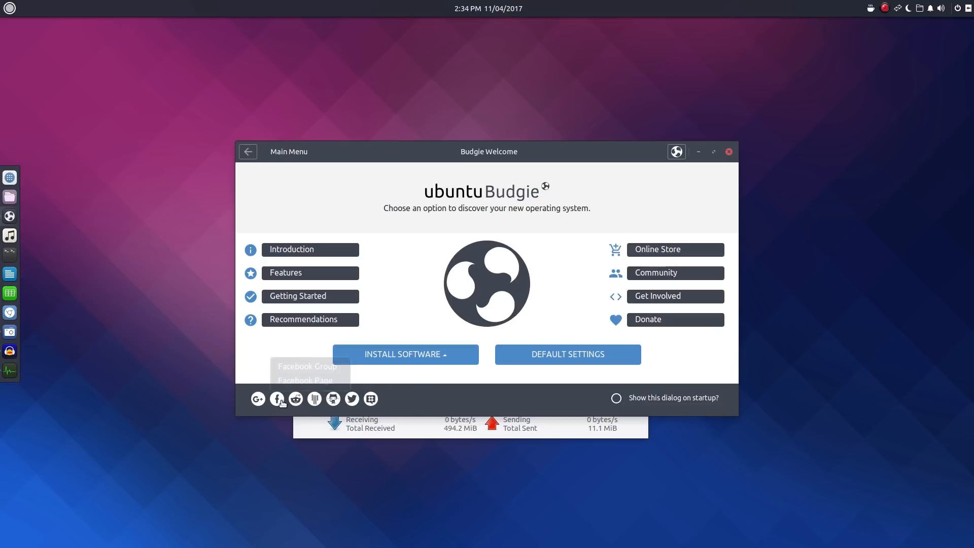
Launch Budgie Welcome from the dock to show its main menu.
left_click(257, 399)
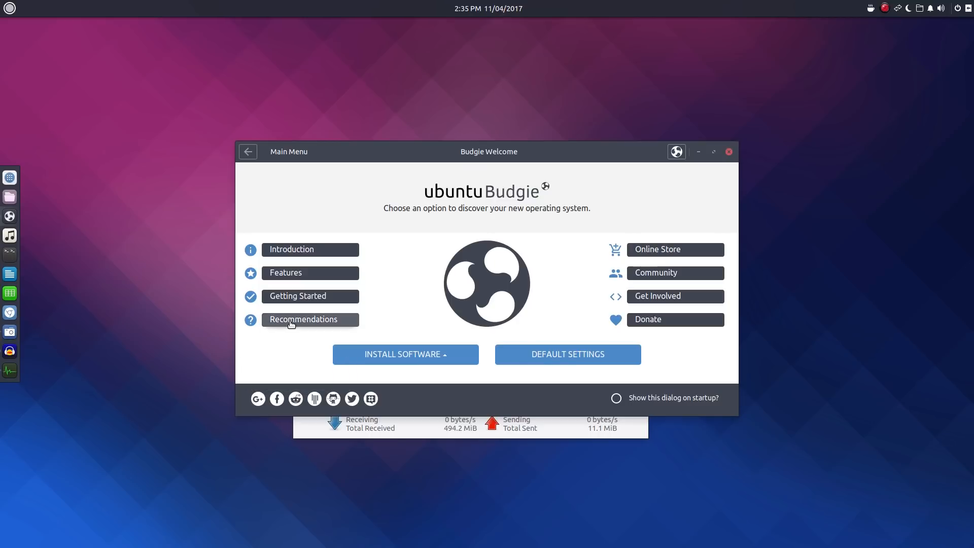
left_click(303, 319)
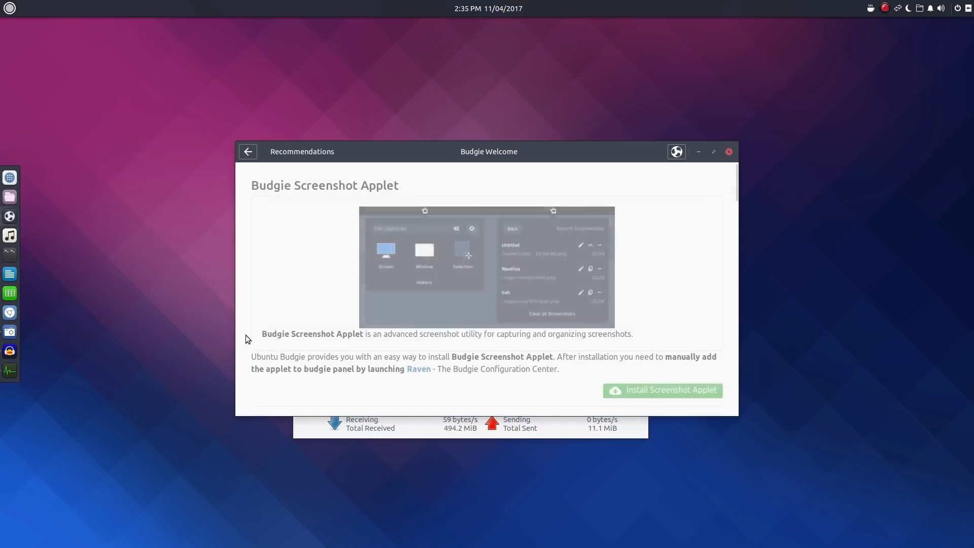
scroll("down", 3)
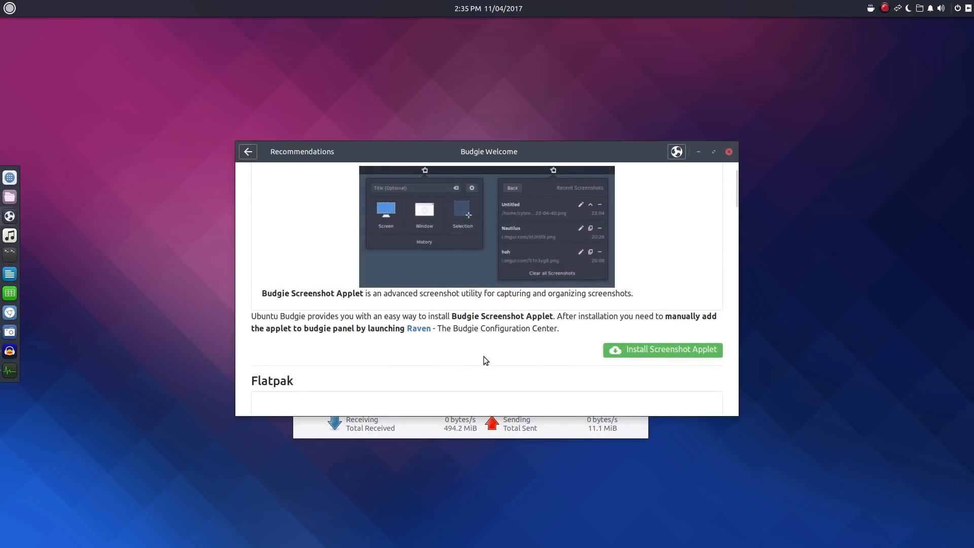
scroll("down", 3)
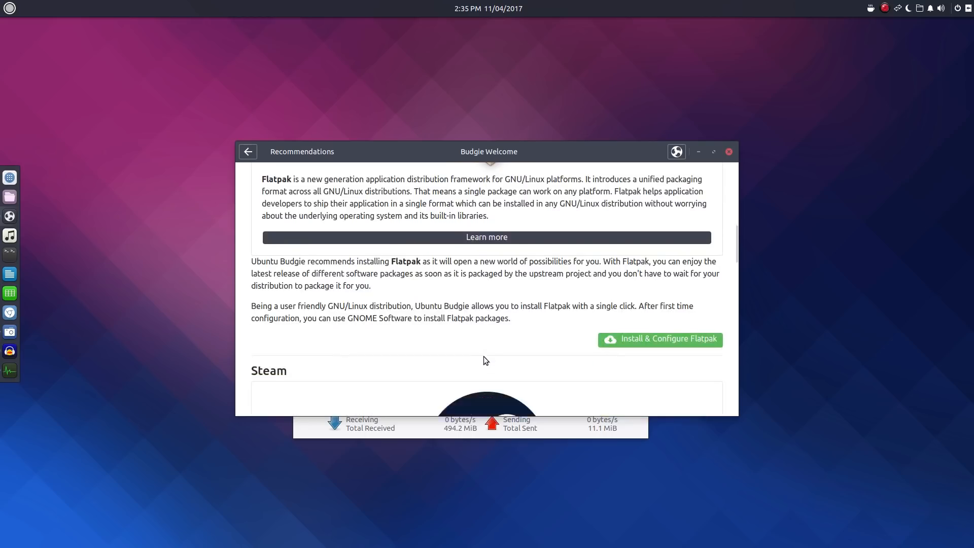
scroll("down", 3)
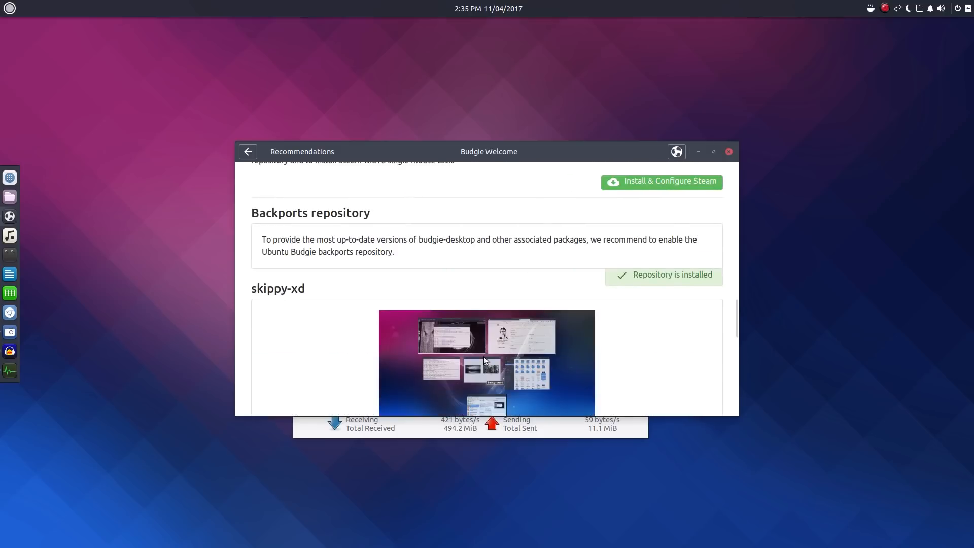
scroll("down", 3)
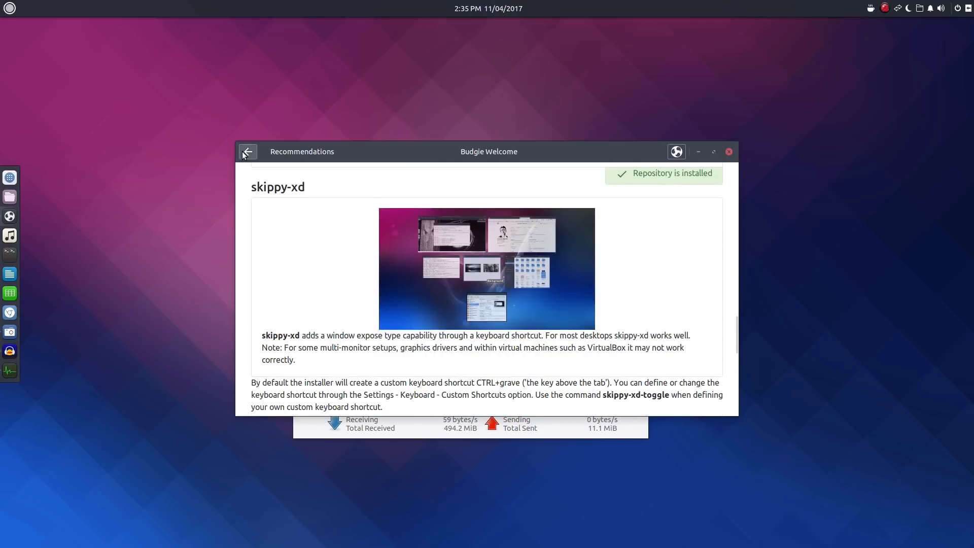
left_click(247, 151)
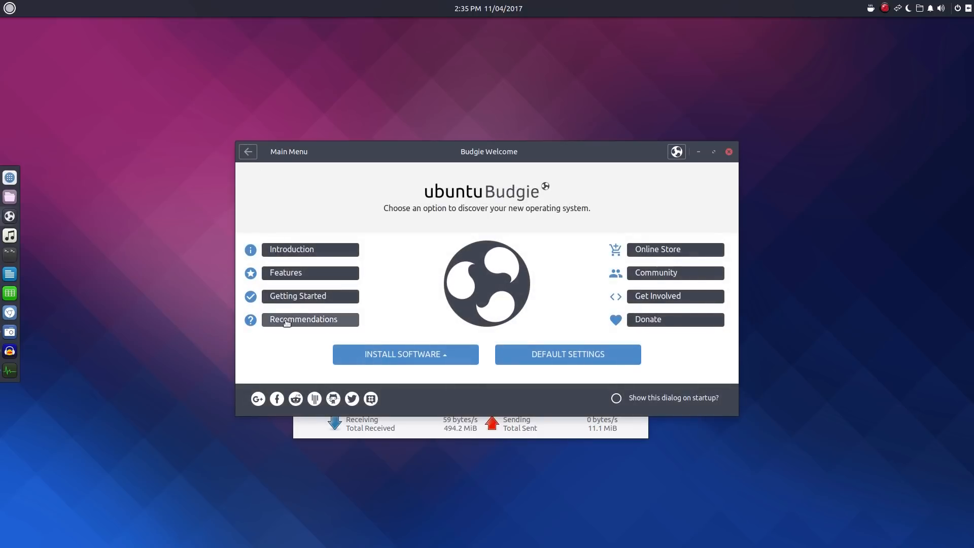
mouse_move(298, 297)
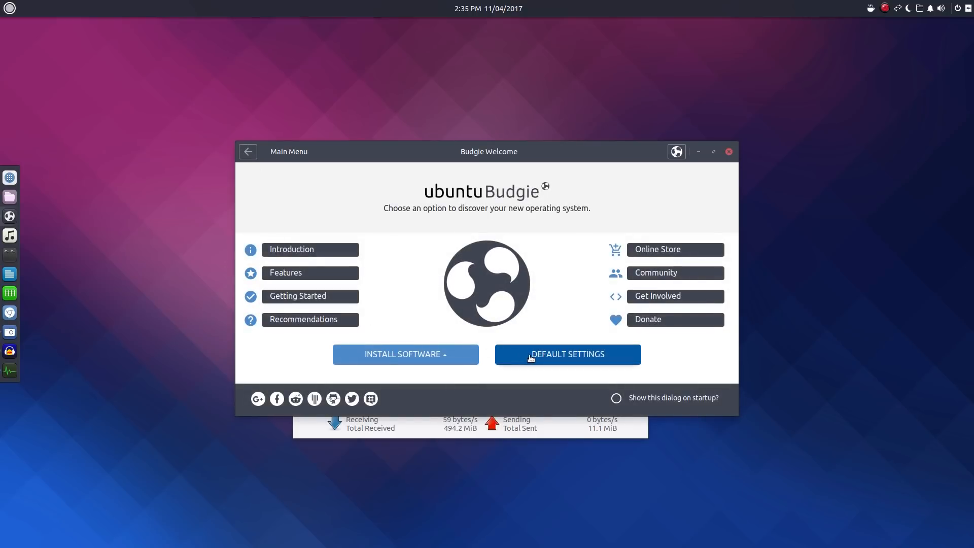
Scroll the Default Settings themes past Arc and Adapta to EvoPop, then open Getting Started.
left_click(566, 354)
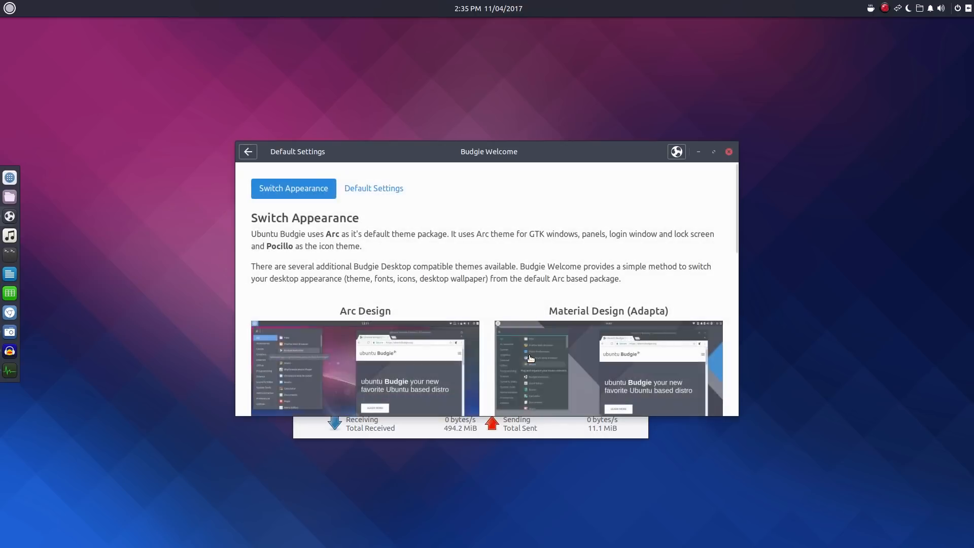
scroll("down", 3)
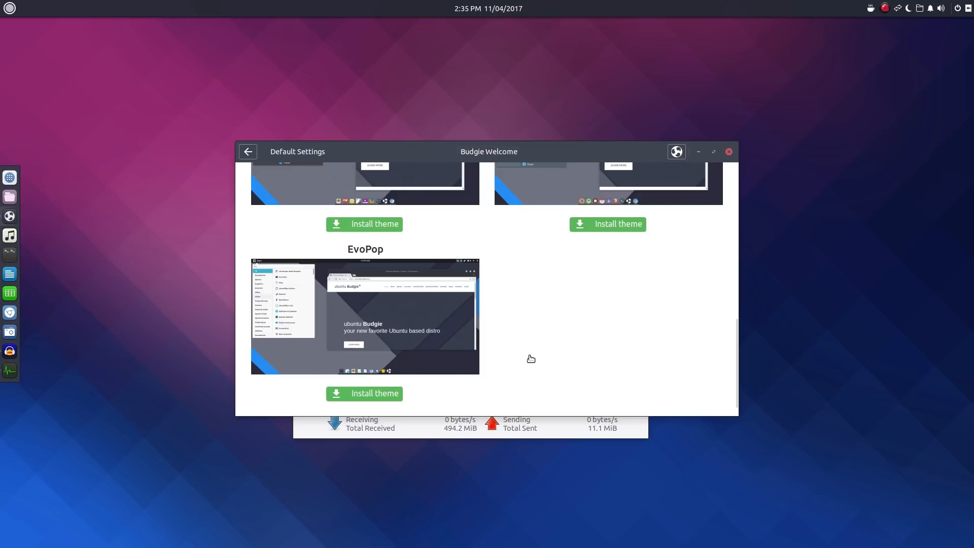
left_click(247, 151)
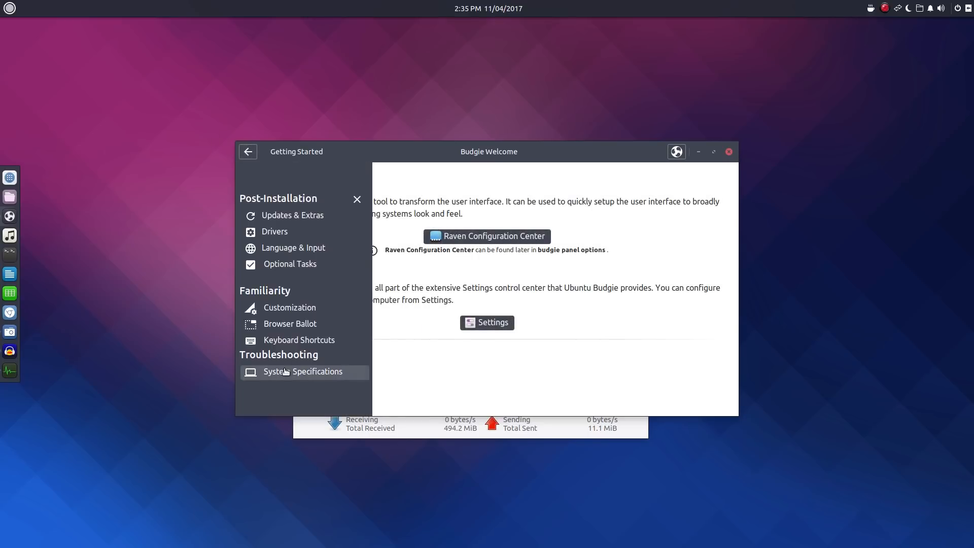
Scroll through the System Specifications page, then close Budgie Welcome.
left_click(302, 371)
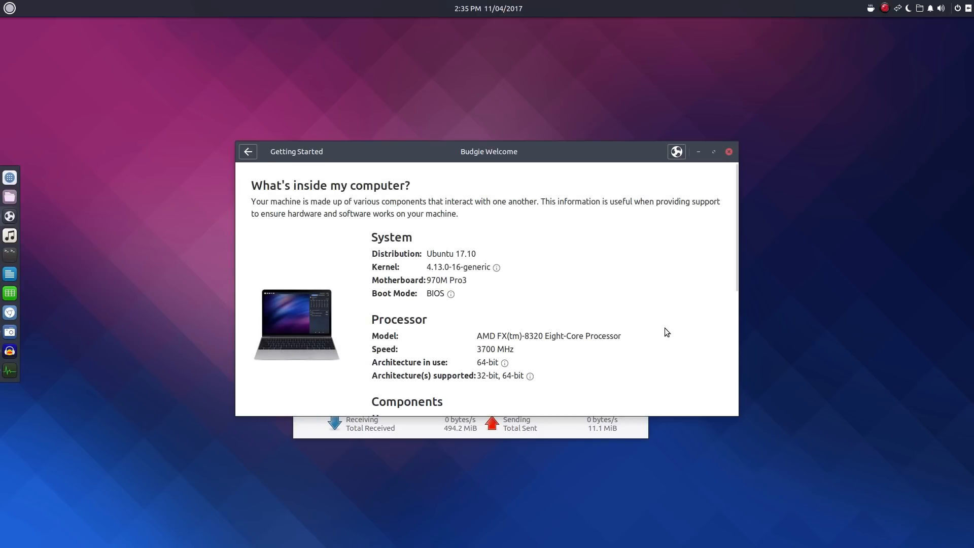
scroll("down", 3)
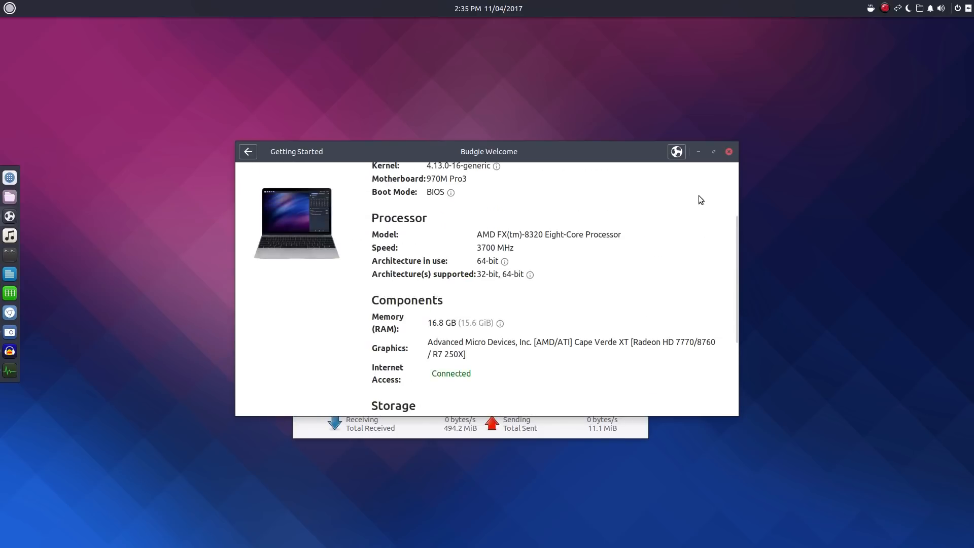
mouse_move(727, 154)
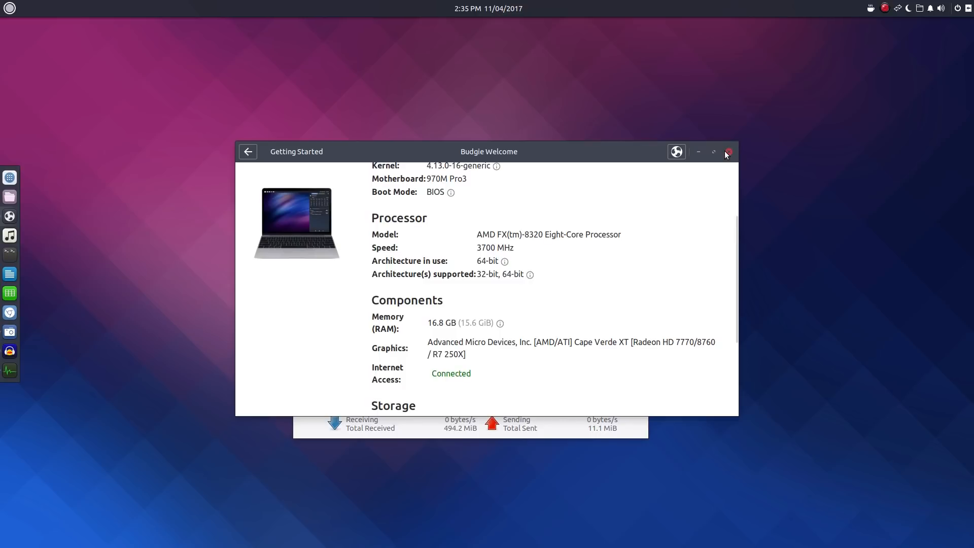
left_click(728, 152)
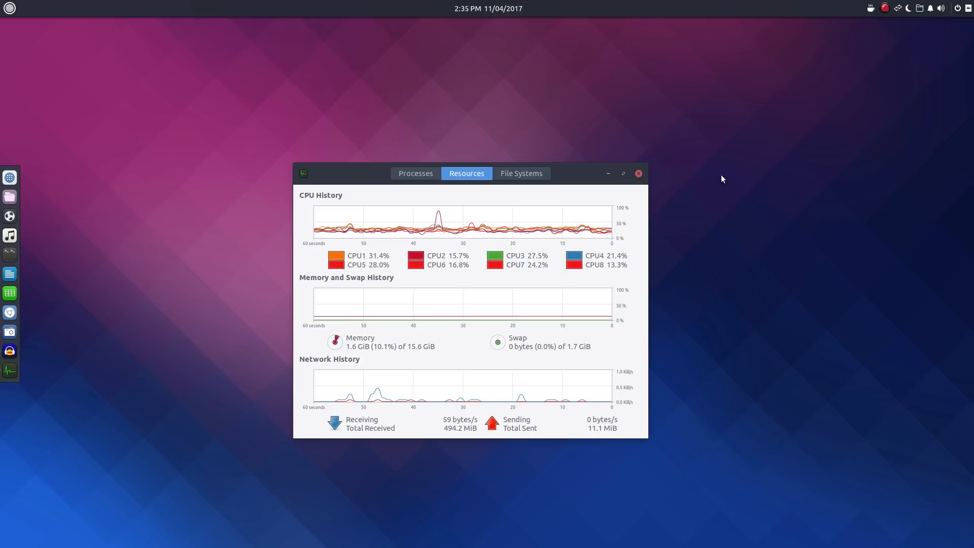
mouse_move(708, 171)
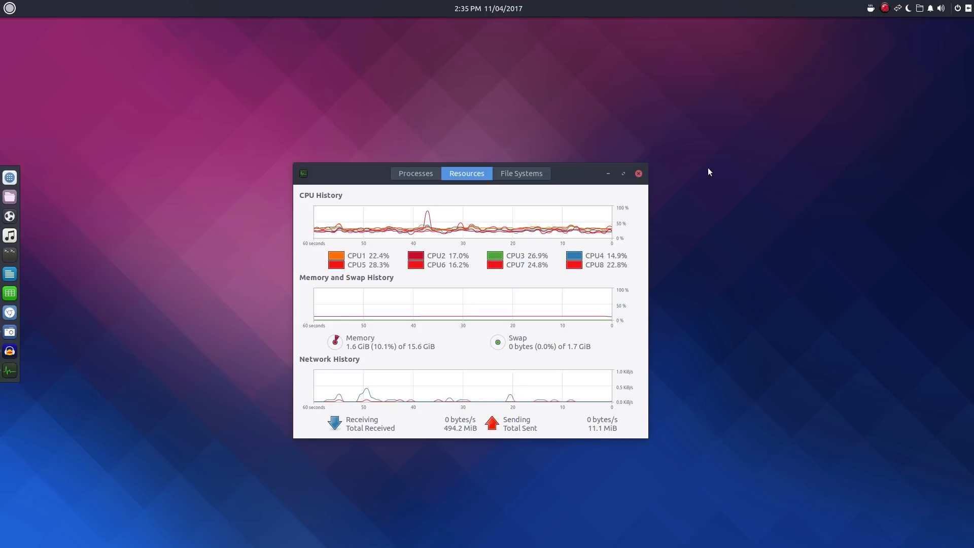